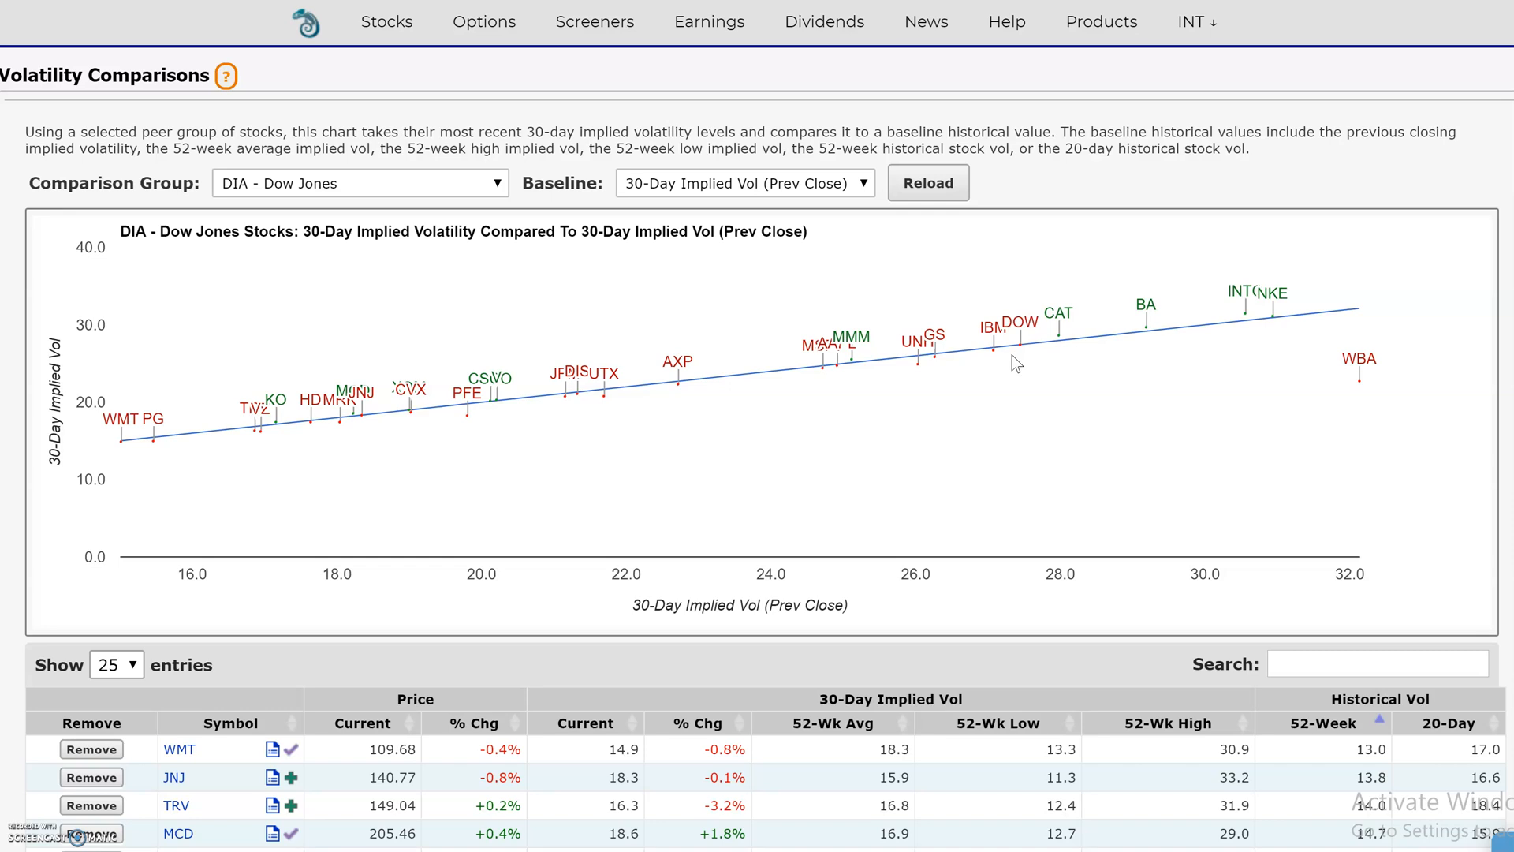
mouse_move(862, 316)
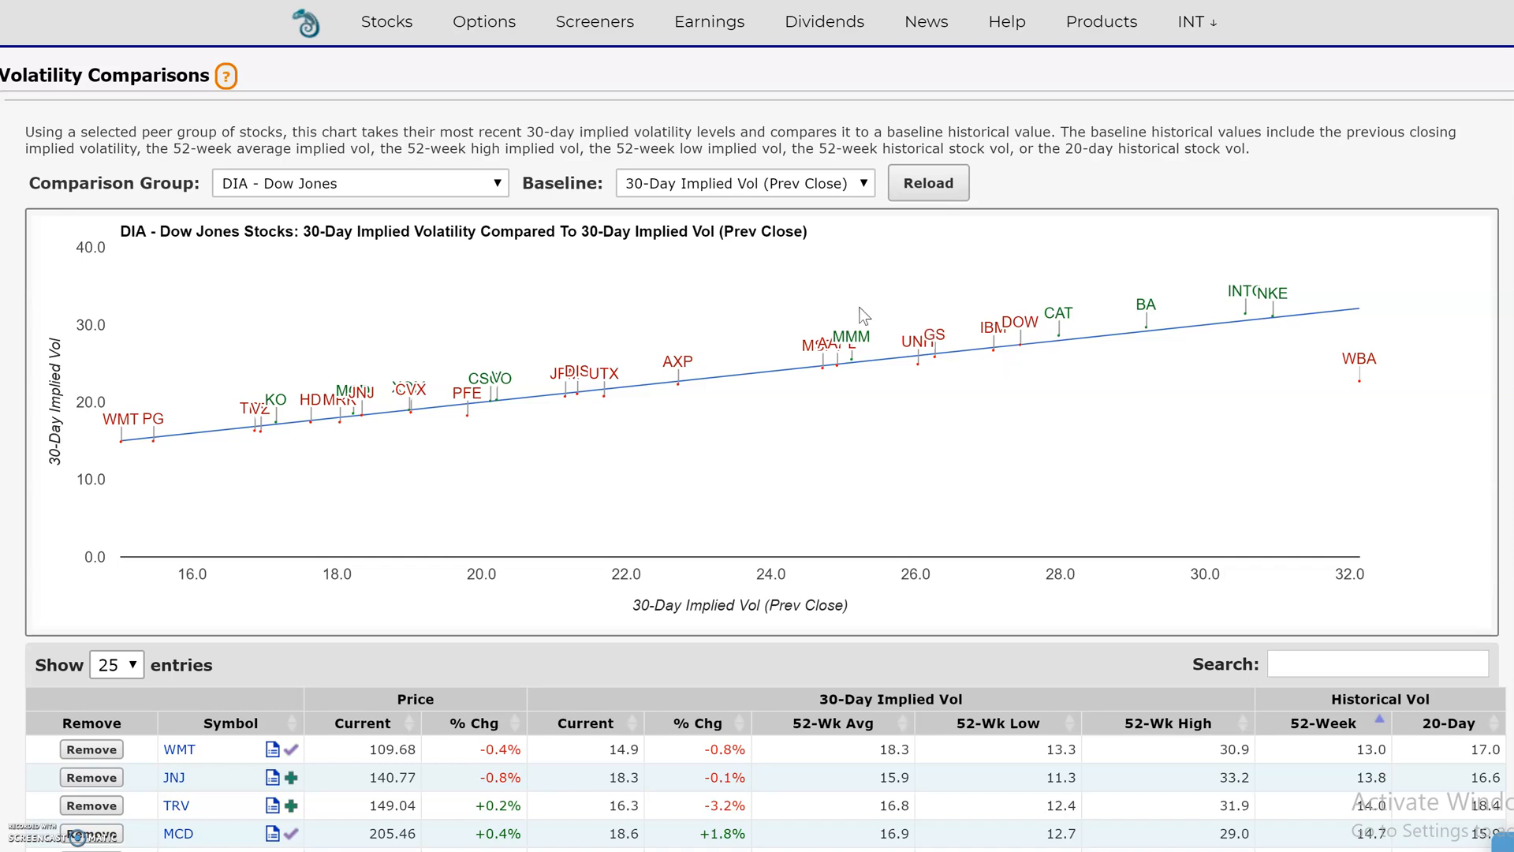
mouse_move(788, 285)
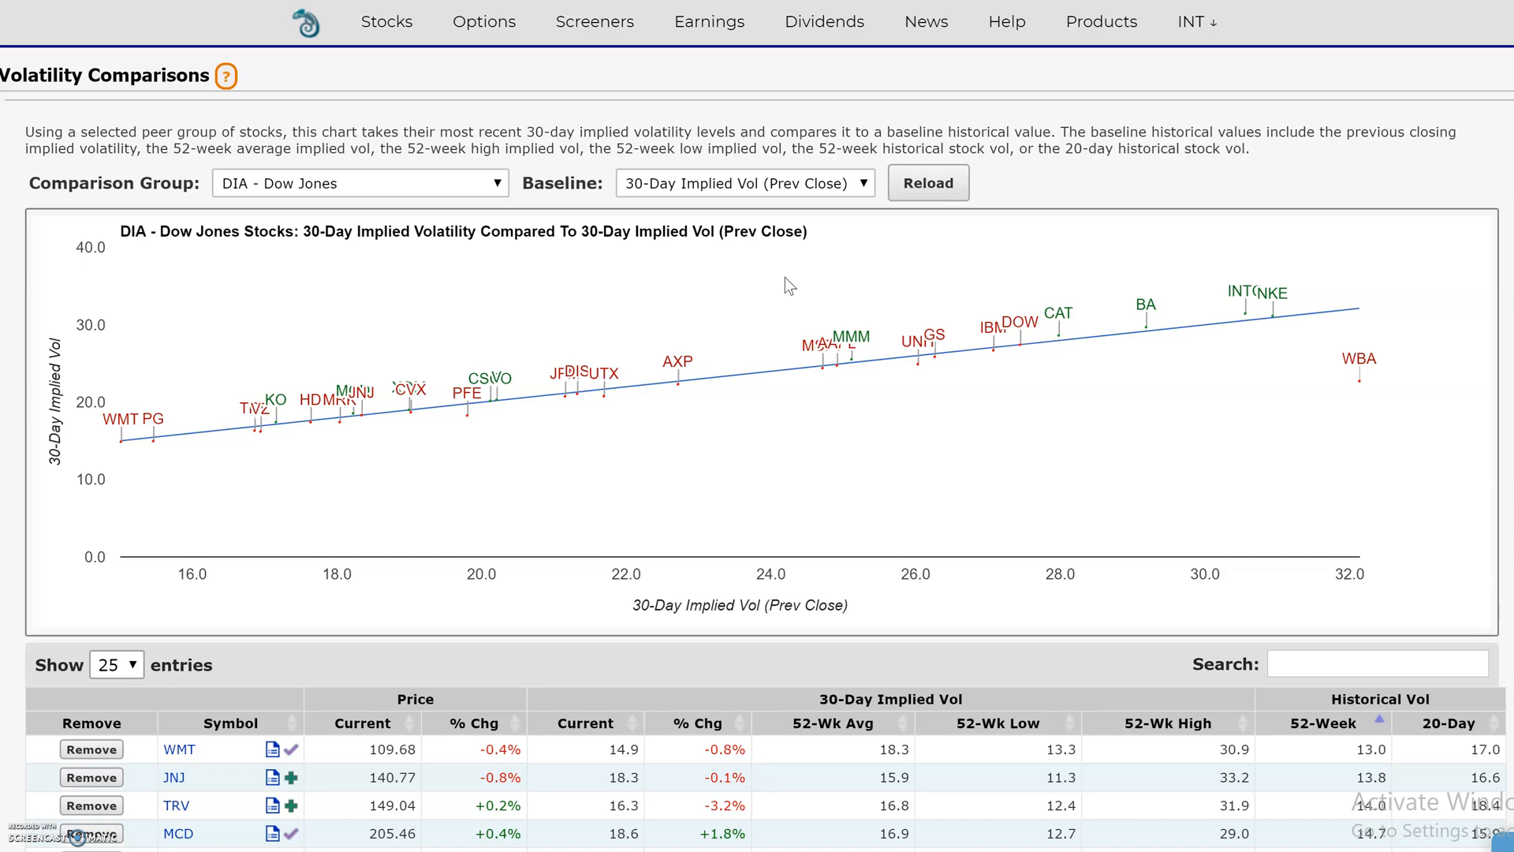
mouse_move(641, 203)
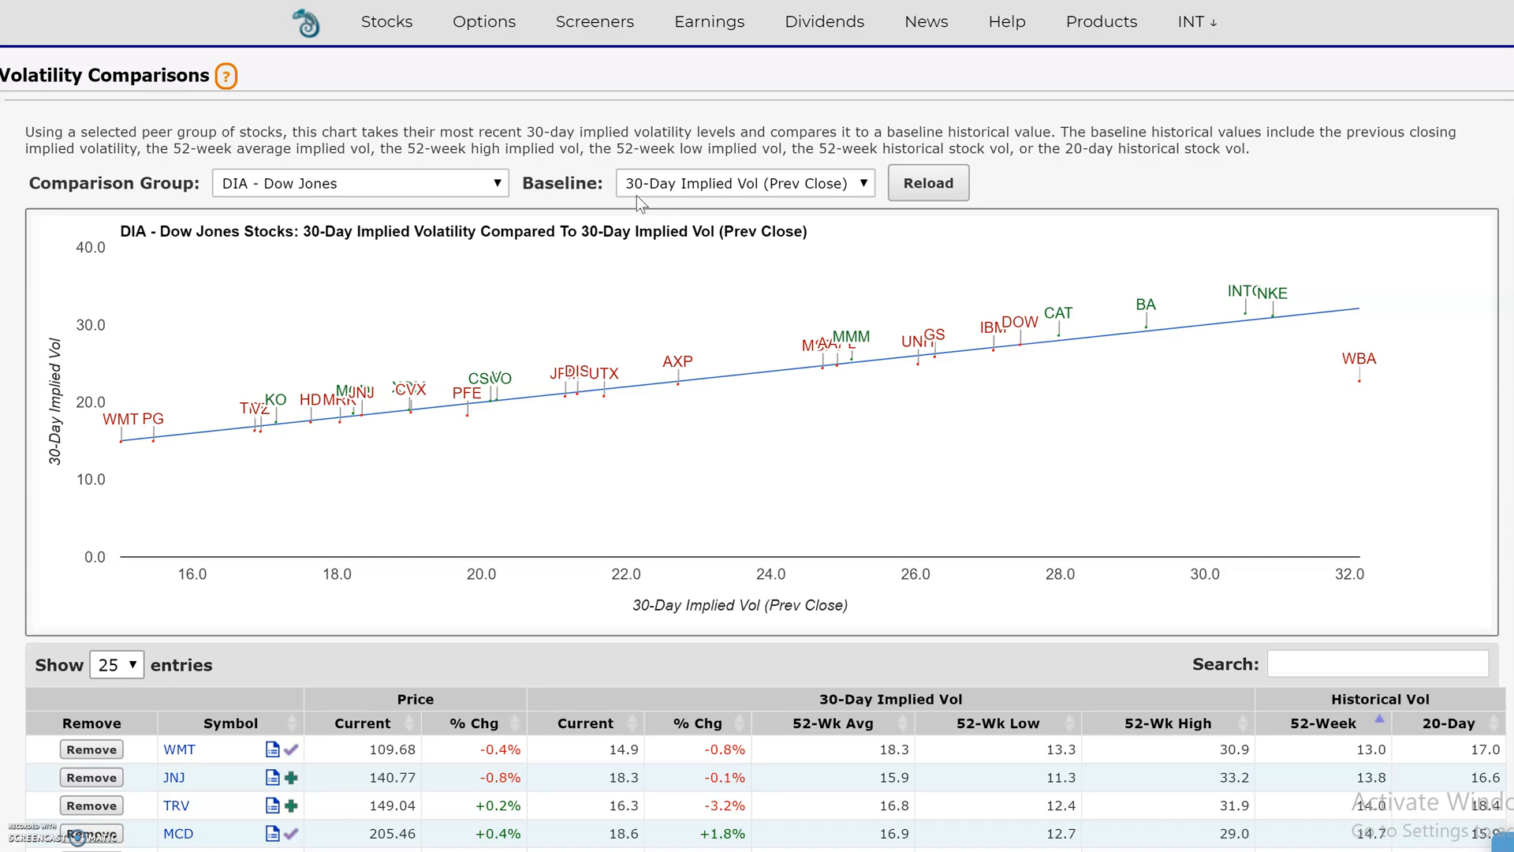
mouse_move(1321, 403)
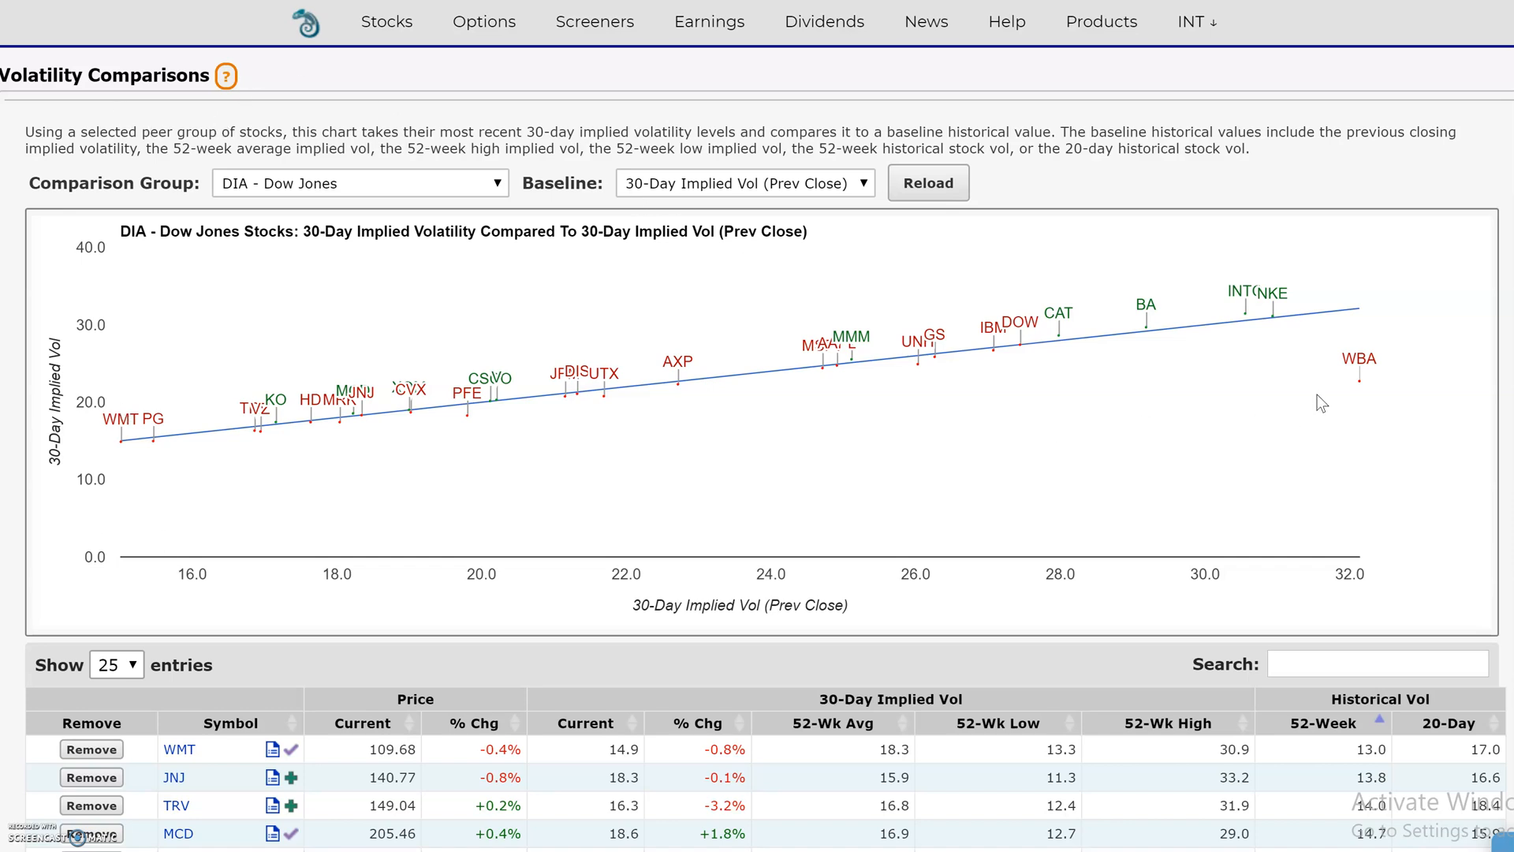
mouse_move(951, 395)
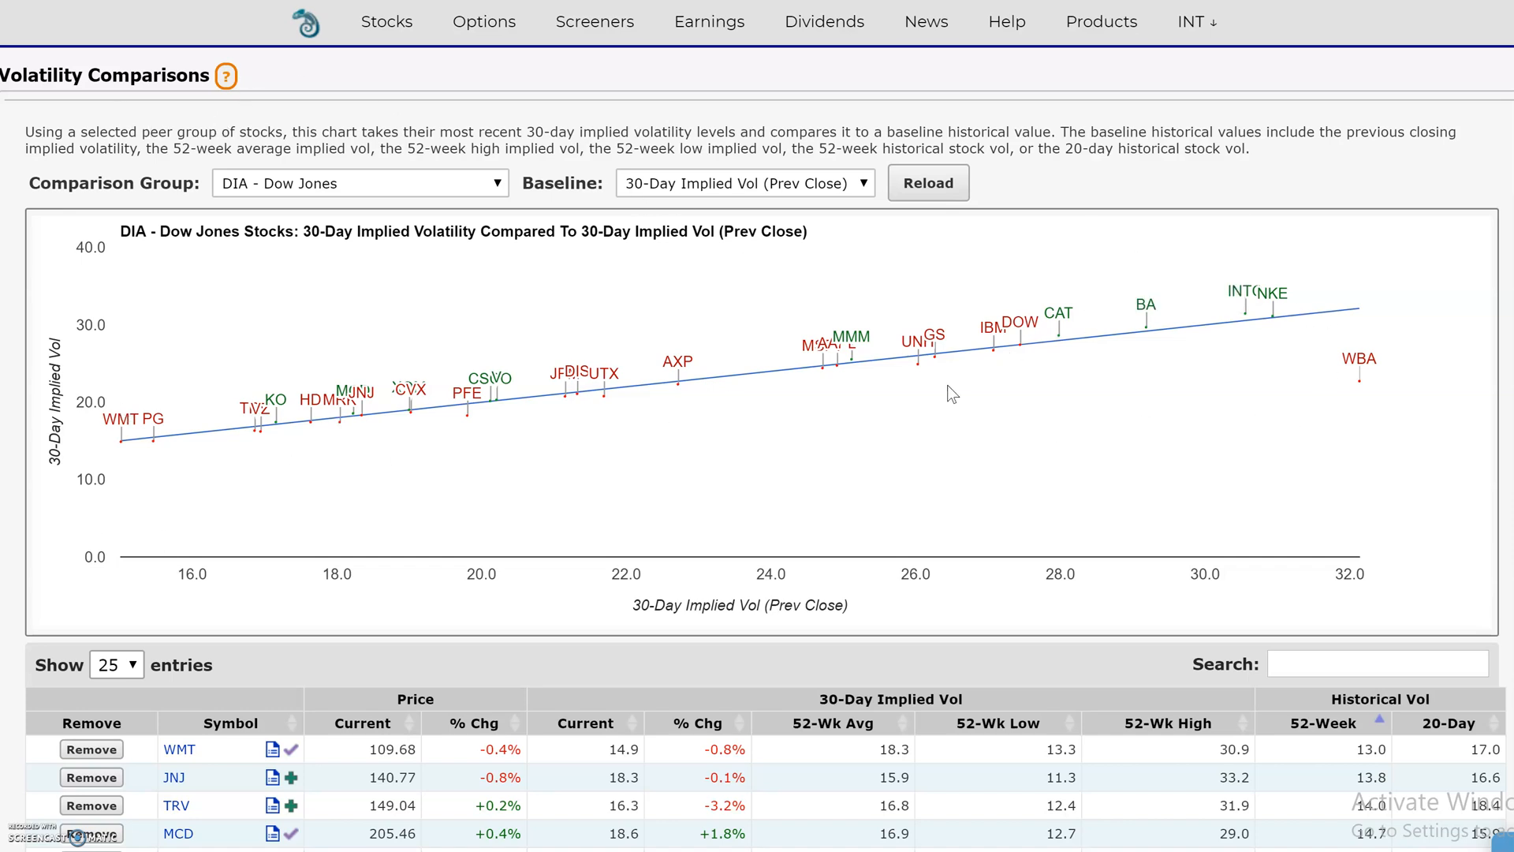
mouse_move(617, 168)
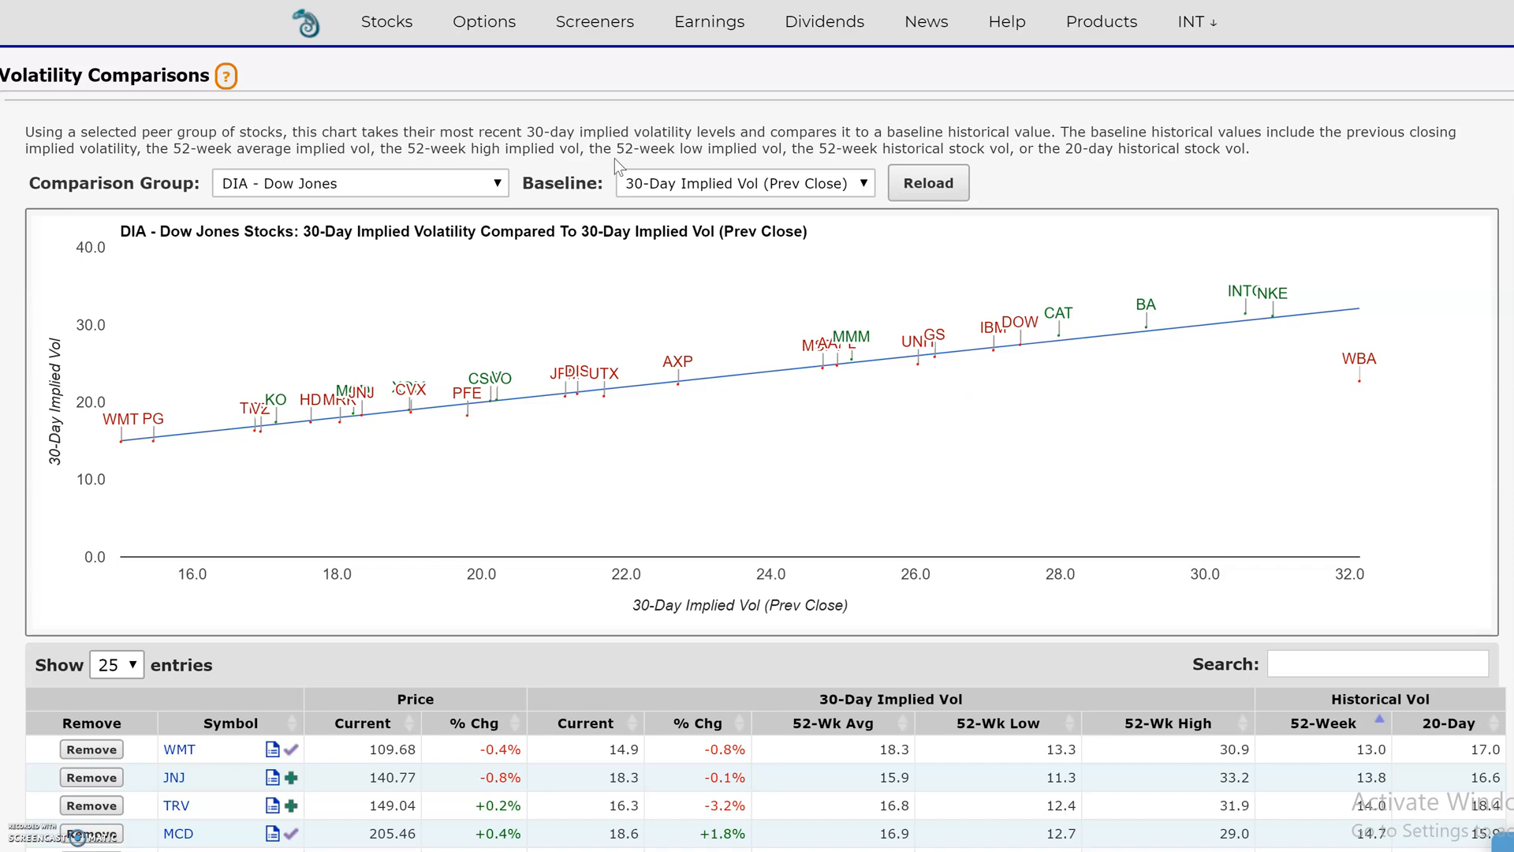
- Keep Dow Jones as the peer group, set the baseline to Implied Vol (52-Week Avg), and reload
left_click(359, 183)
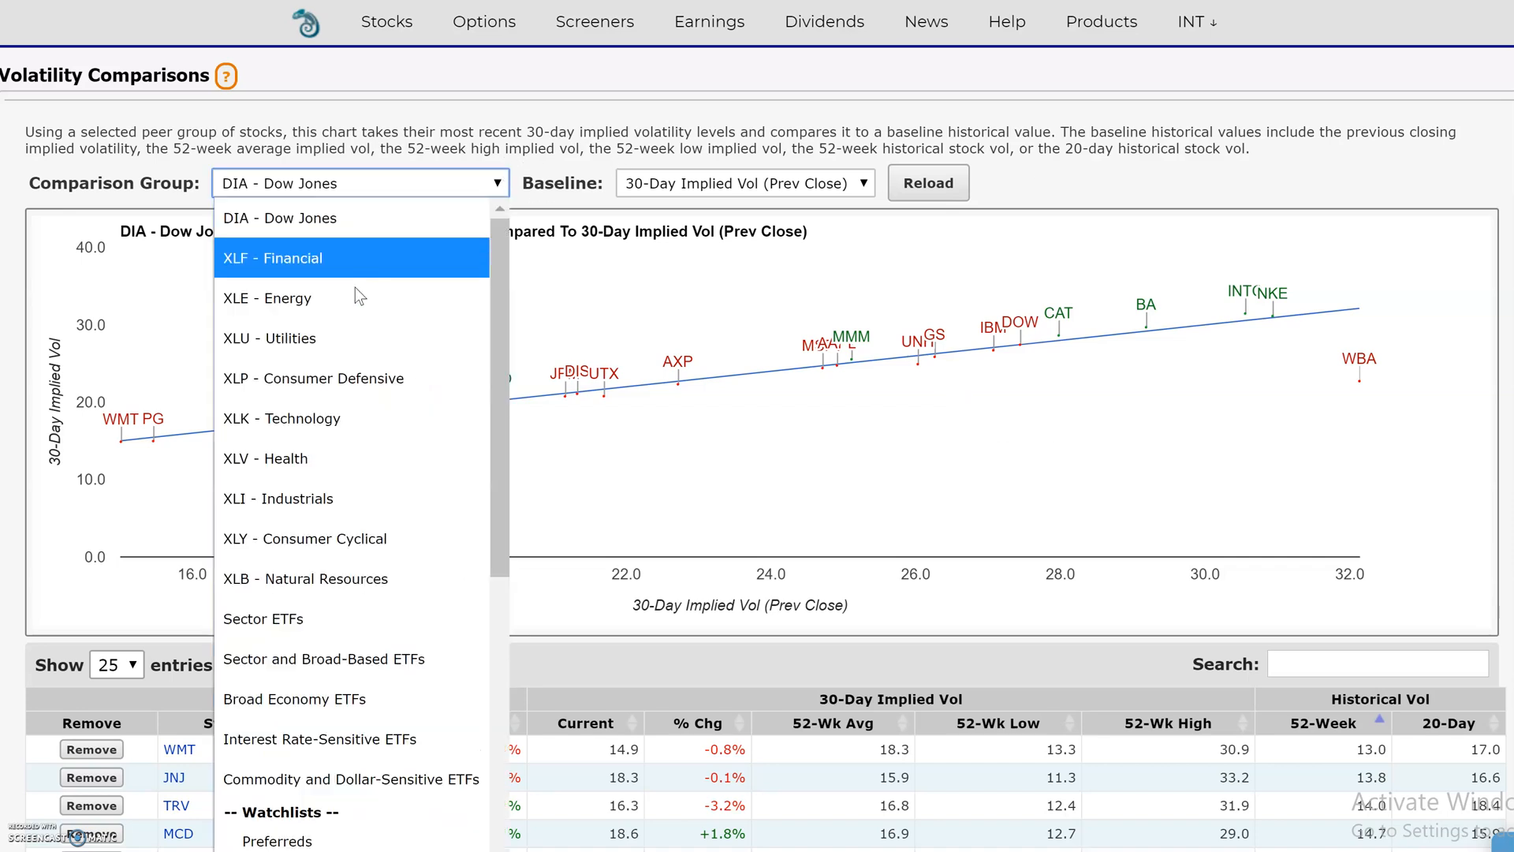
mouse_move(365, 218)
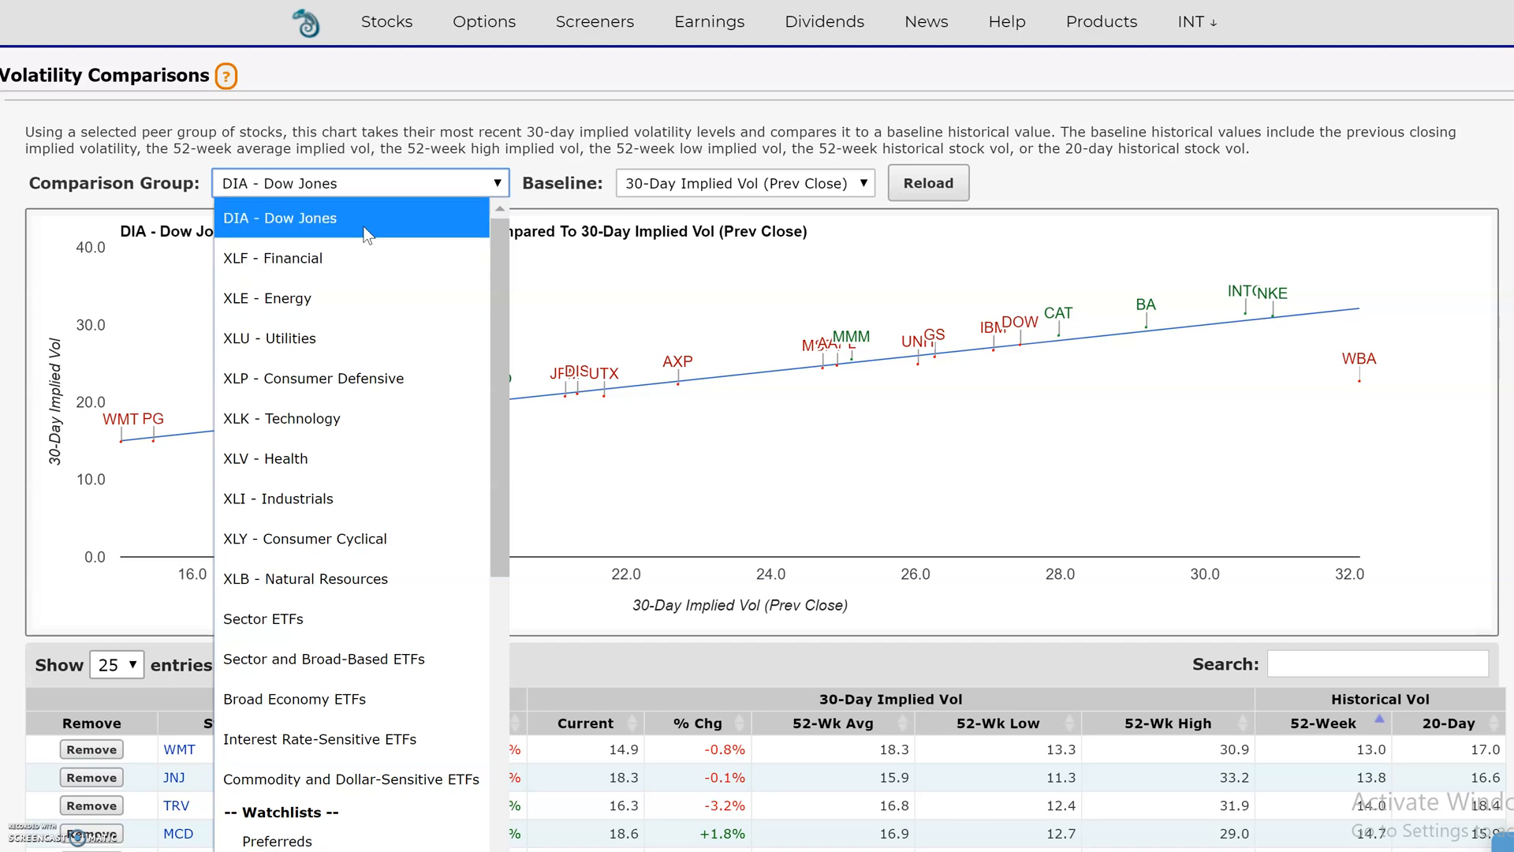
left_click(280, 217)
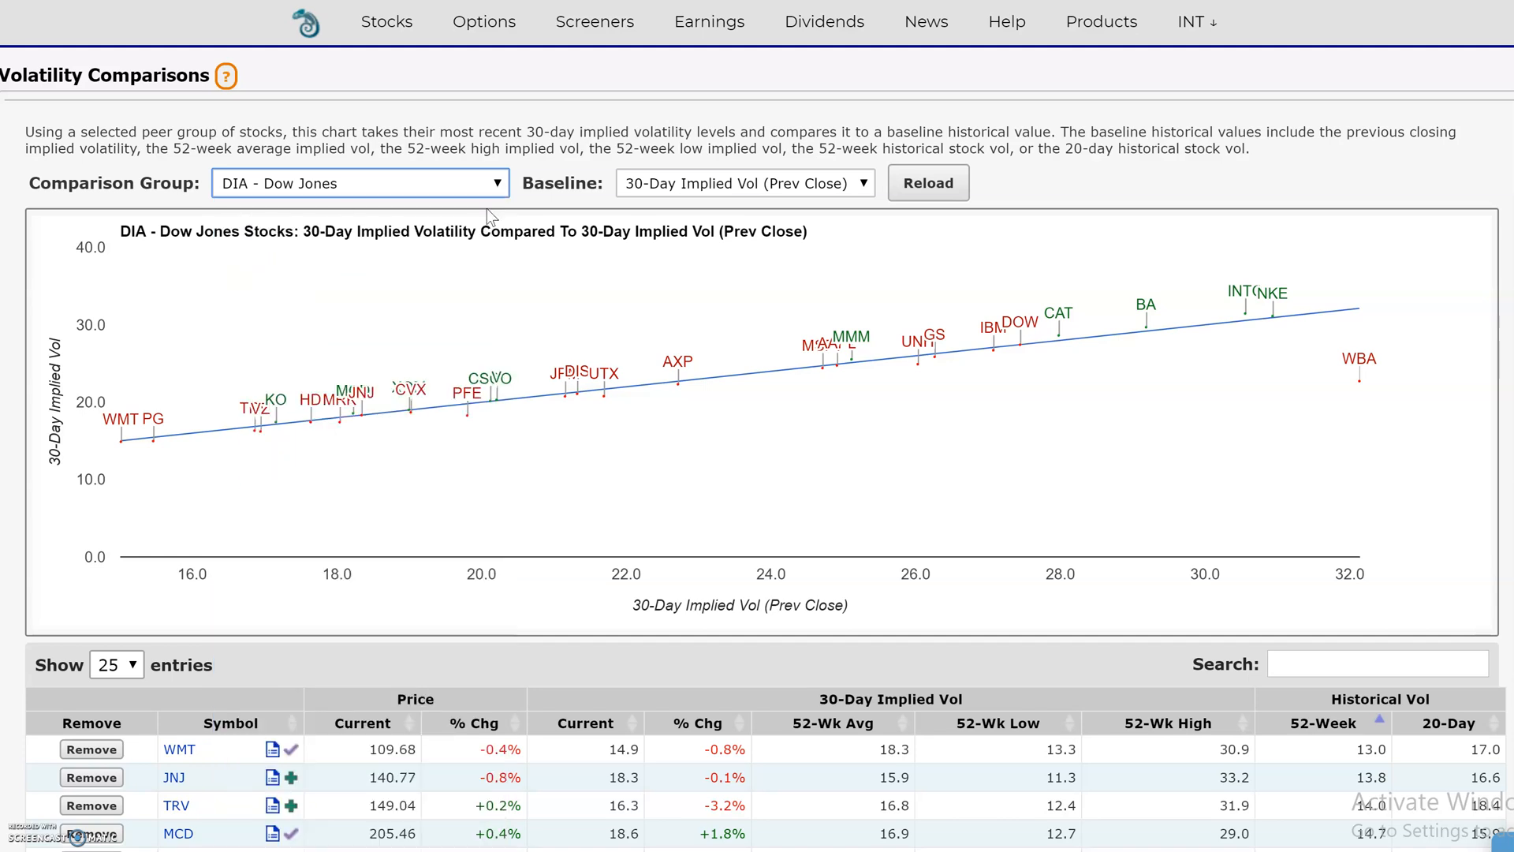
mouse_move(976, 374)
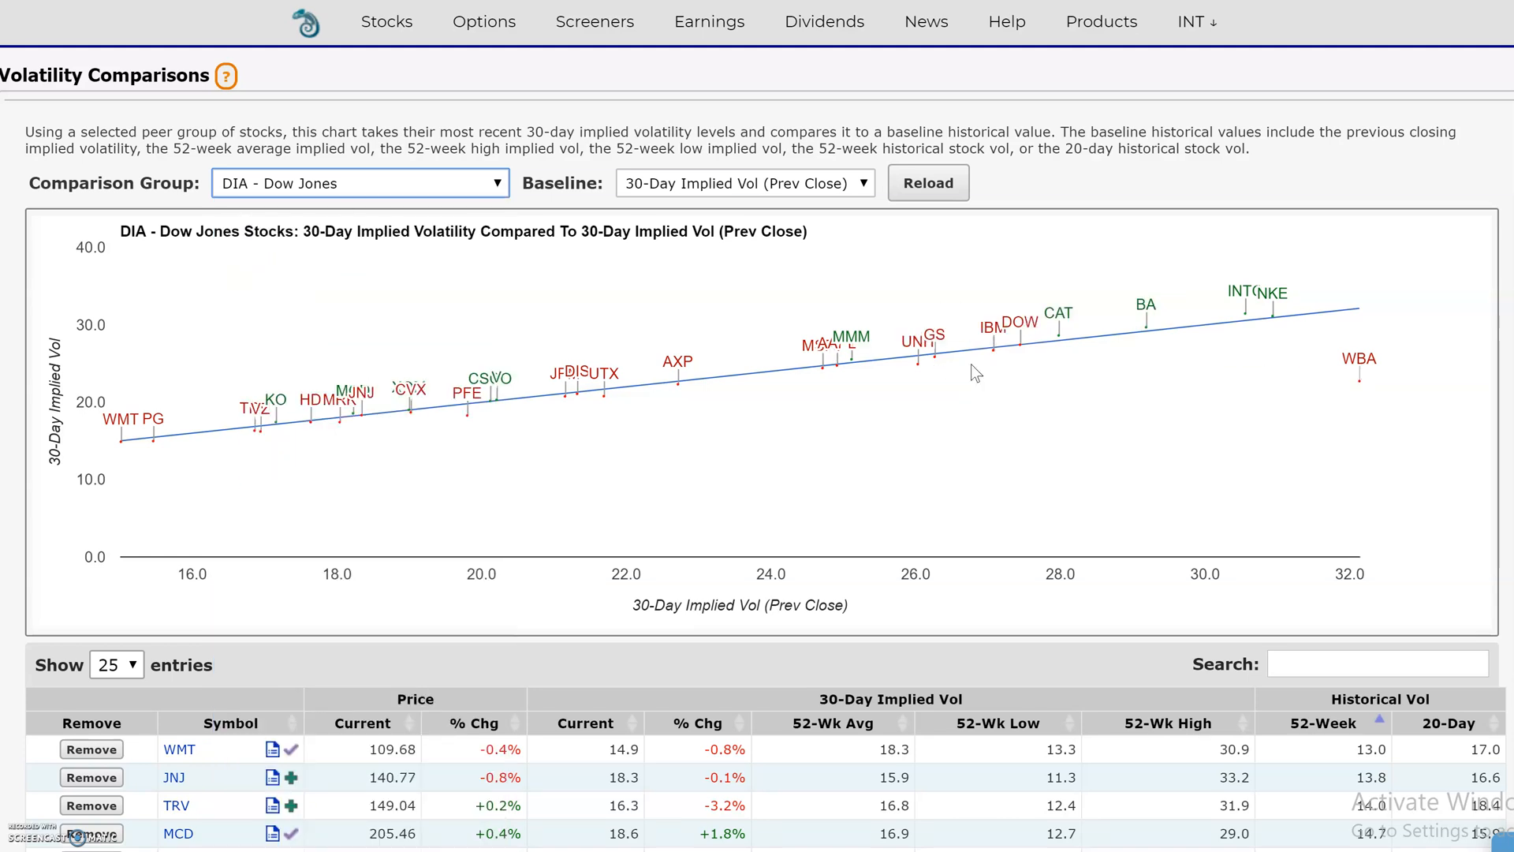
mouse_move(274, 473)
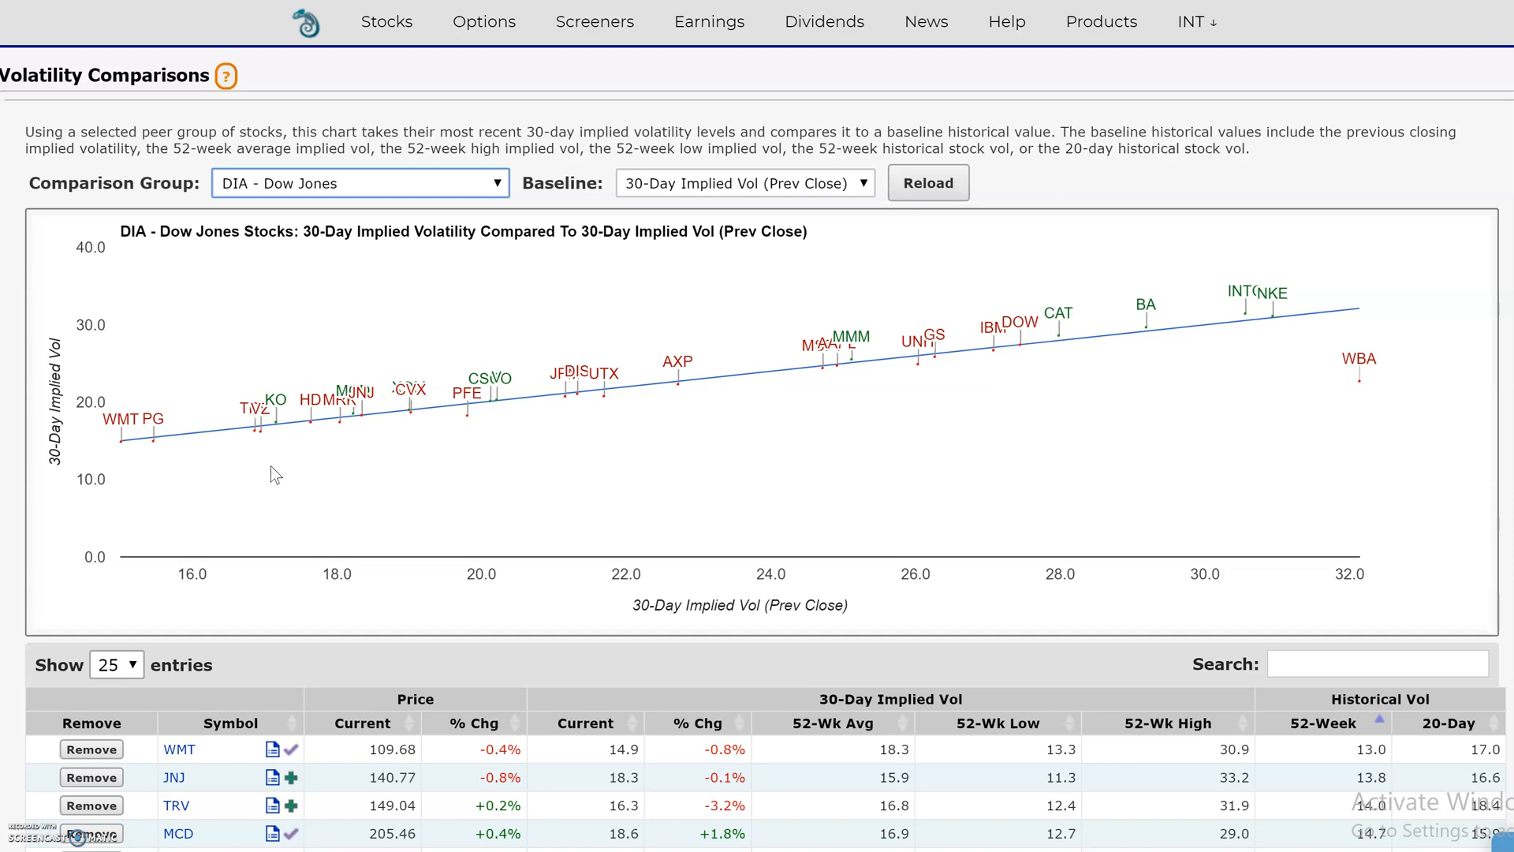
mouse_move(90, 401)
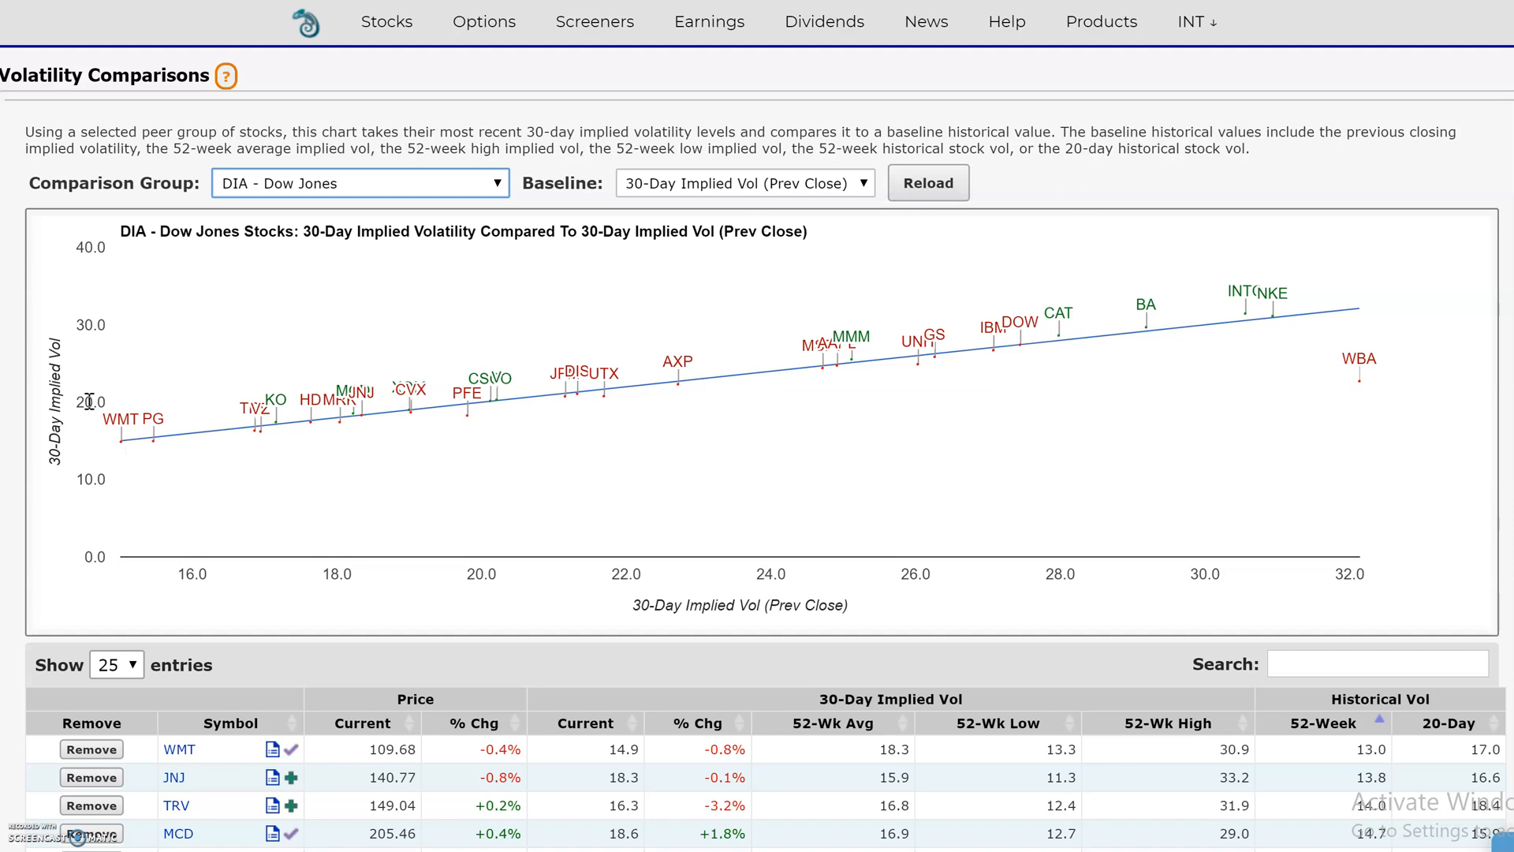
mouse_move(365, 422)
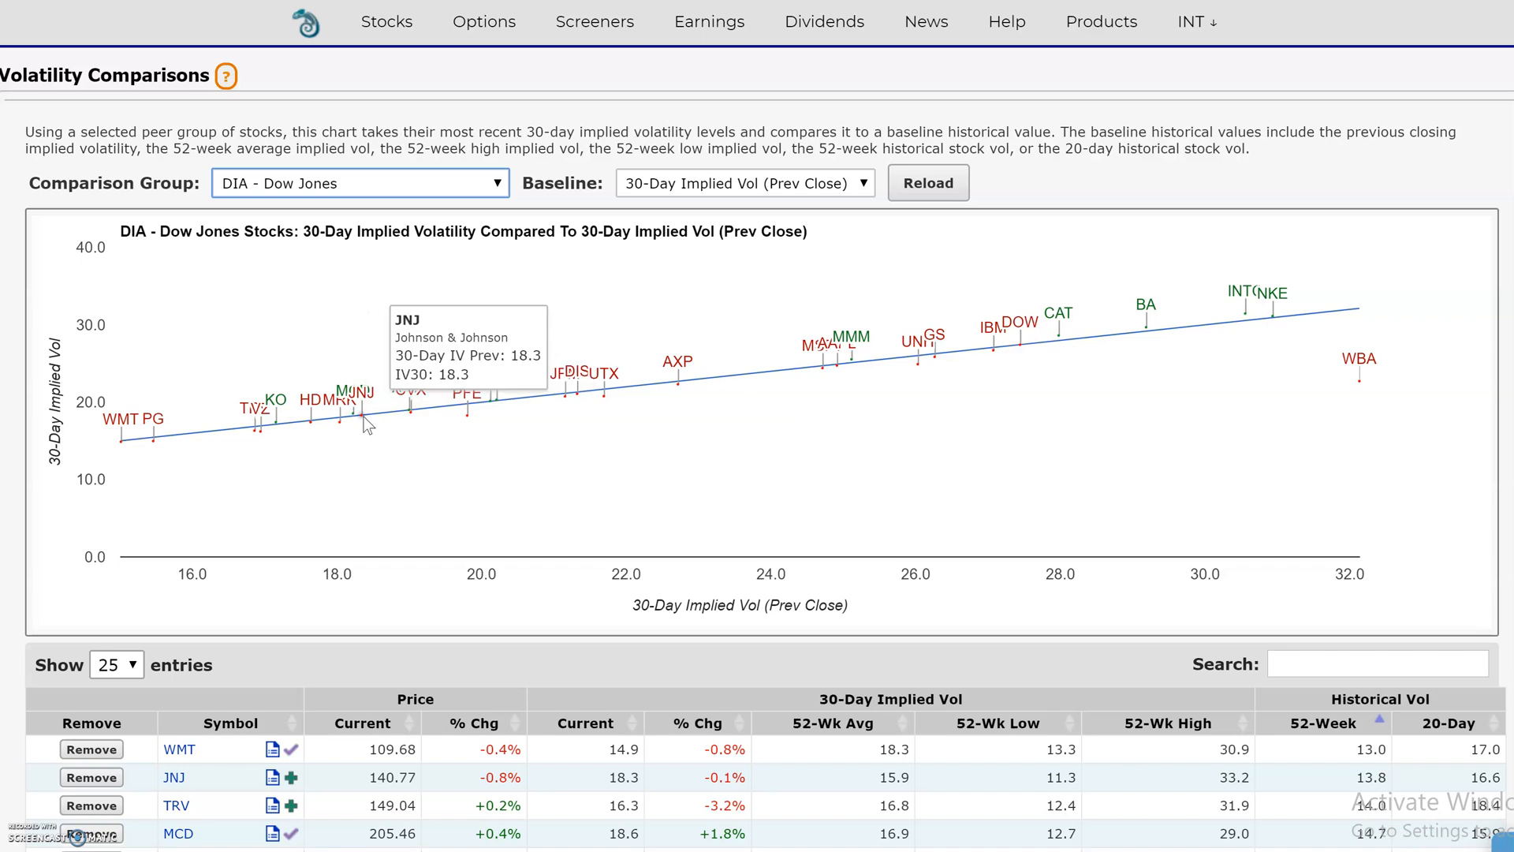
mouse_move(1343, 326)
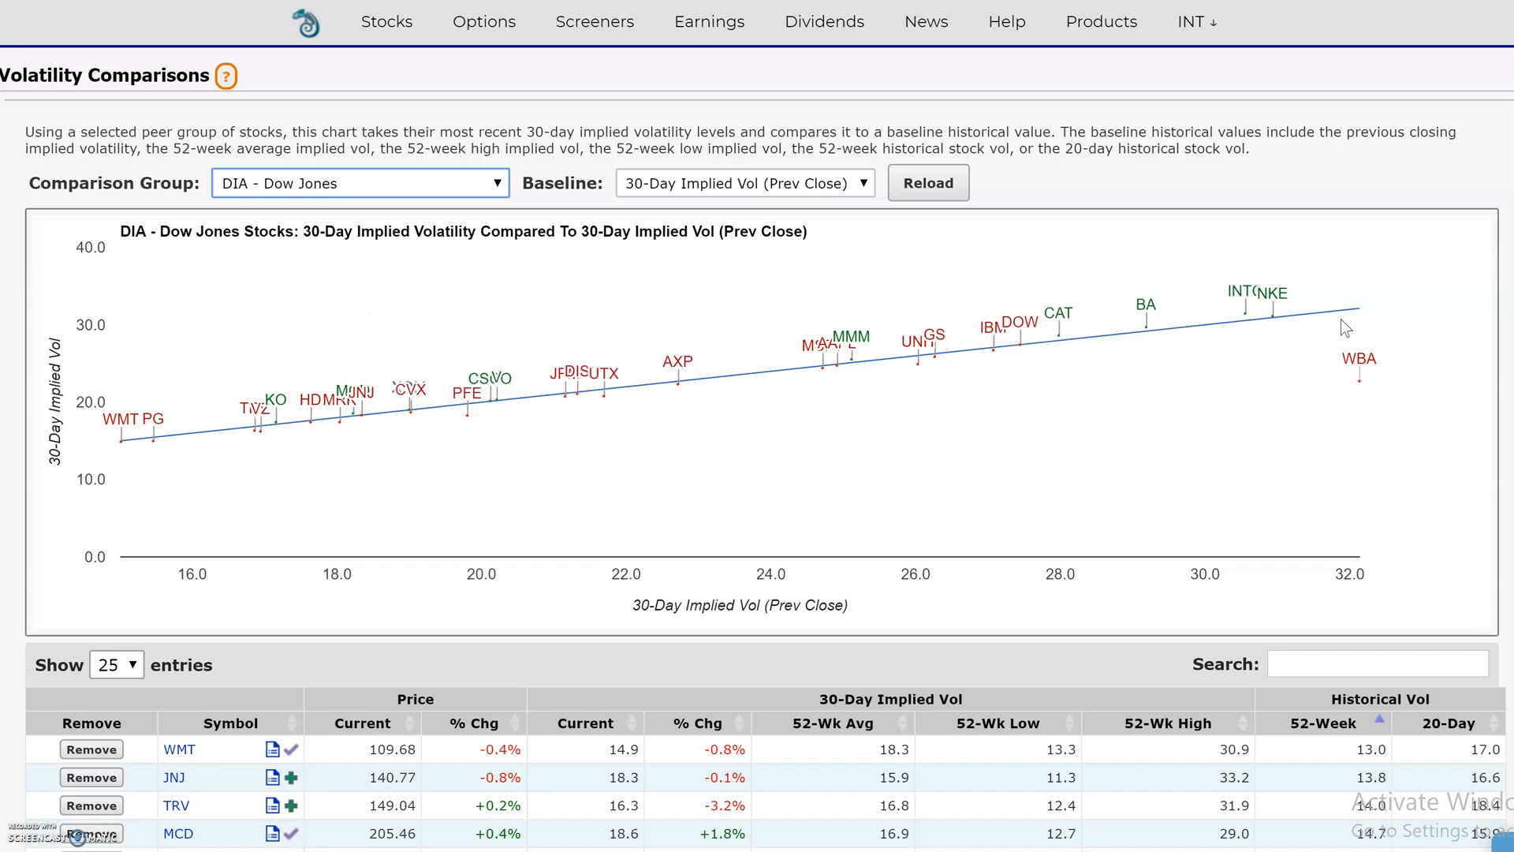
mouse_move(1157, 333)
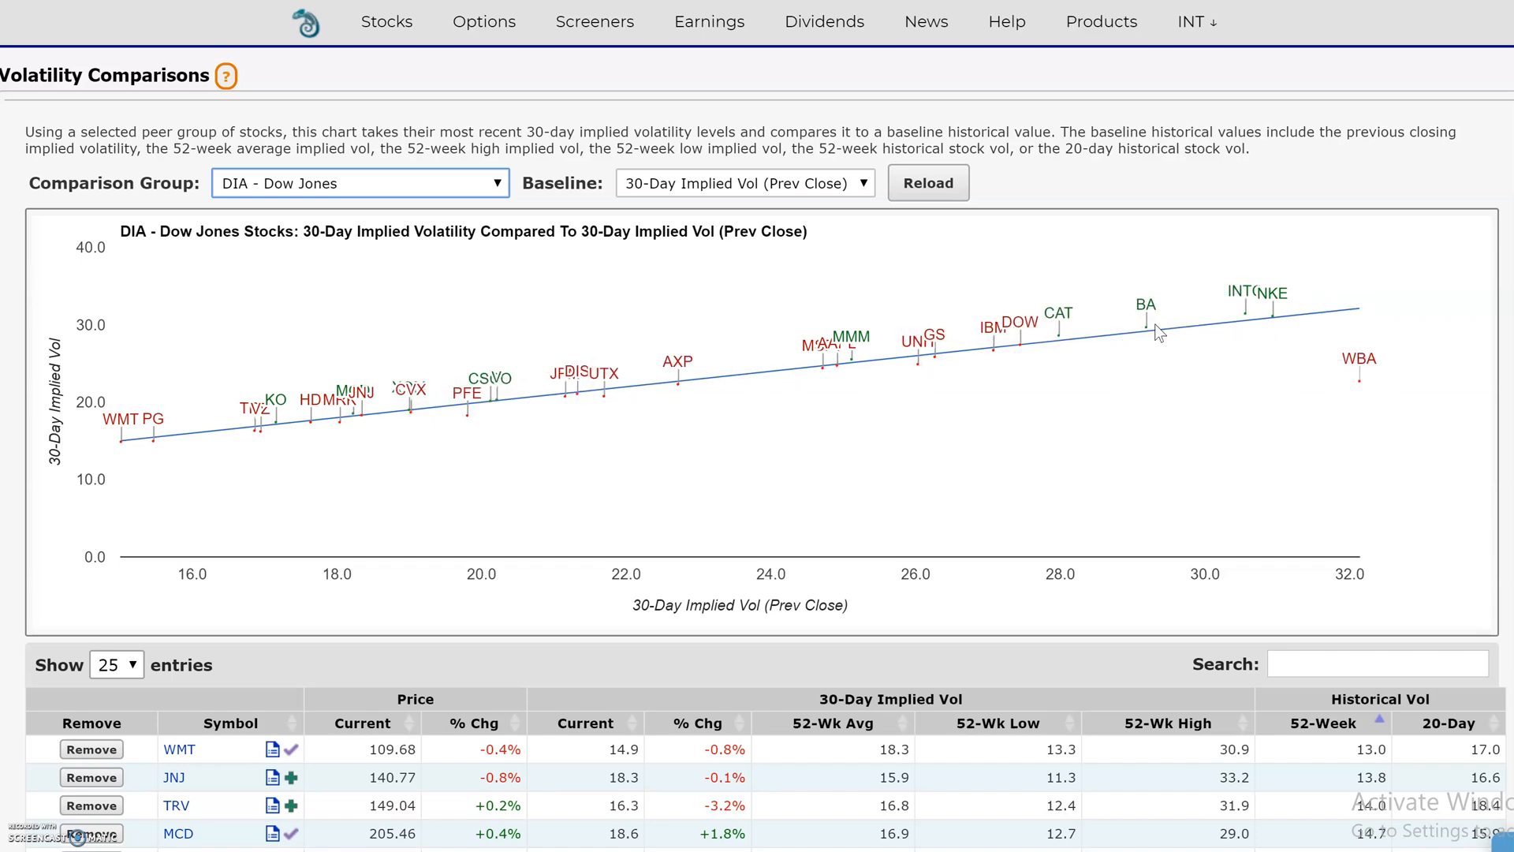
mouse_move(1064, 326)
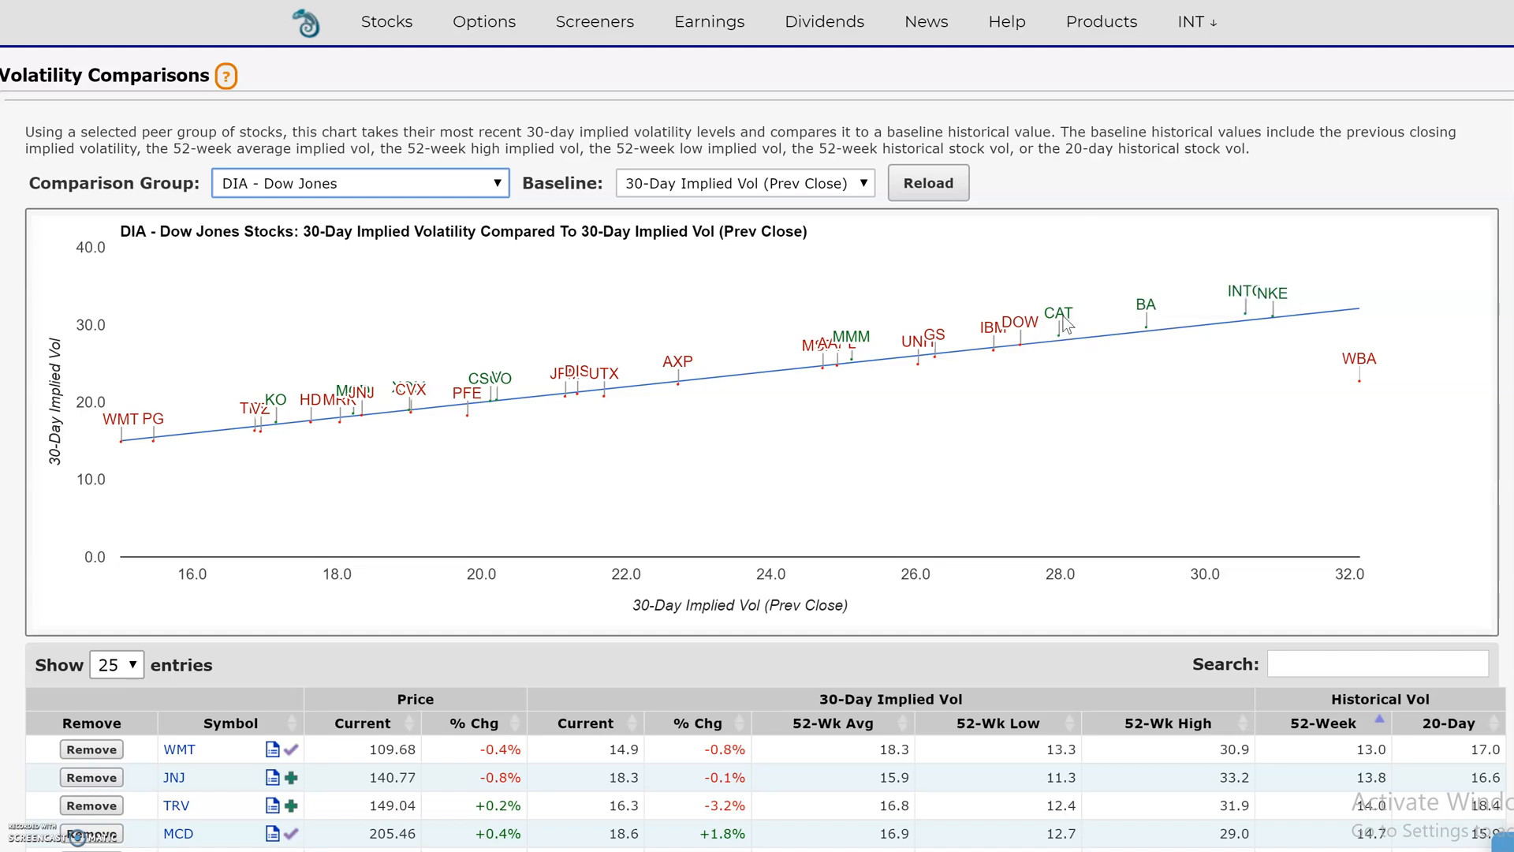
mouse_move(1062, 332)
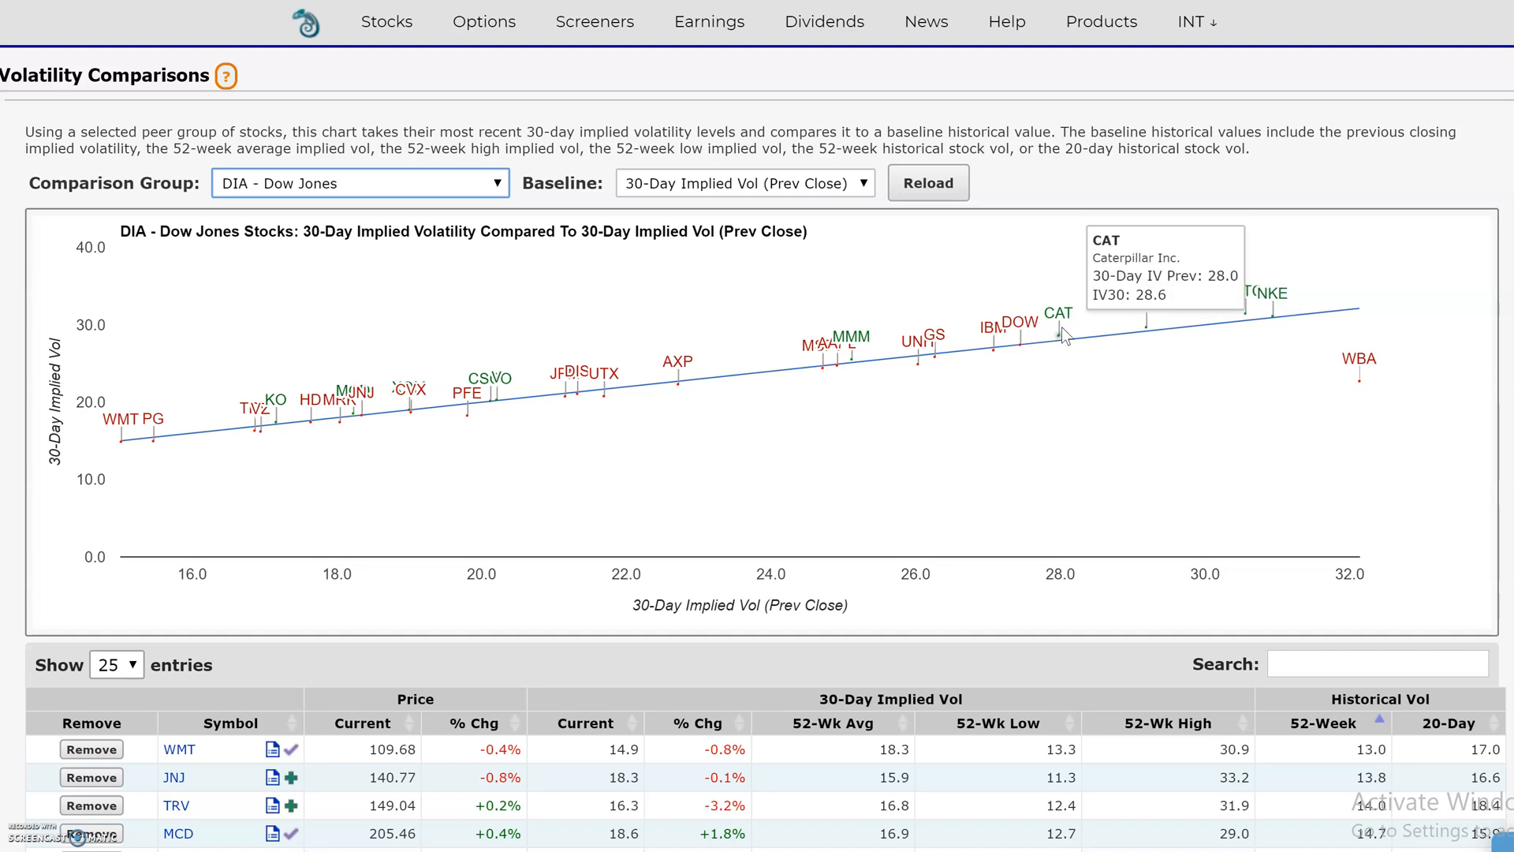
mouse_move(1059, 340)
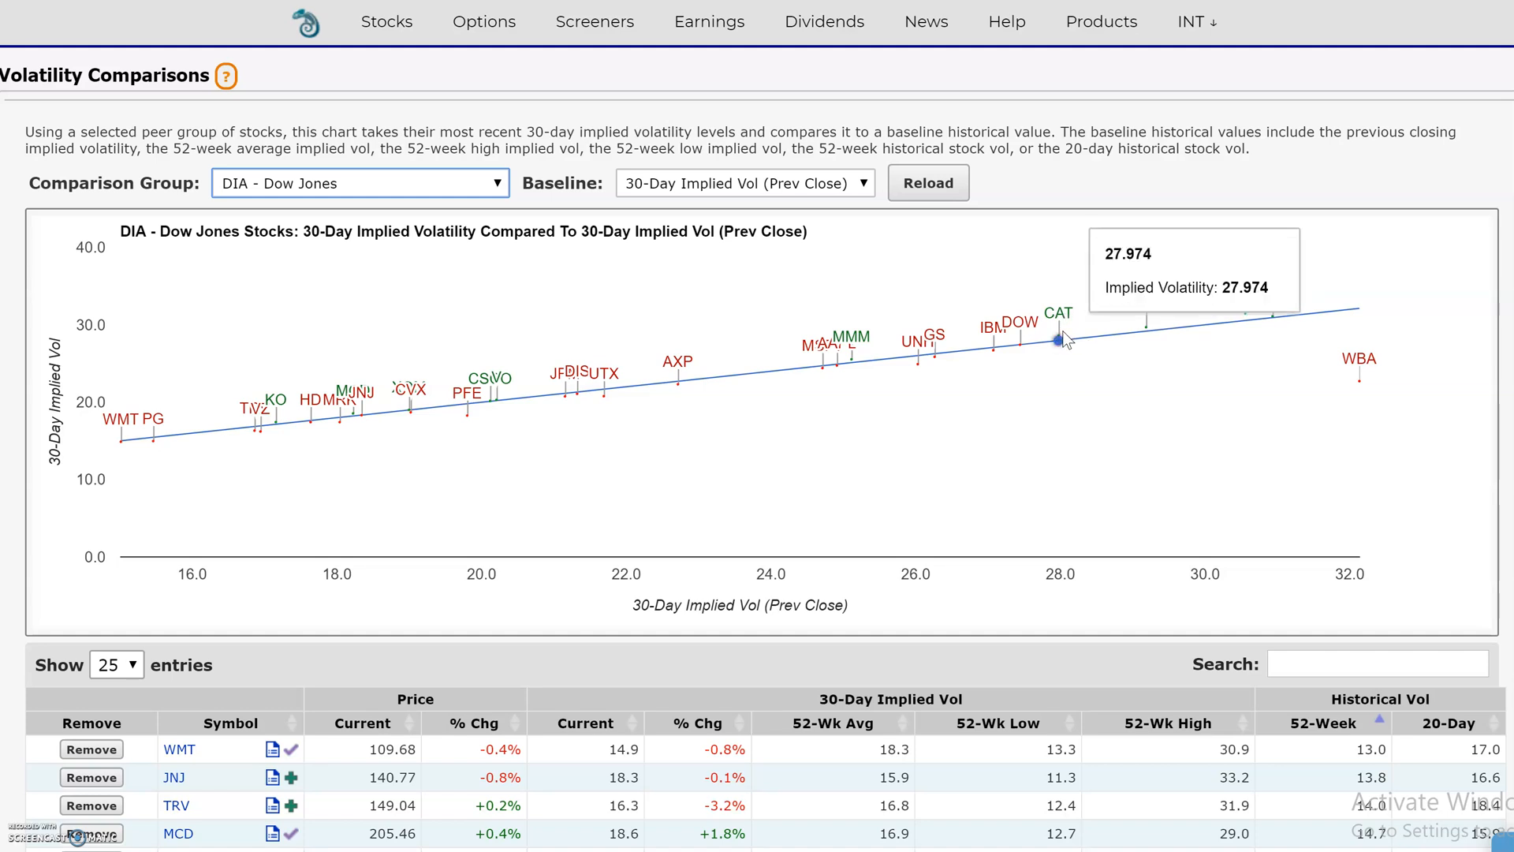
mouse_move(1019, 348)
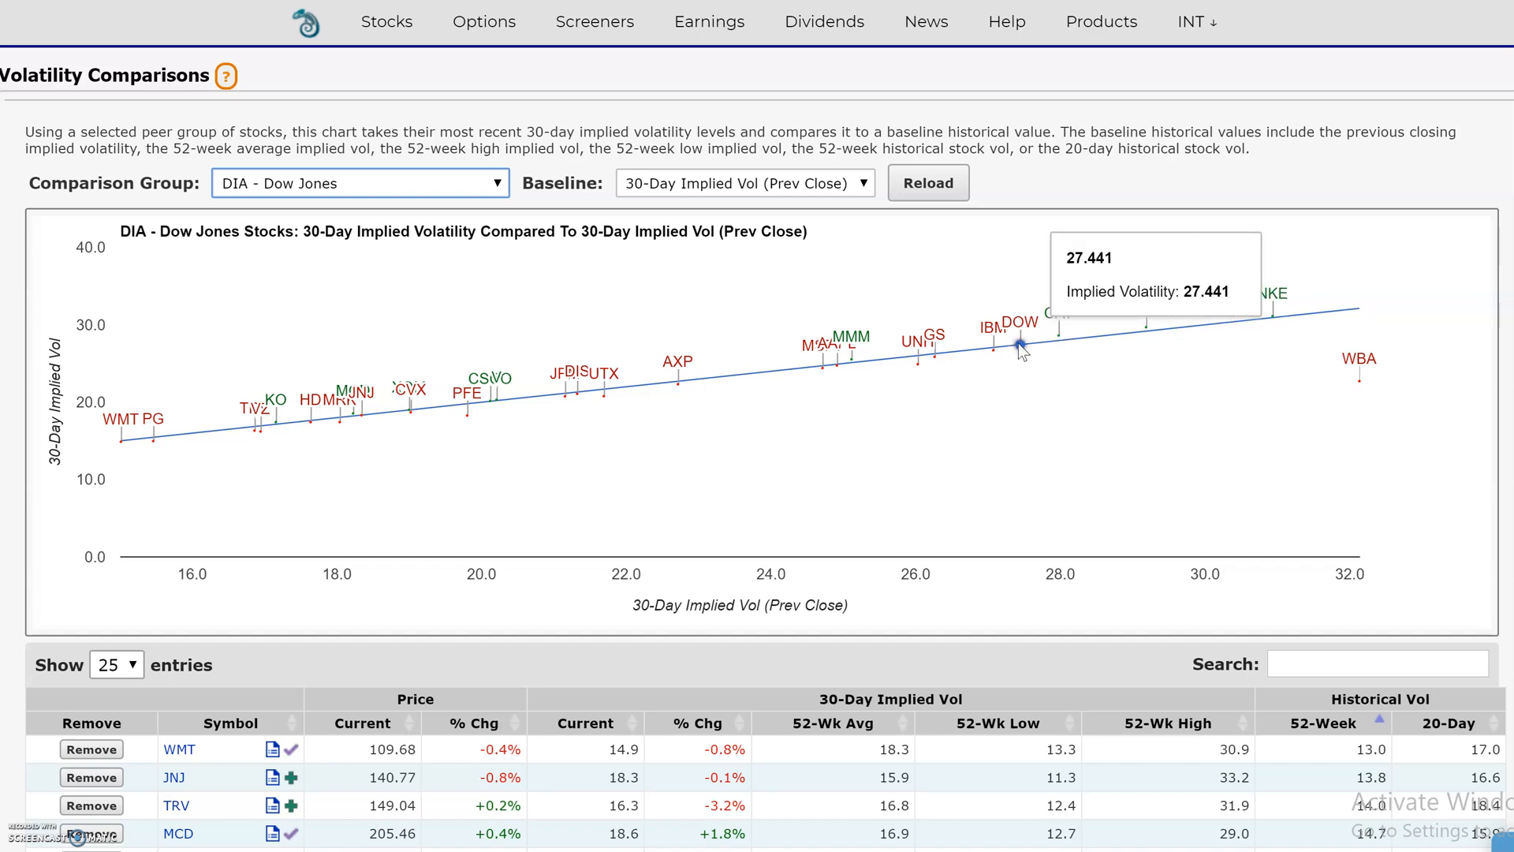
mouse_move(1315, 357)
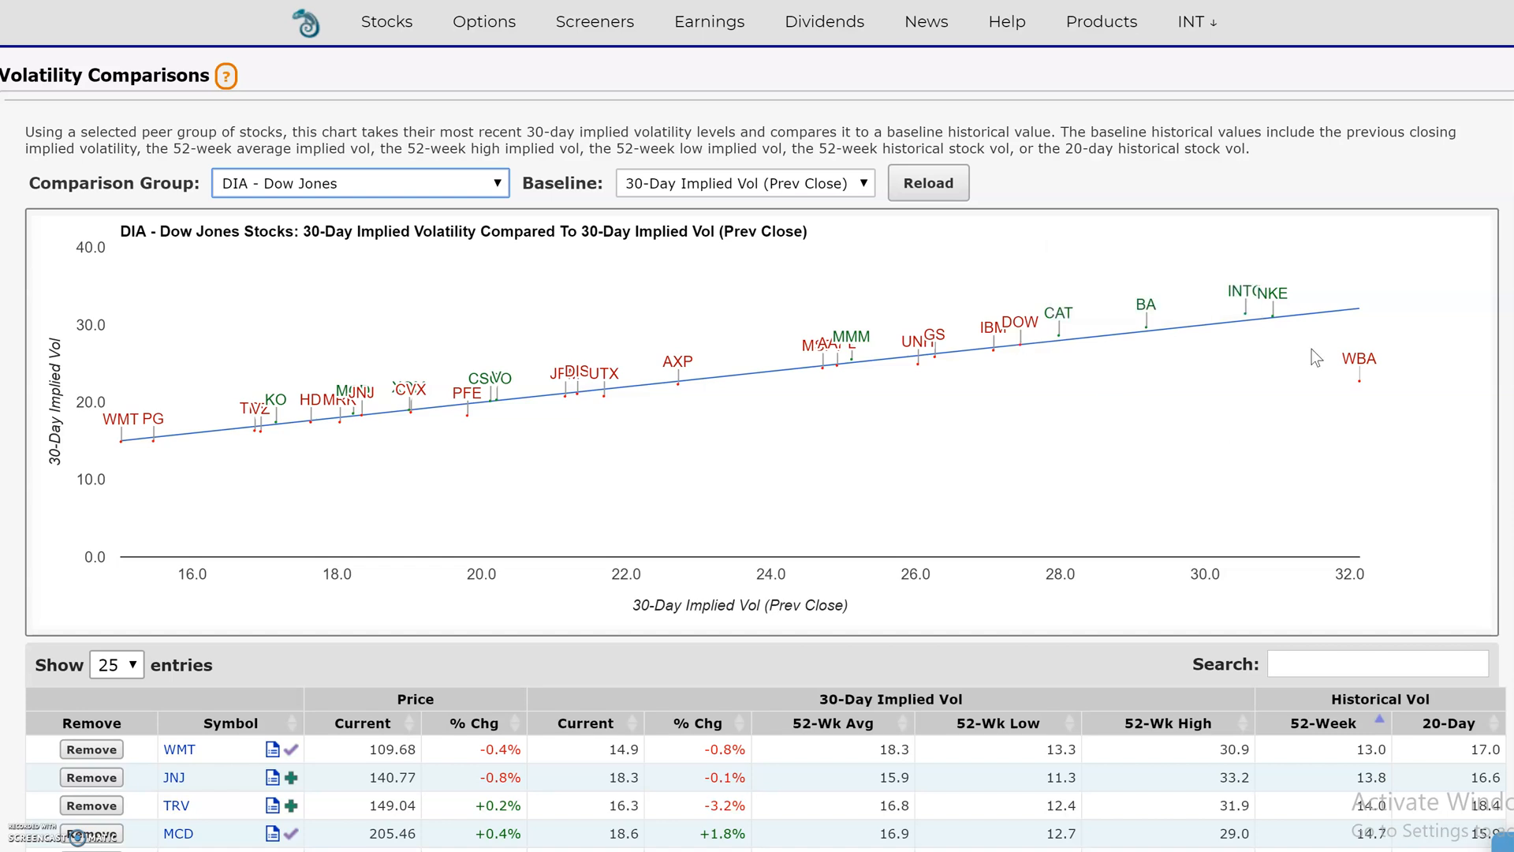
mouse_move(1379, 288)
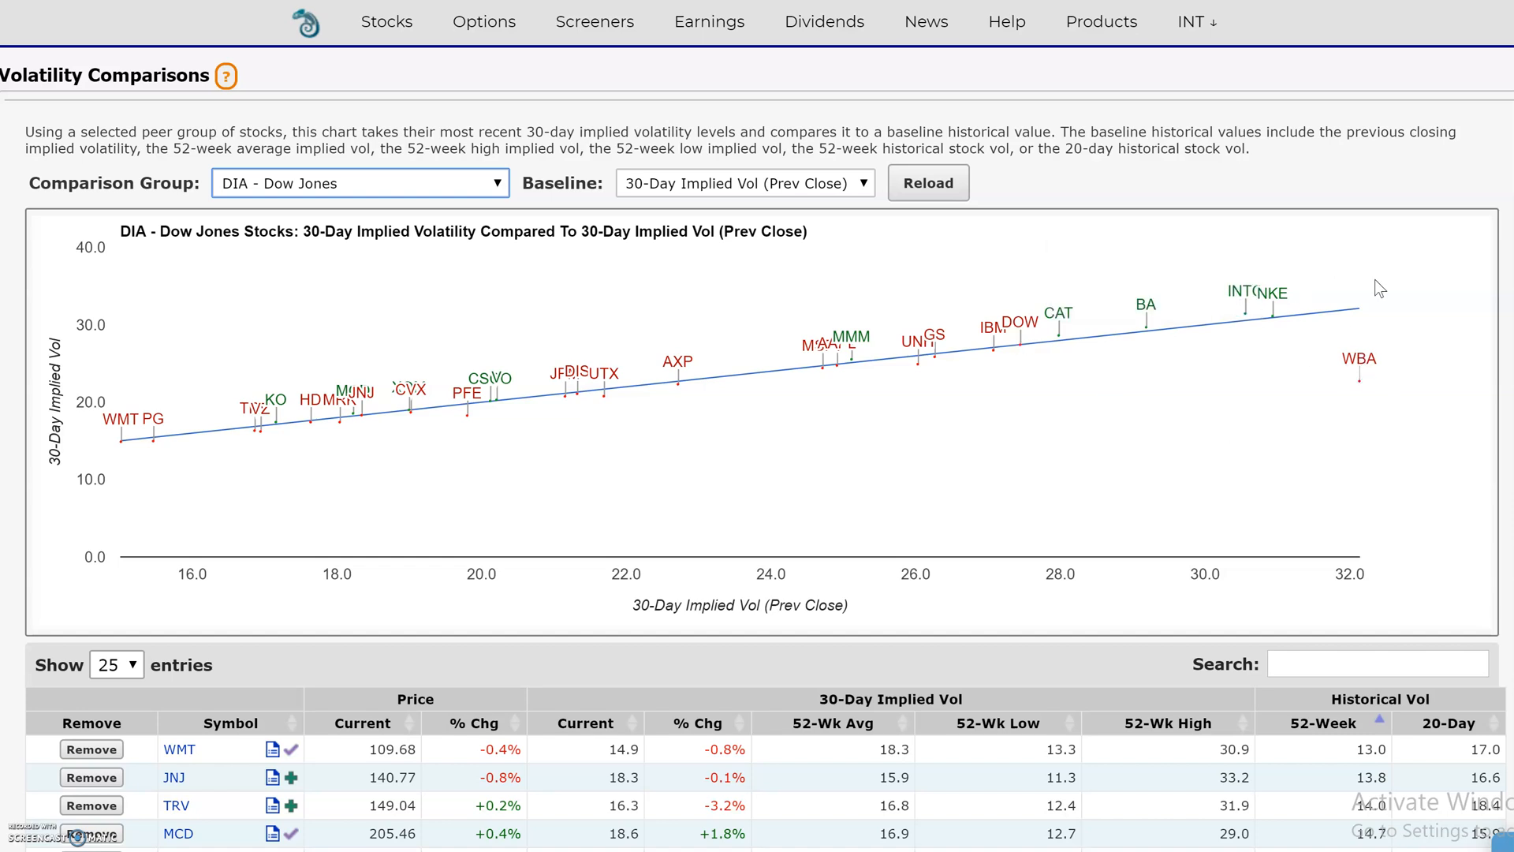
mouse_move(1362, 396)
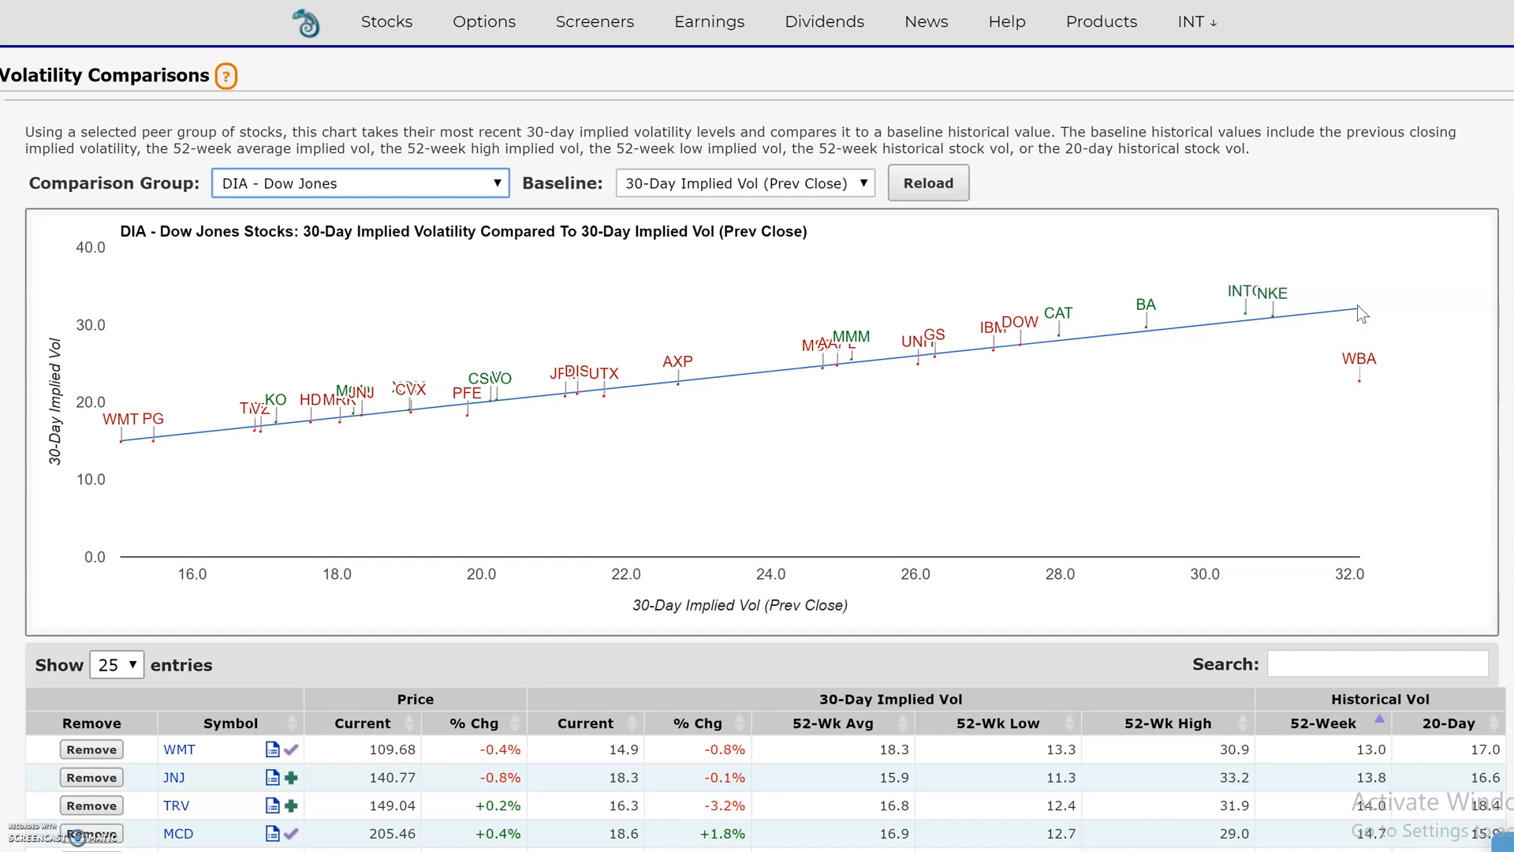
mouse_move(1363, 407)
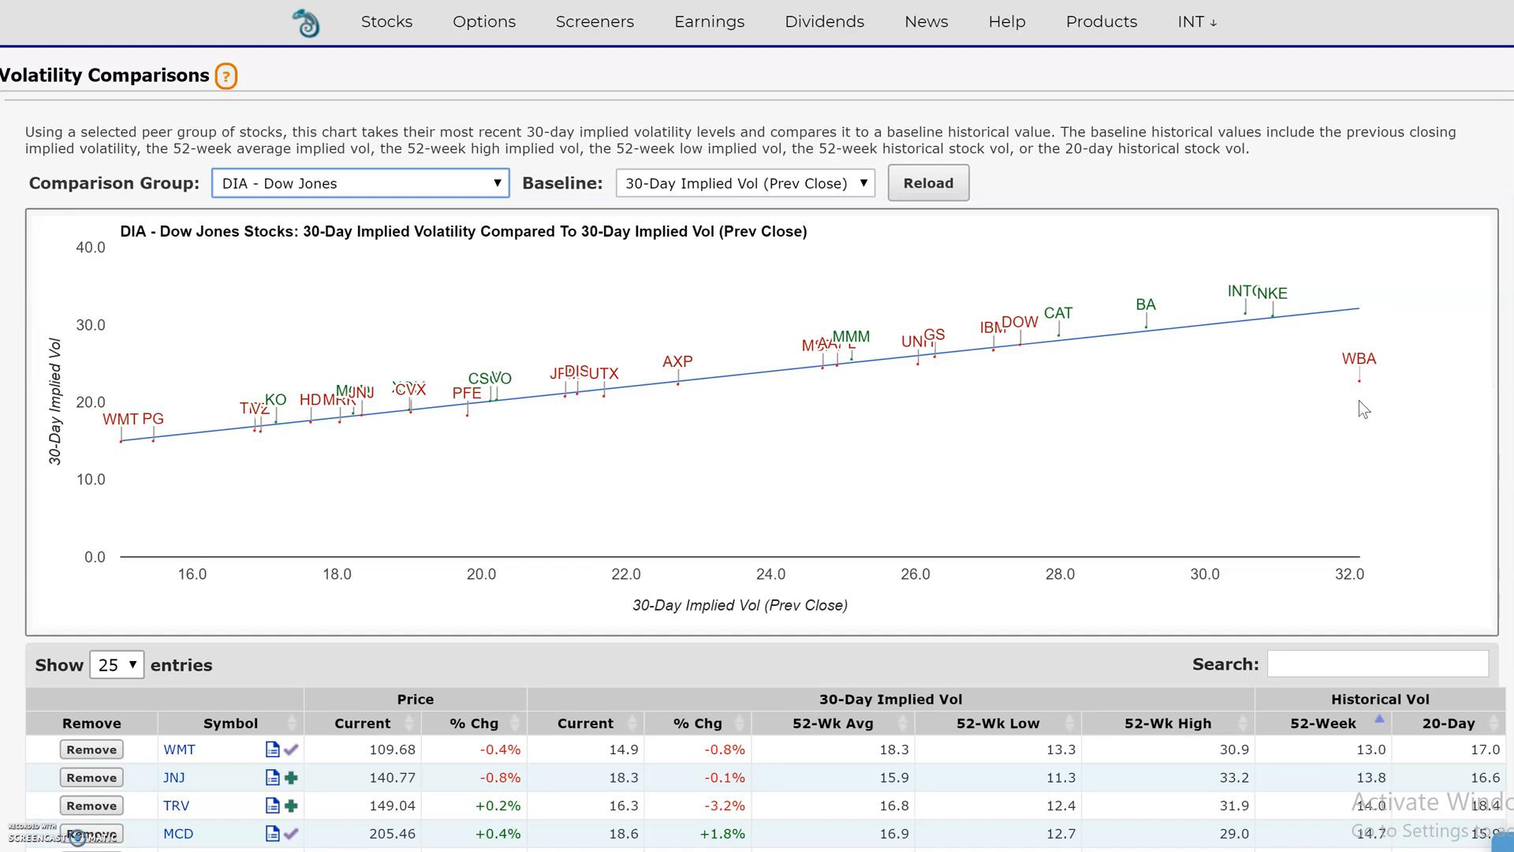
mouse_move(1362, 306)
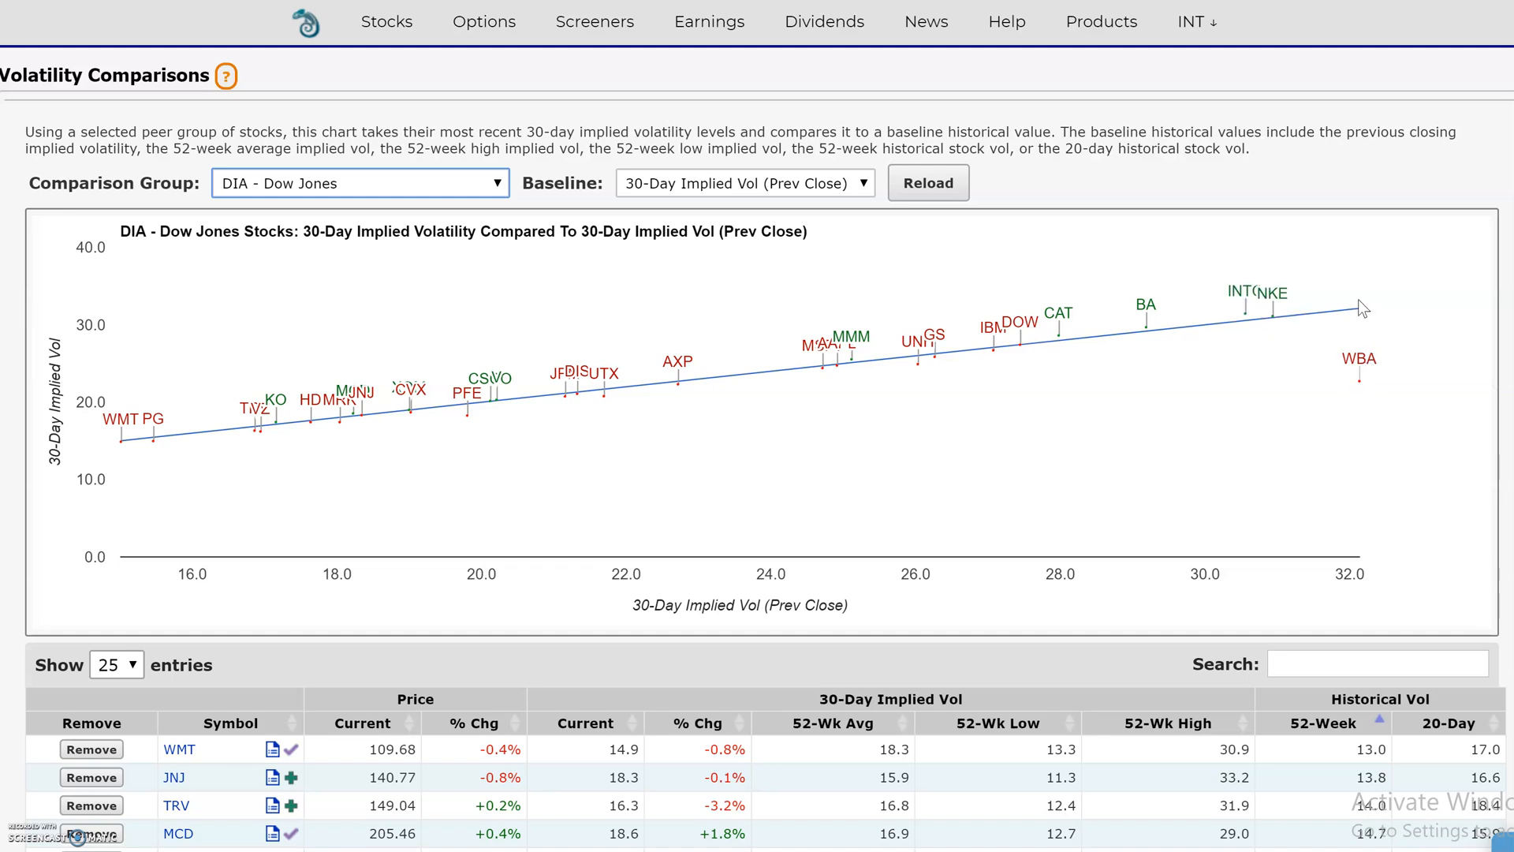
mouse_move(1364, 401)
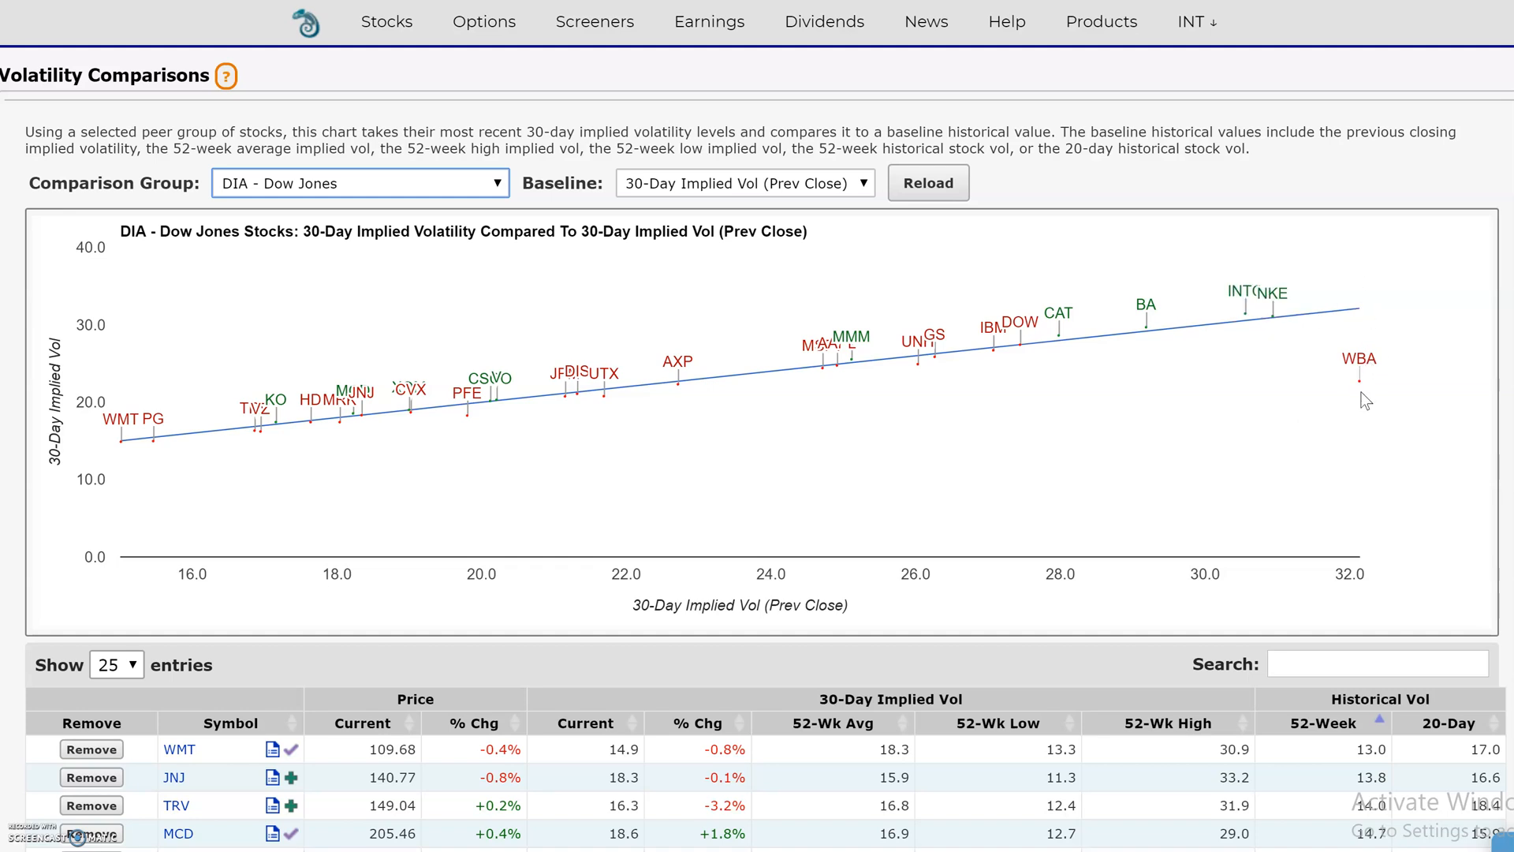
mouse_move(1109, 328)
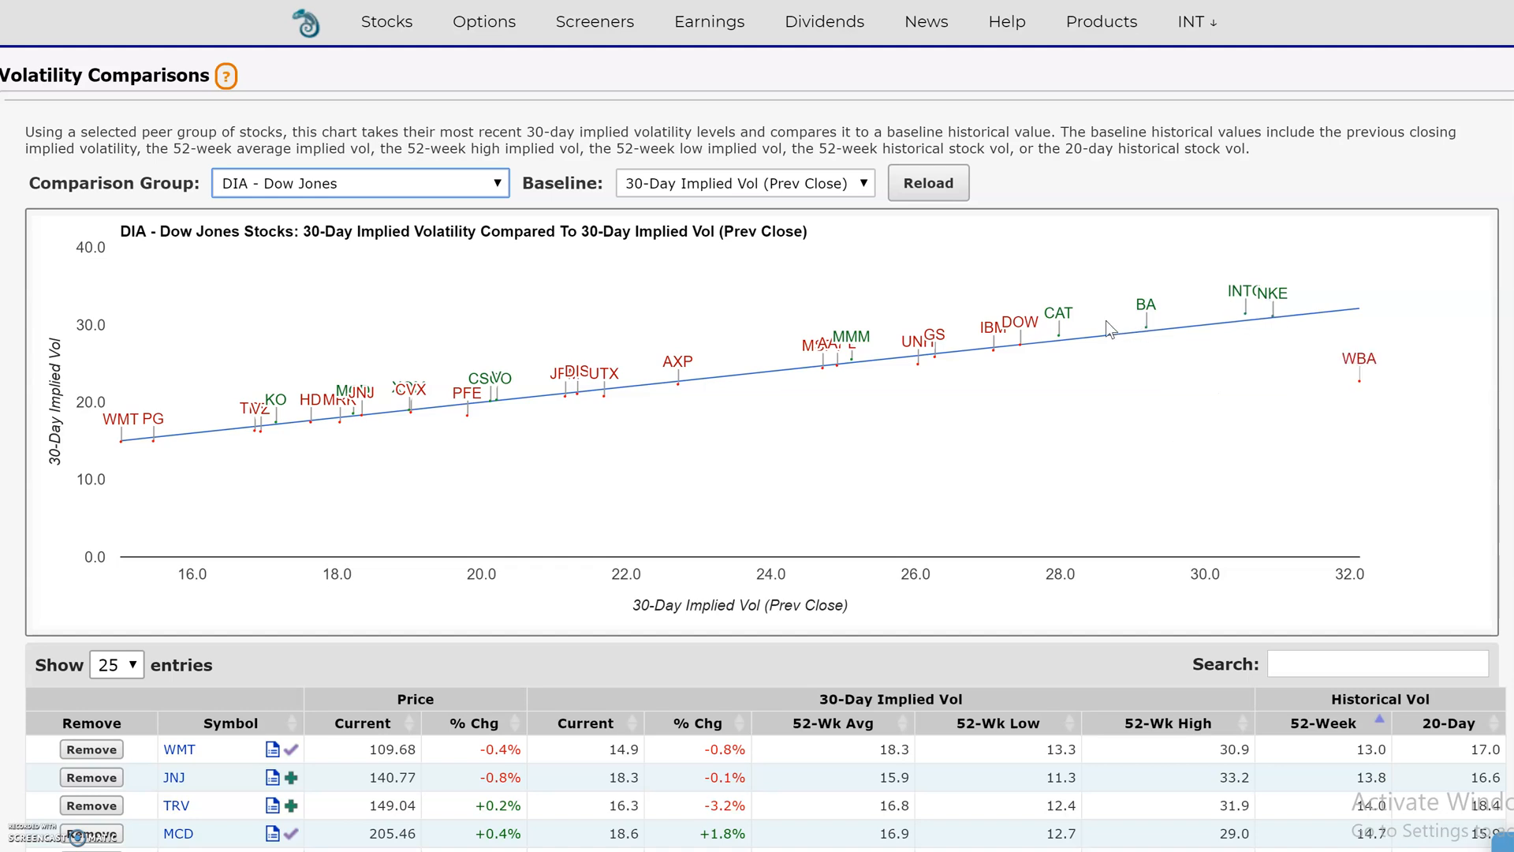
mouse_move(741, 374)
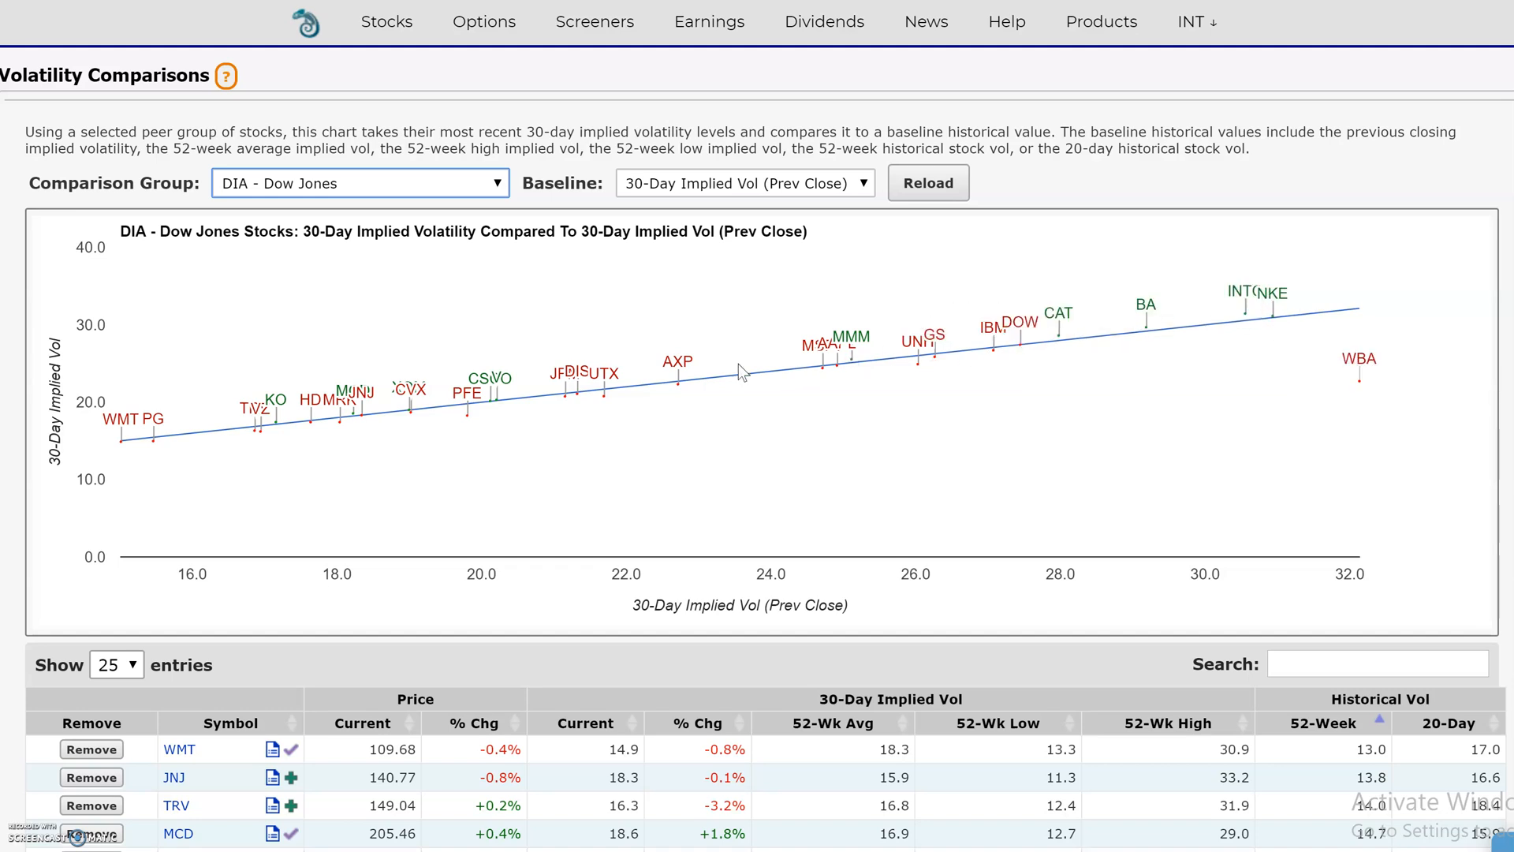
mouse_move(128, 430)
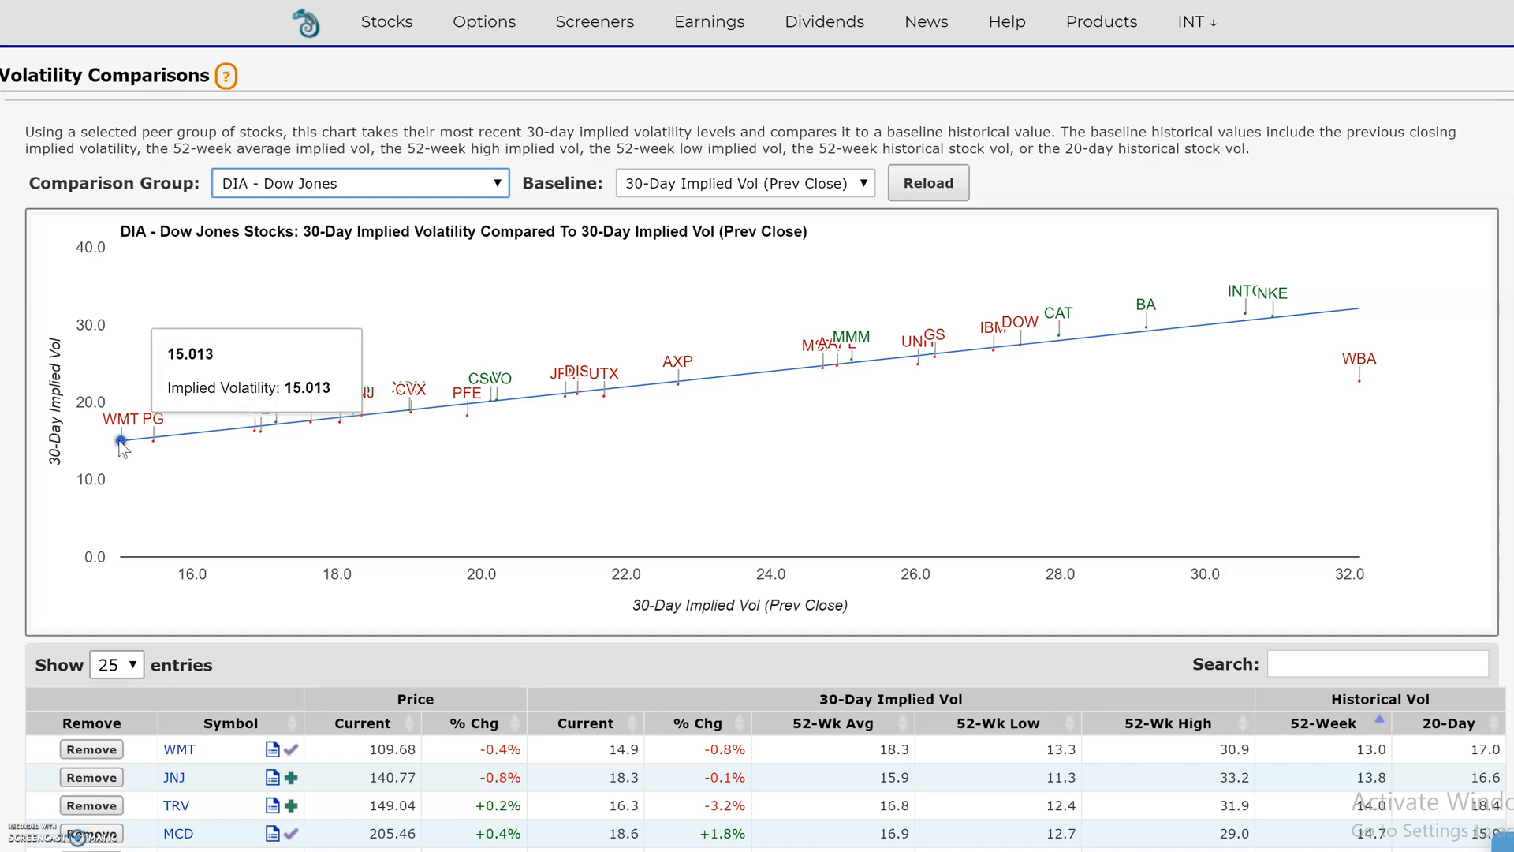
mouse_move(1297, 360)
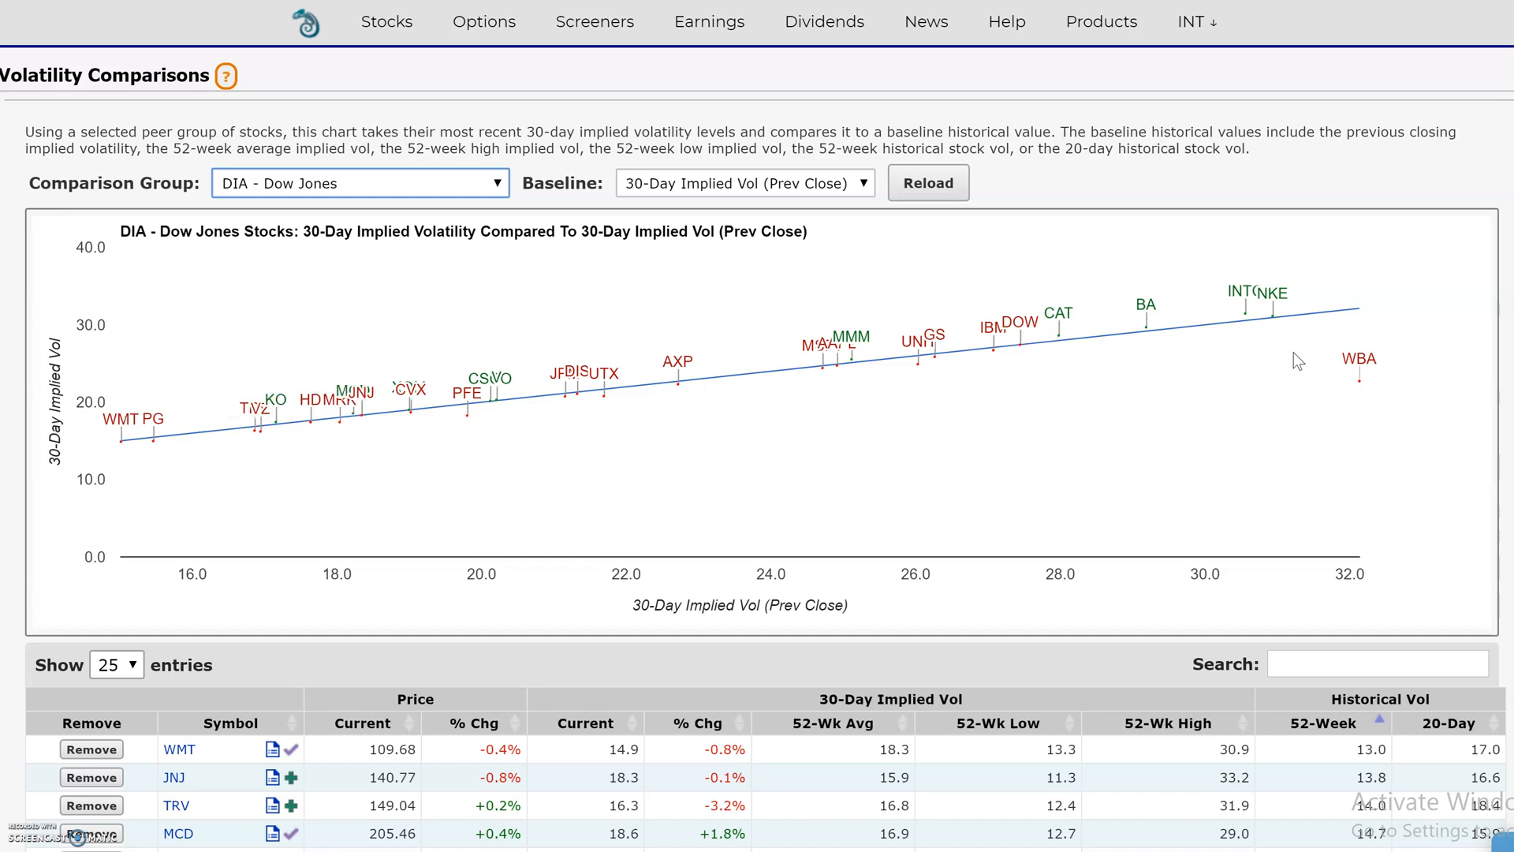
mouse_move(125, 455)
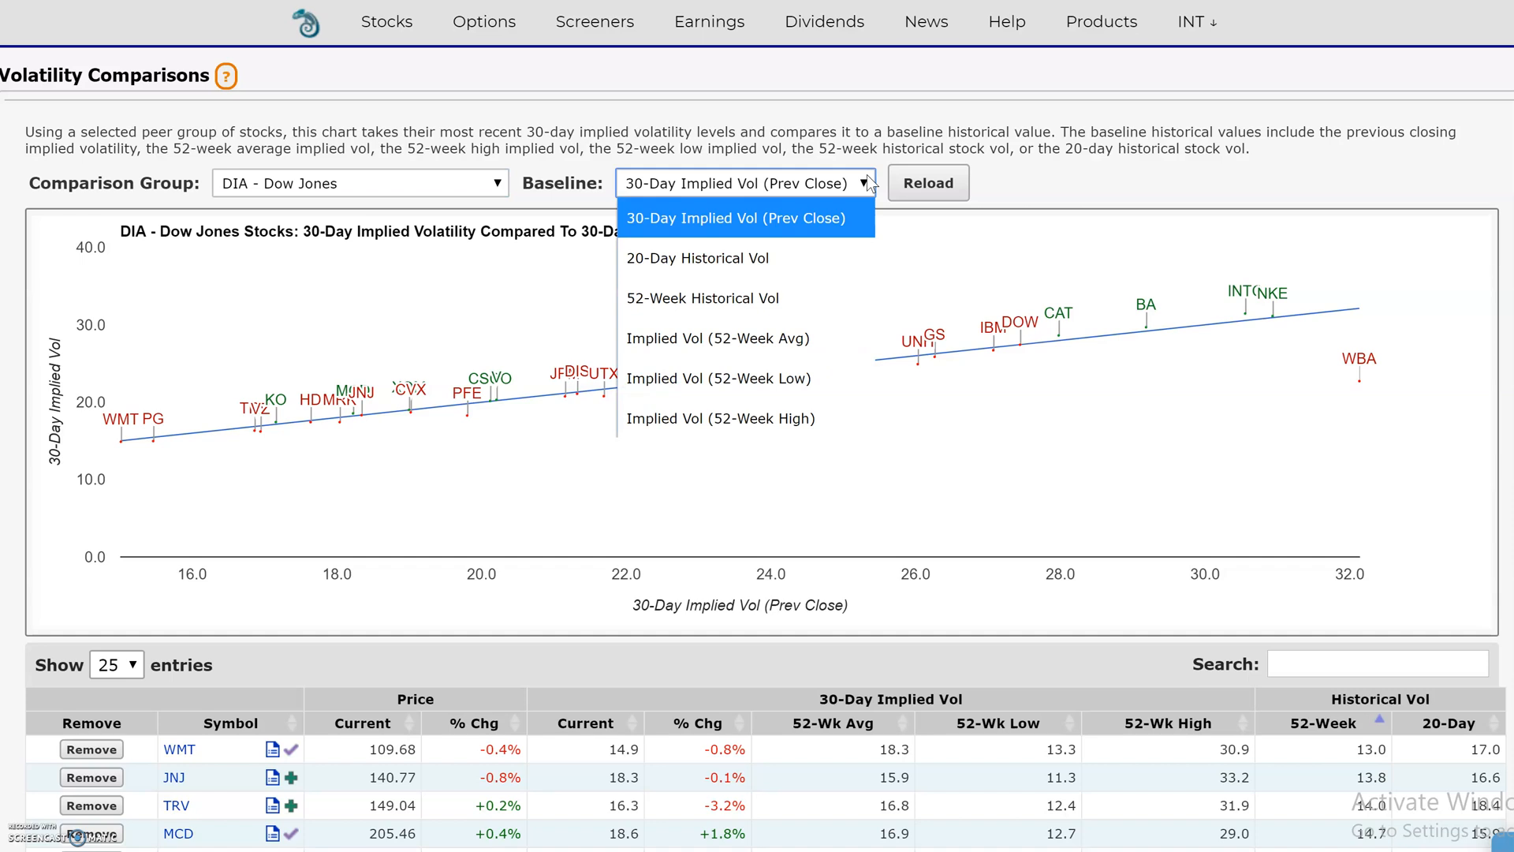
mouse_move(747, 338)
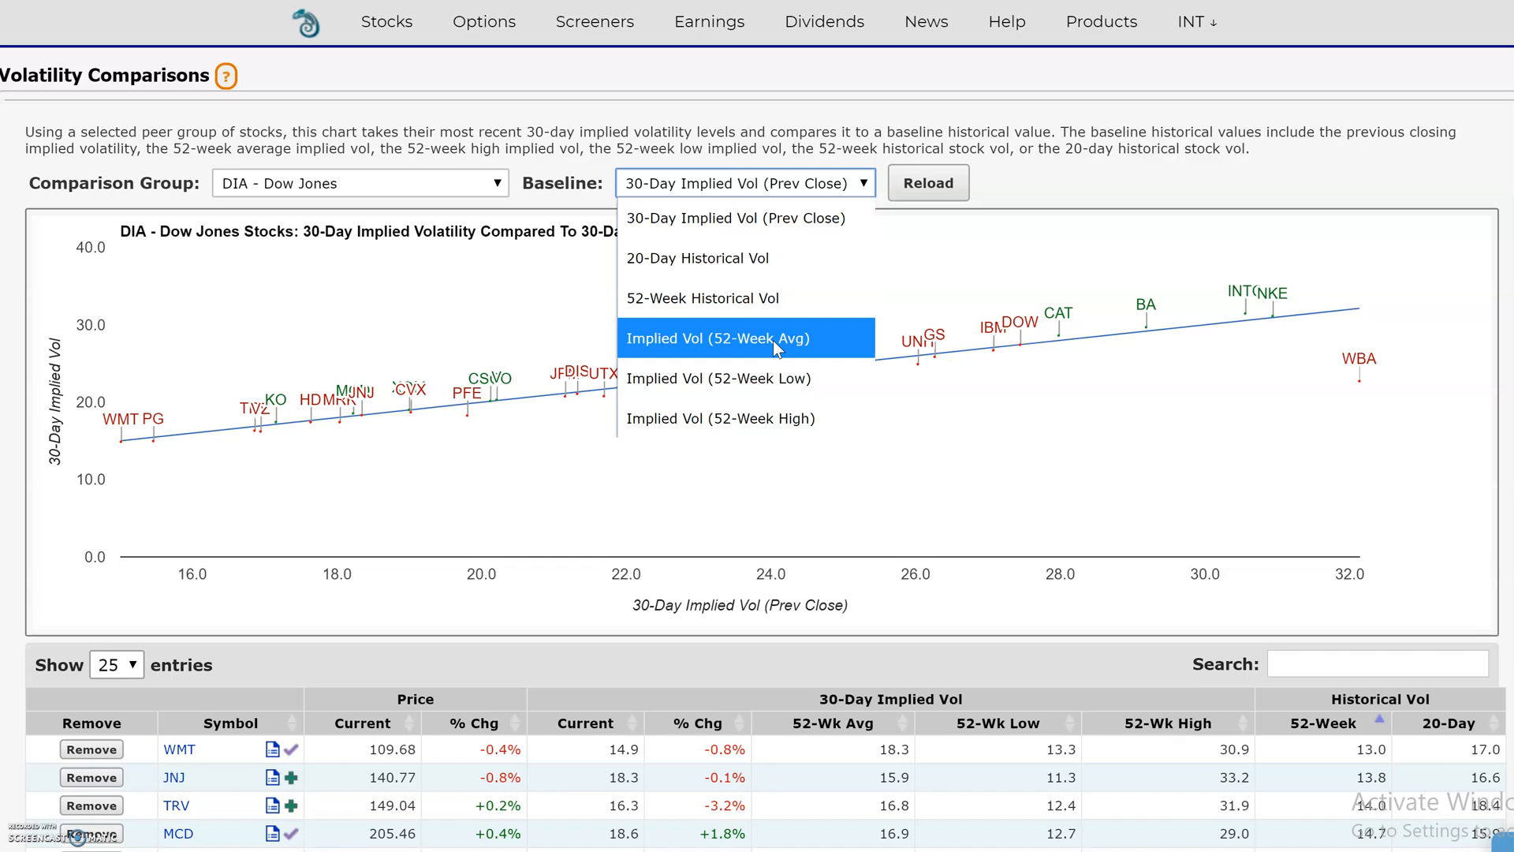
left_click(733, 338)
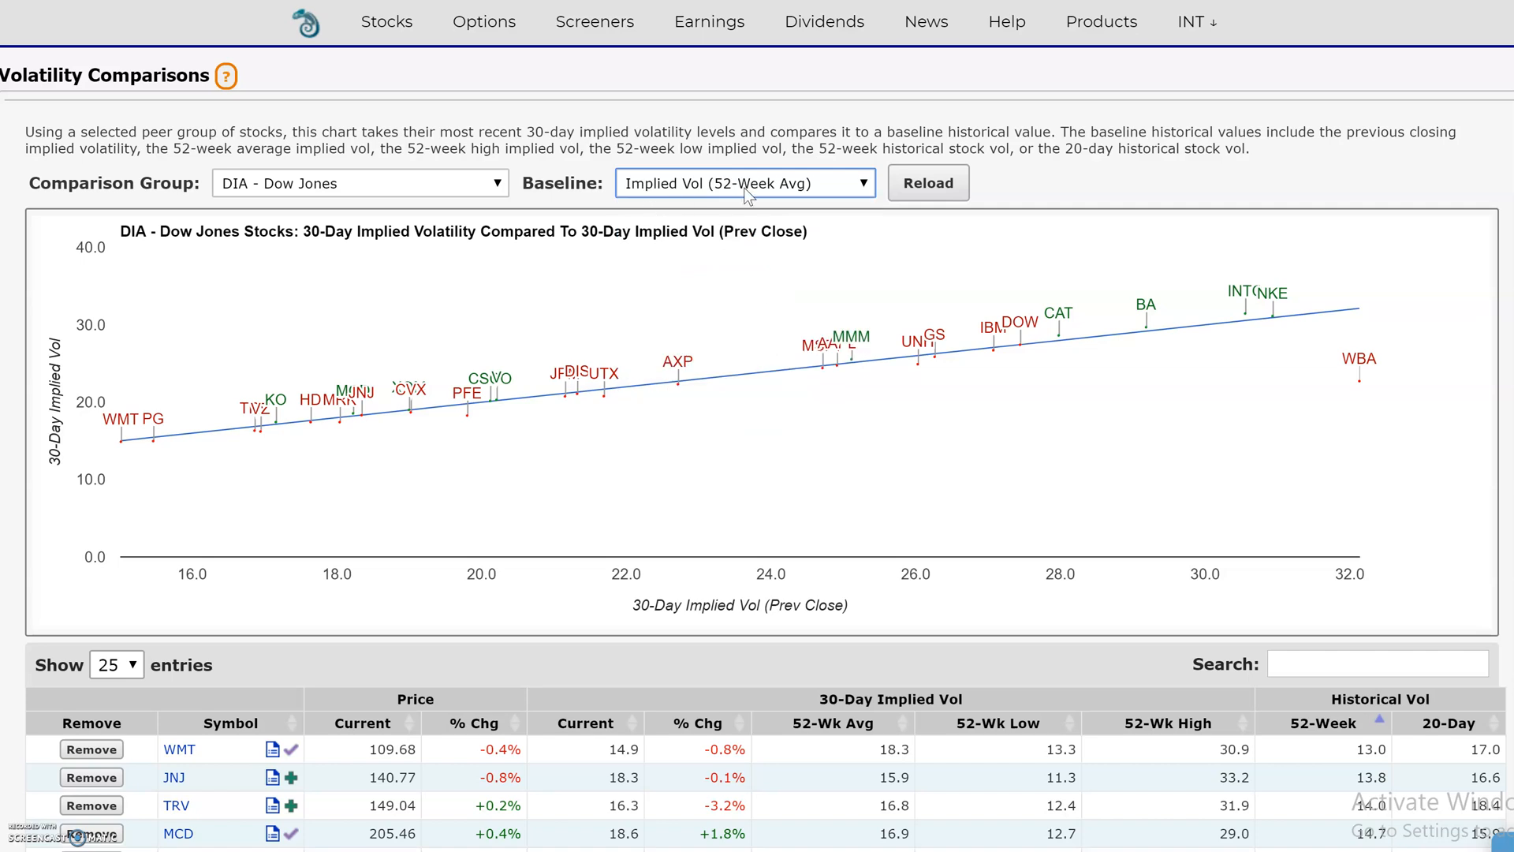
mouse_move(1355, 309)
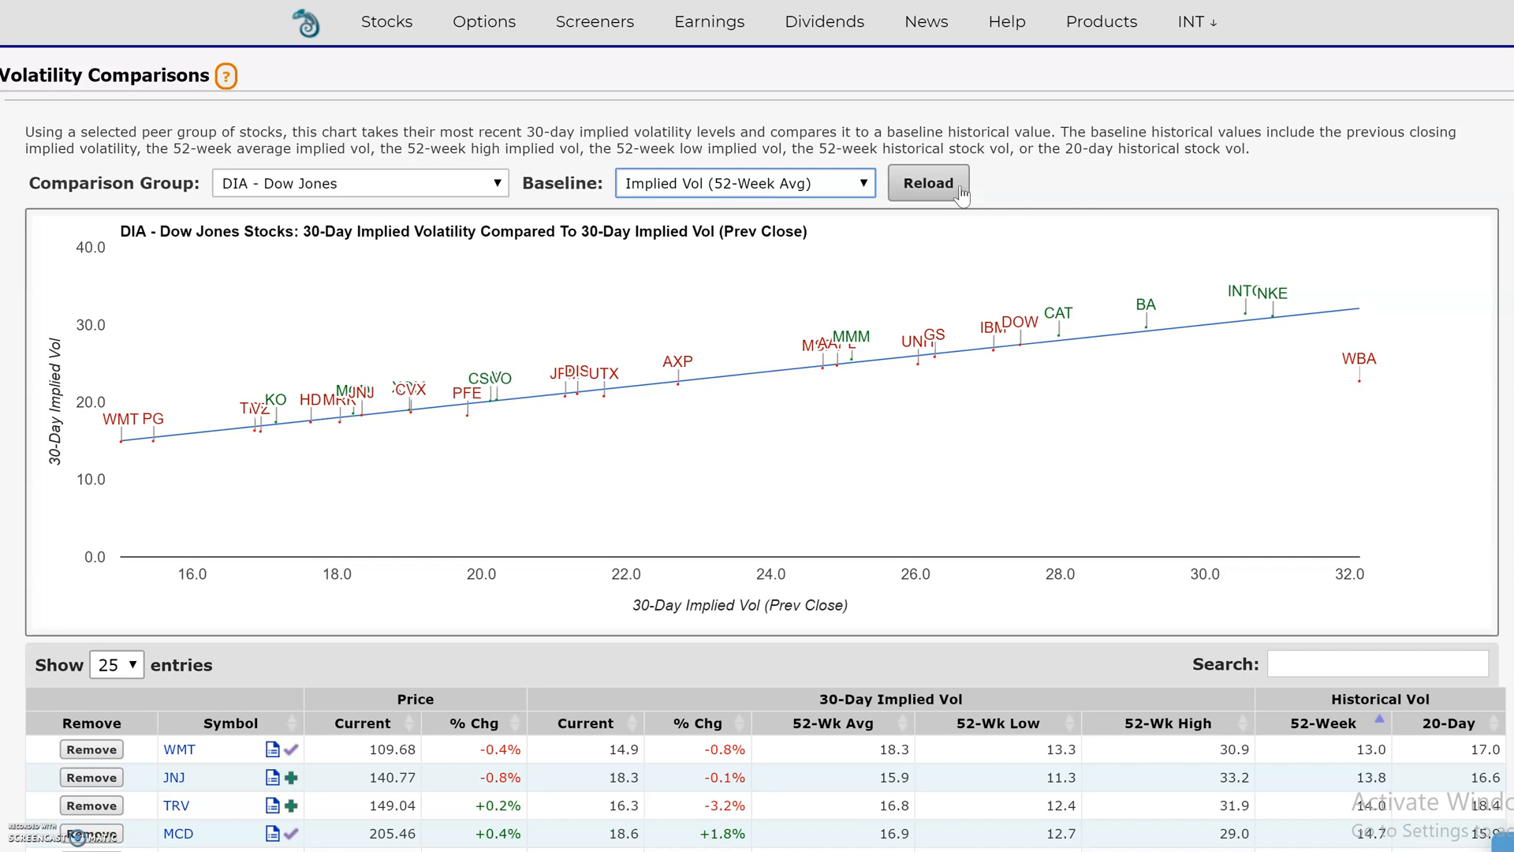
left_click(926, 183)
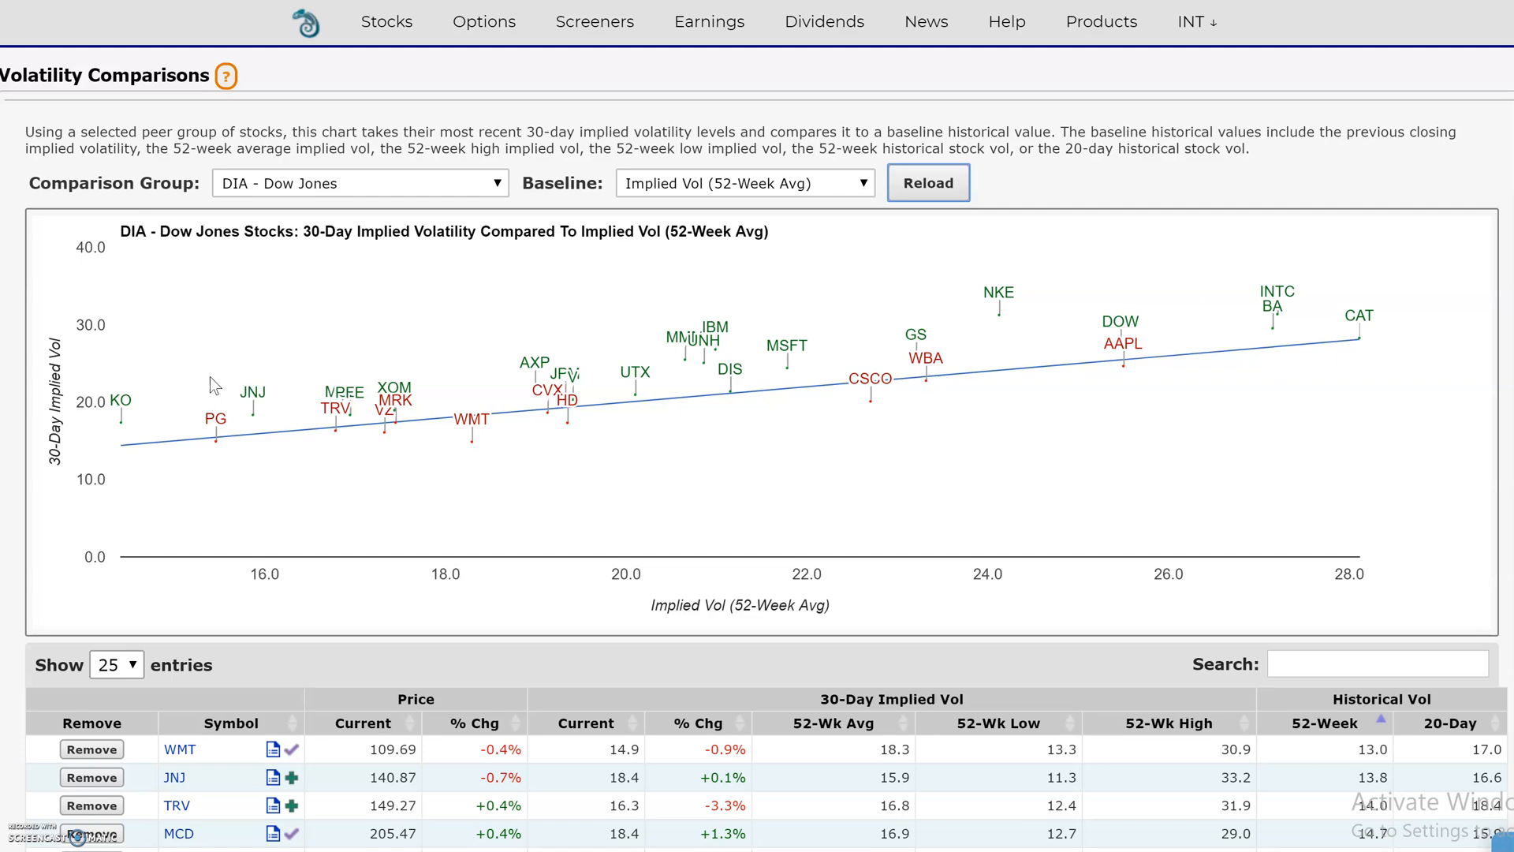
mouse_move(120, 447)
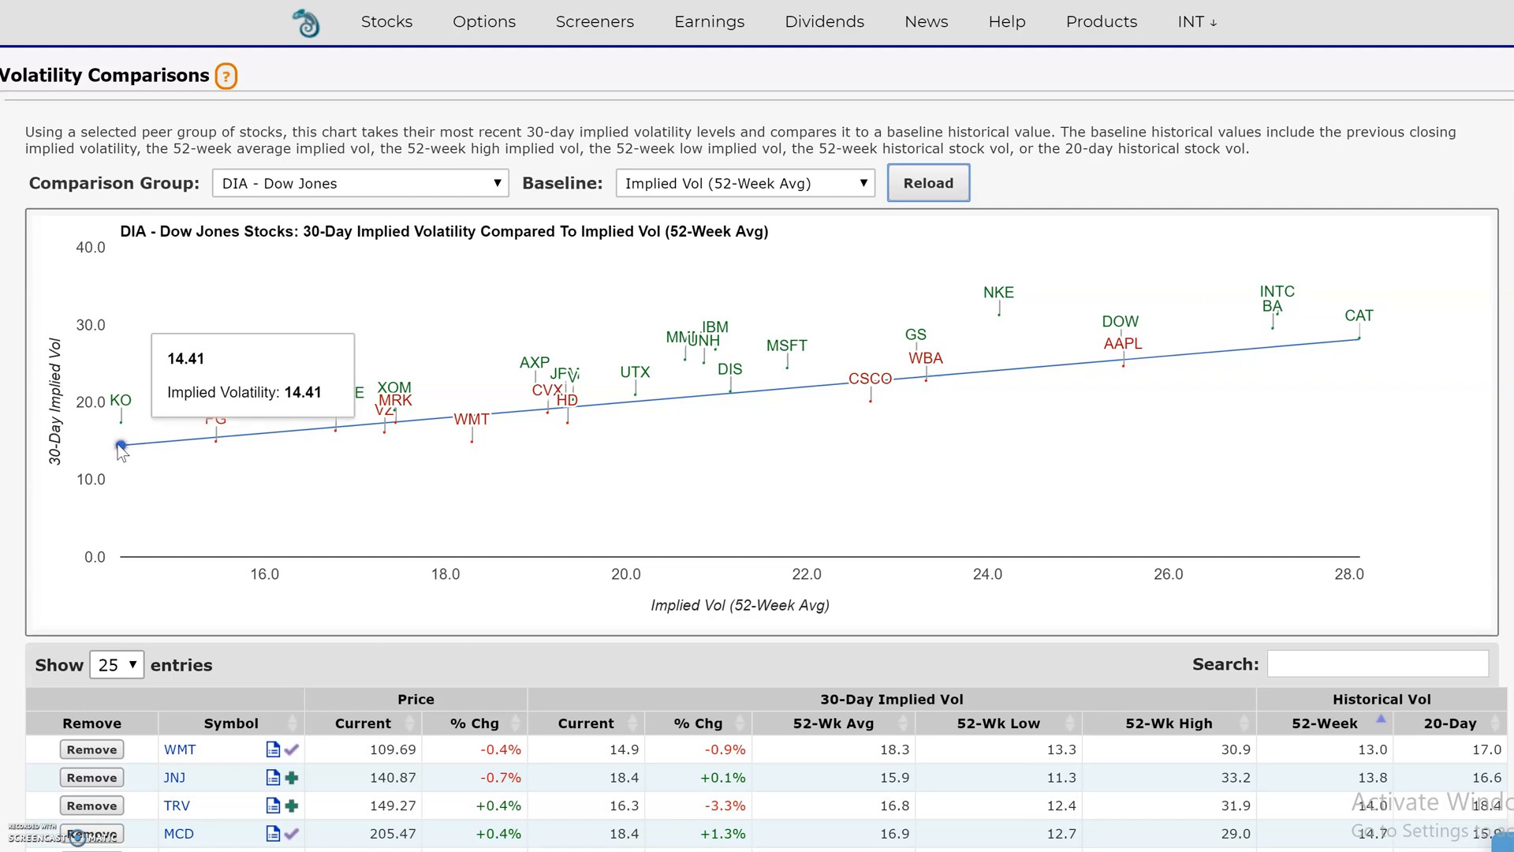
mouse_move(126, 404)
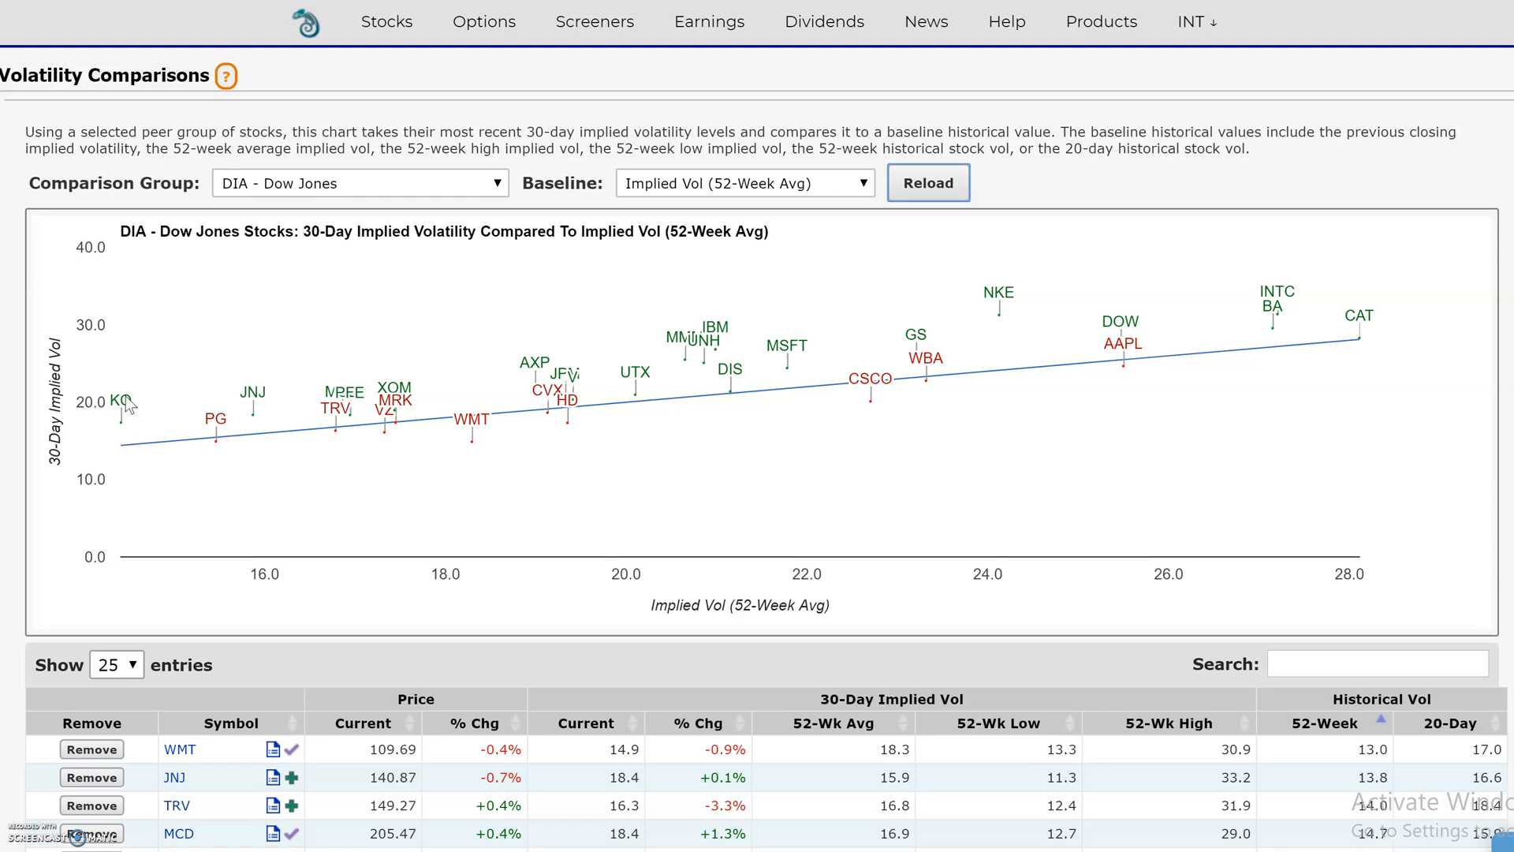
mouse_move(126, 410)
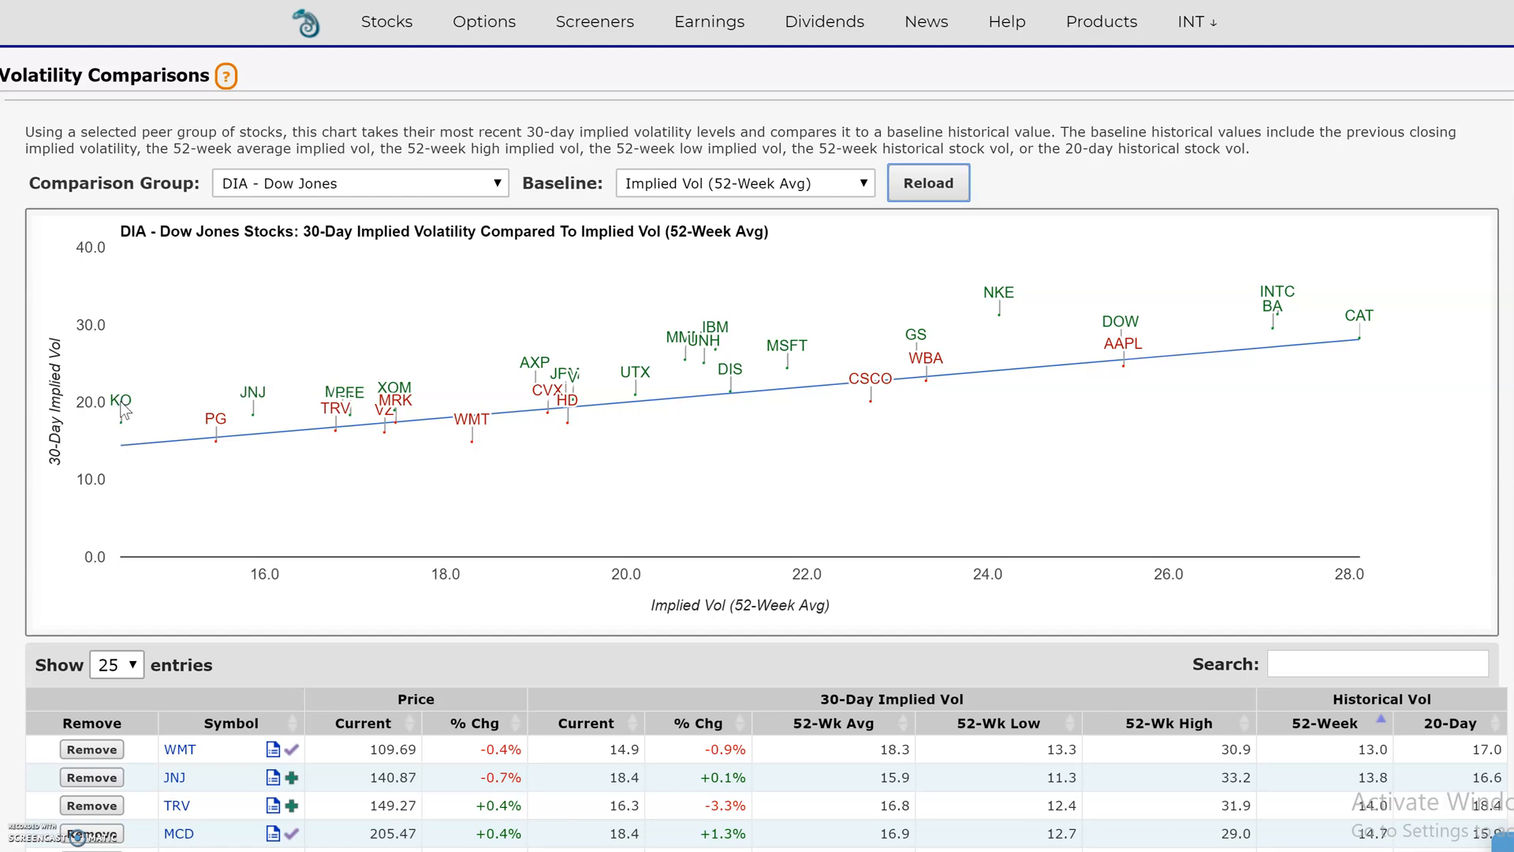
mouse_move(120, 447)
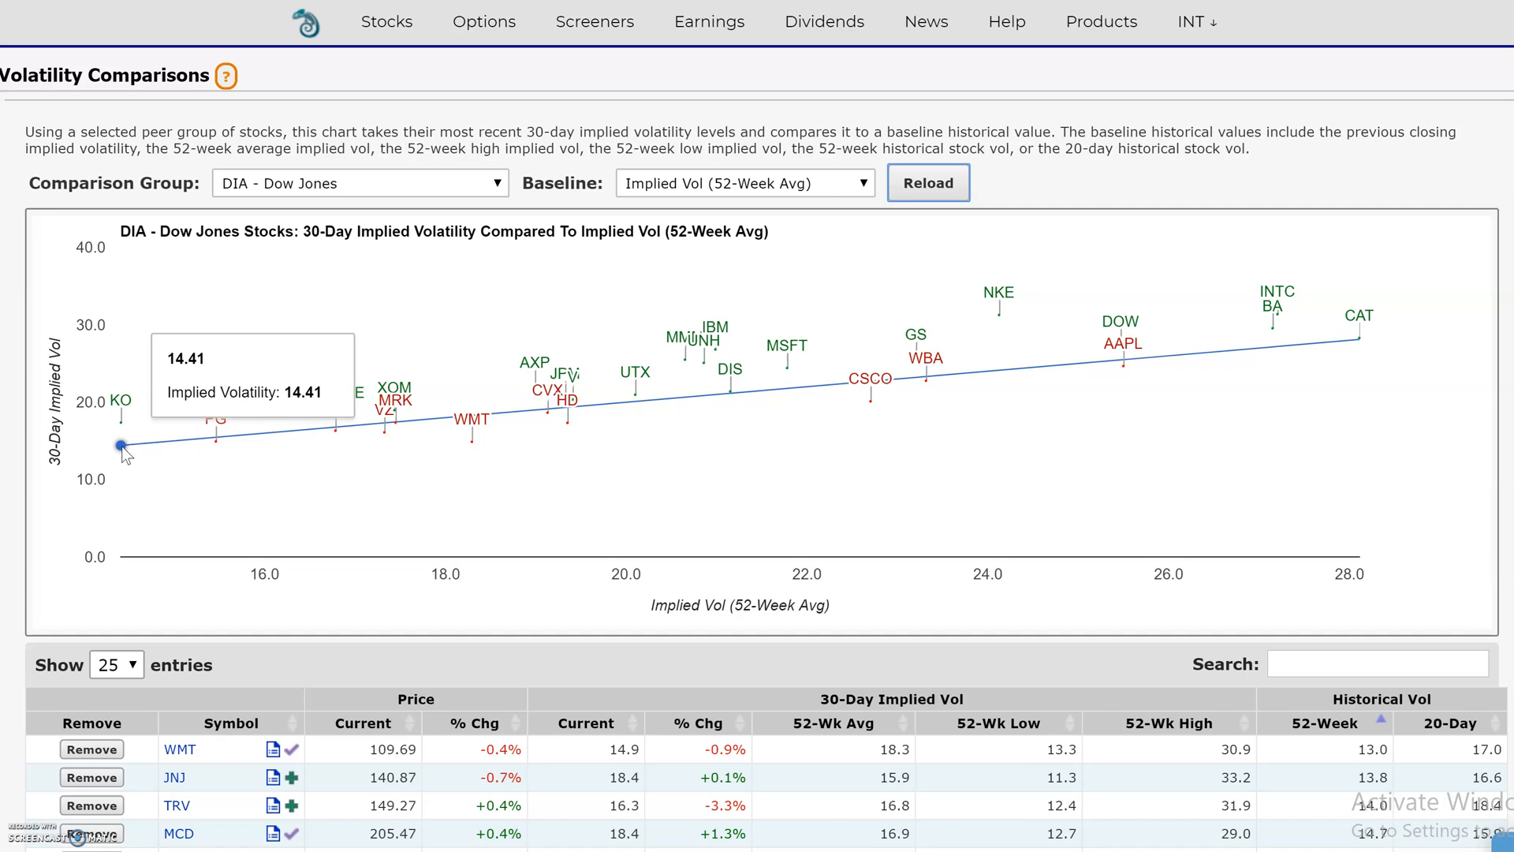
mouse_move(1361, 339)
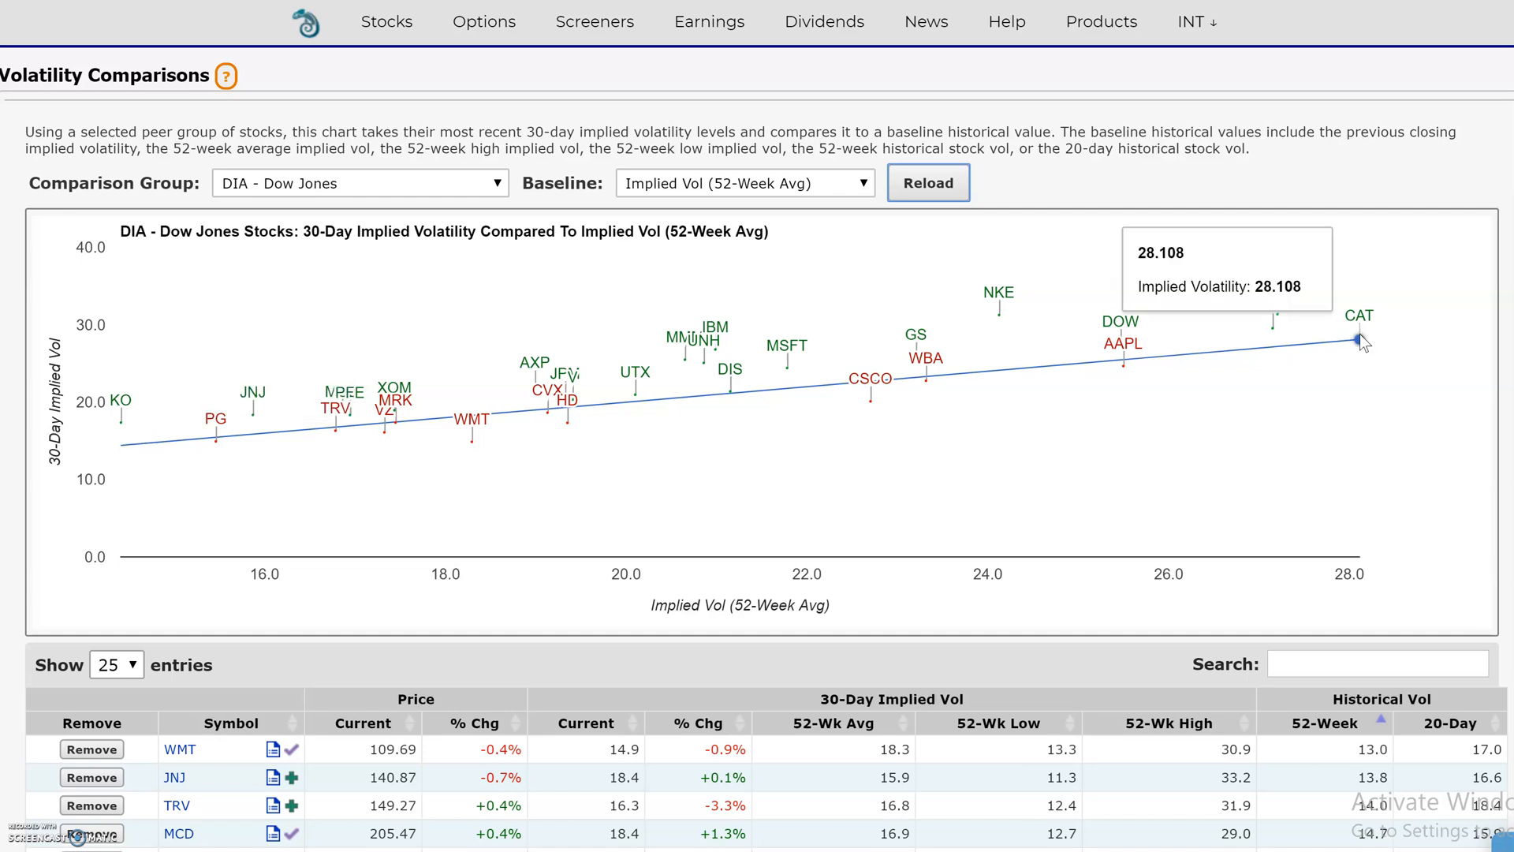
mouse_move(1362, 350)
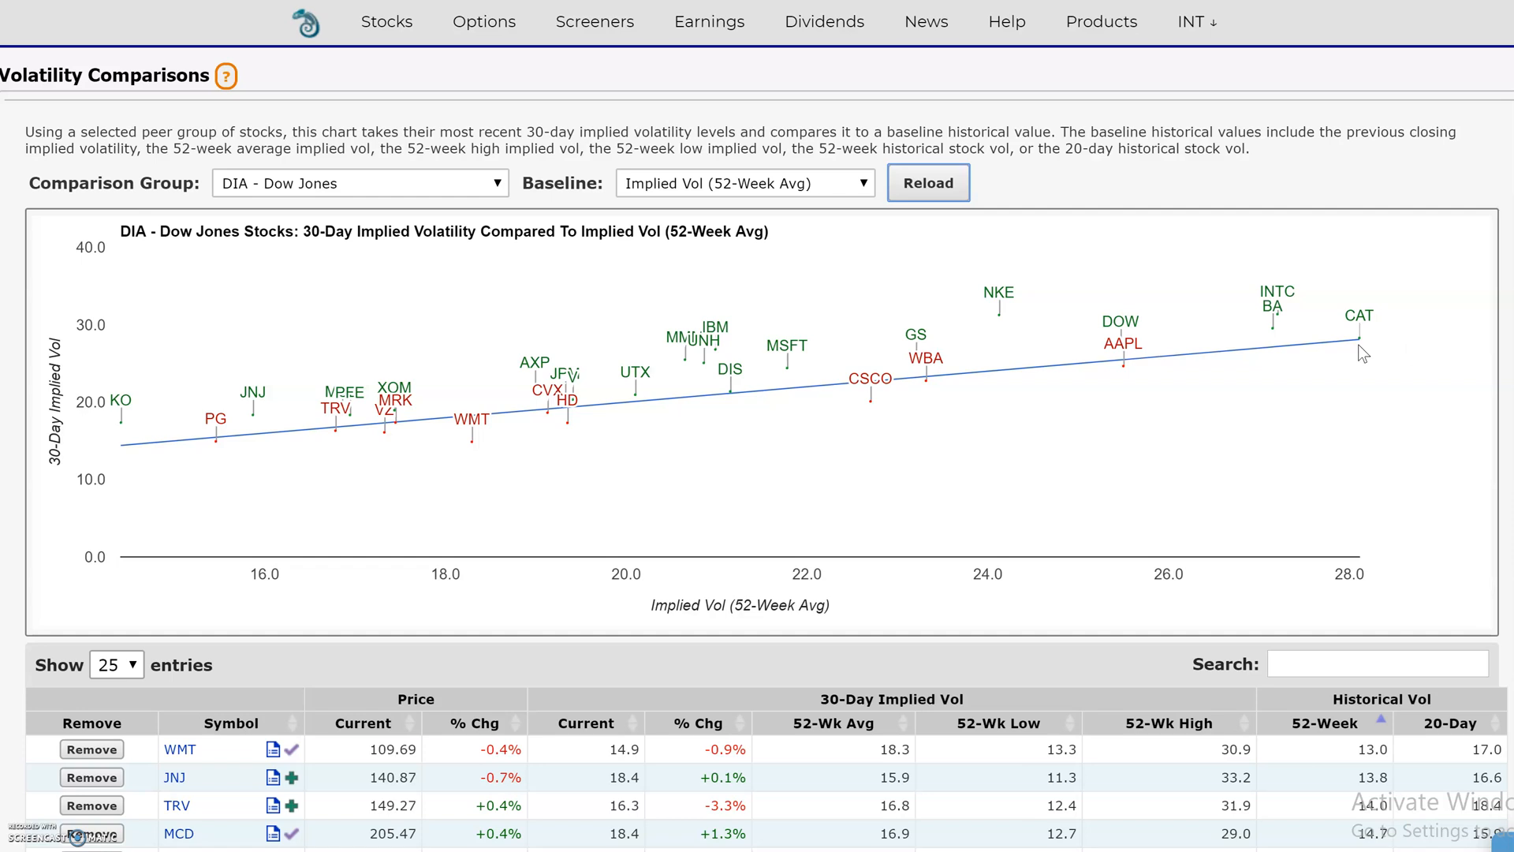
mouse_move(1359, 343)
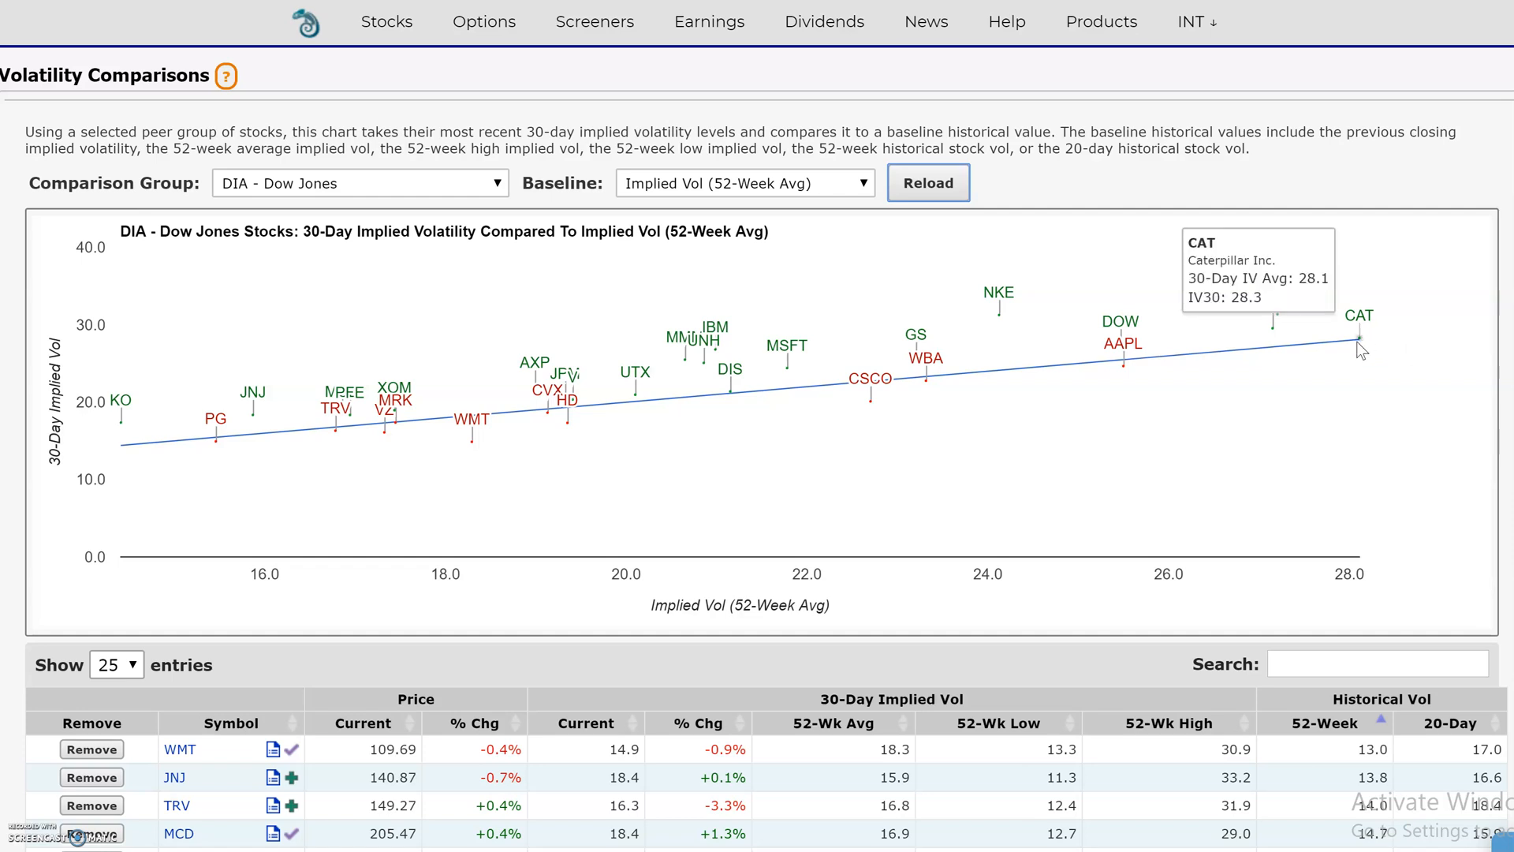
mouse_move(119, 401)
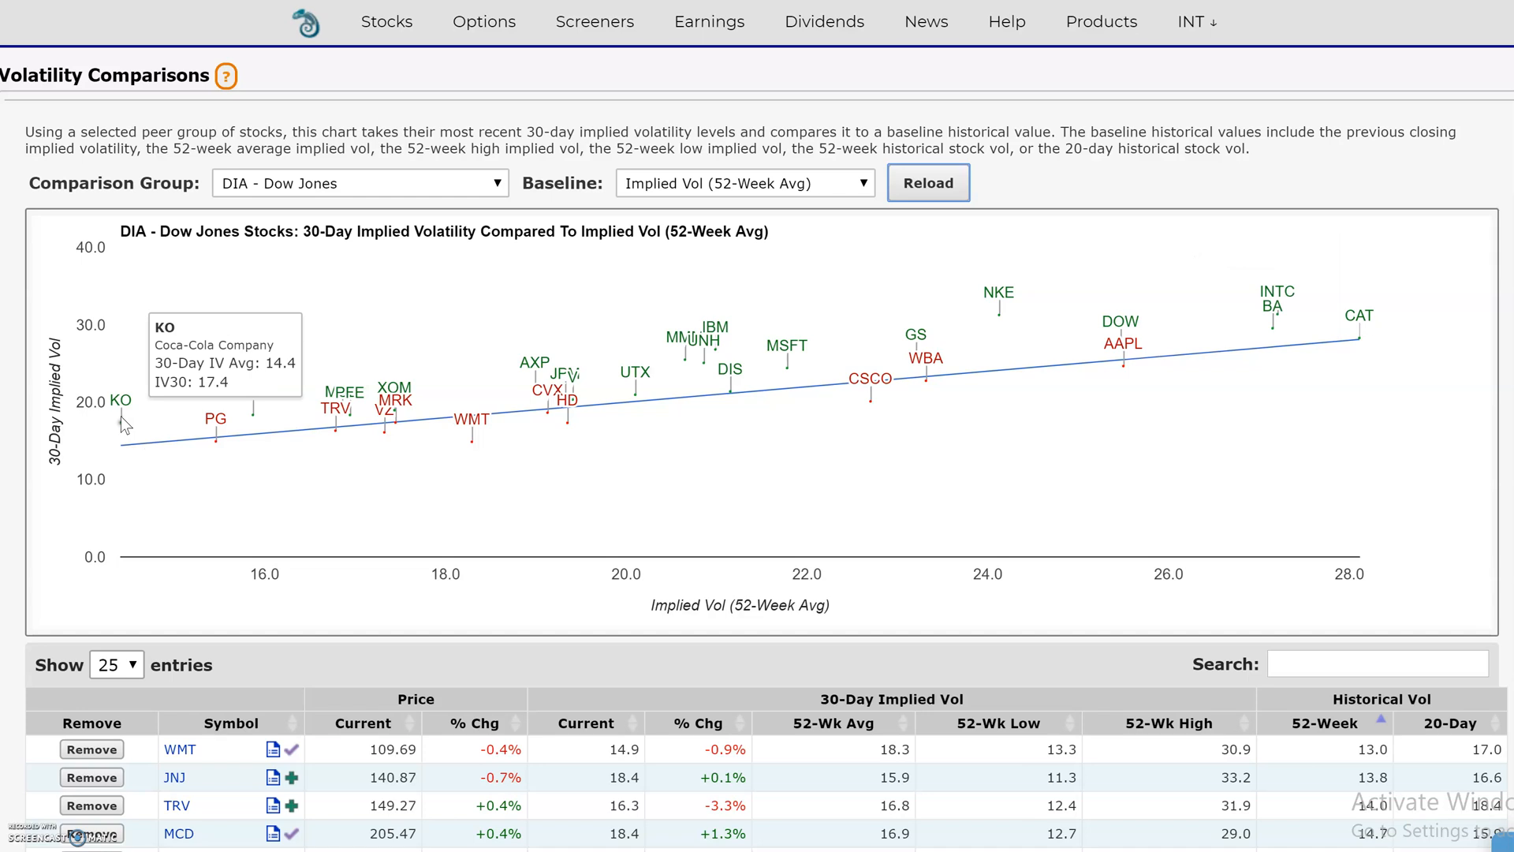
mouse_move(138, 461)
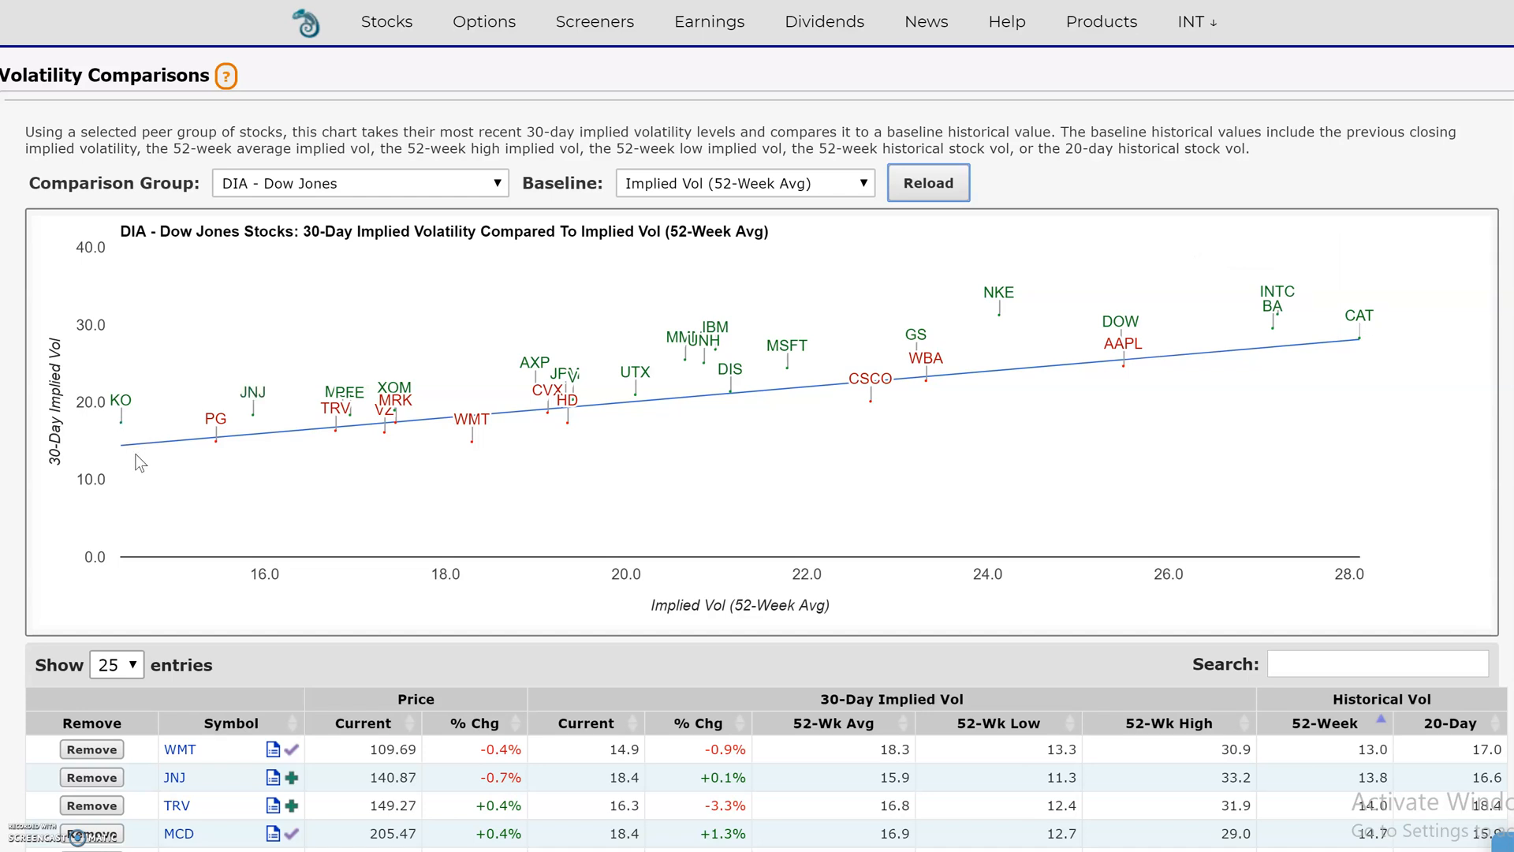
mouse_move(120, 448)
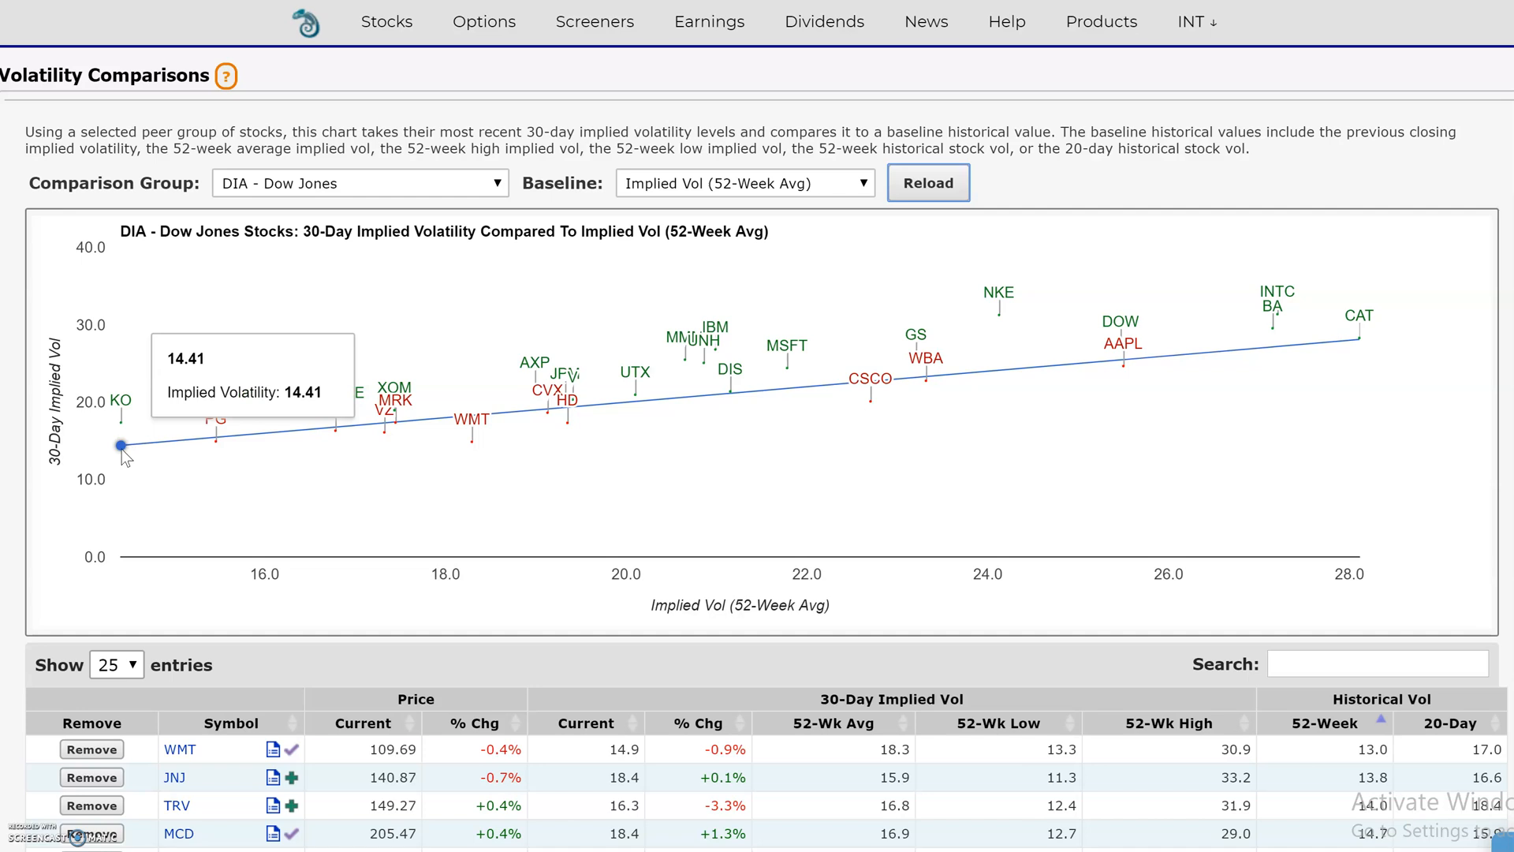
mouse_move(120, 425)
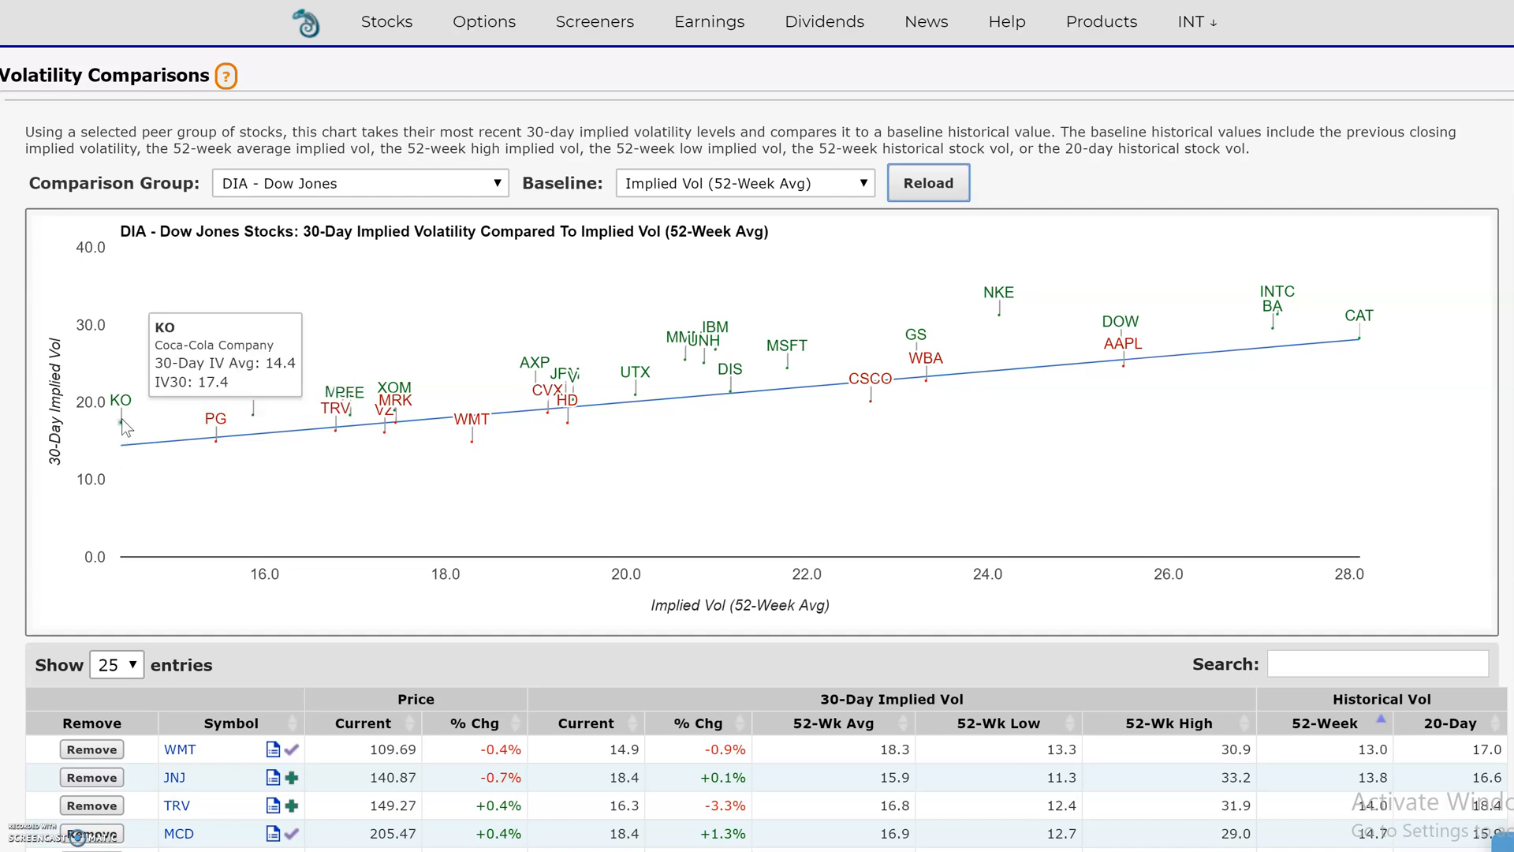
mouse_move(253, 406)
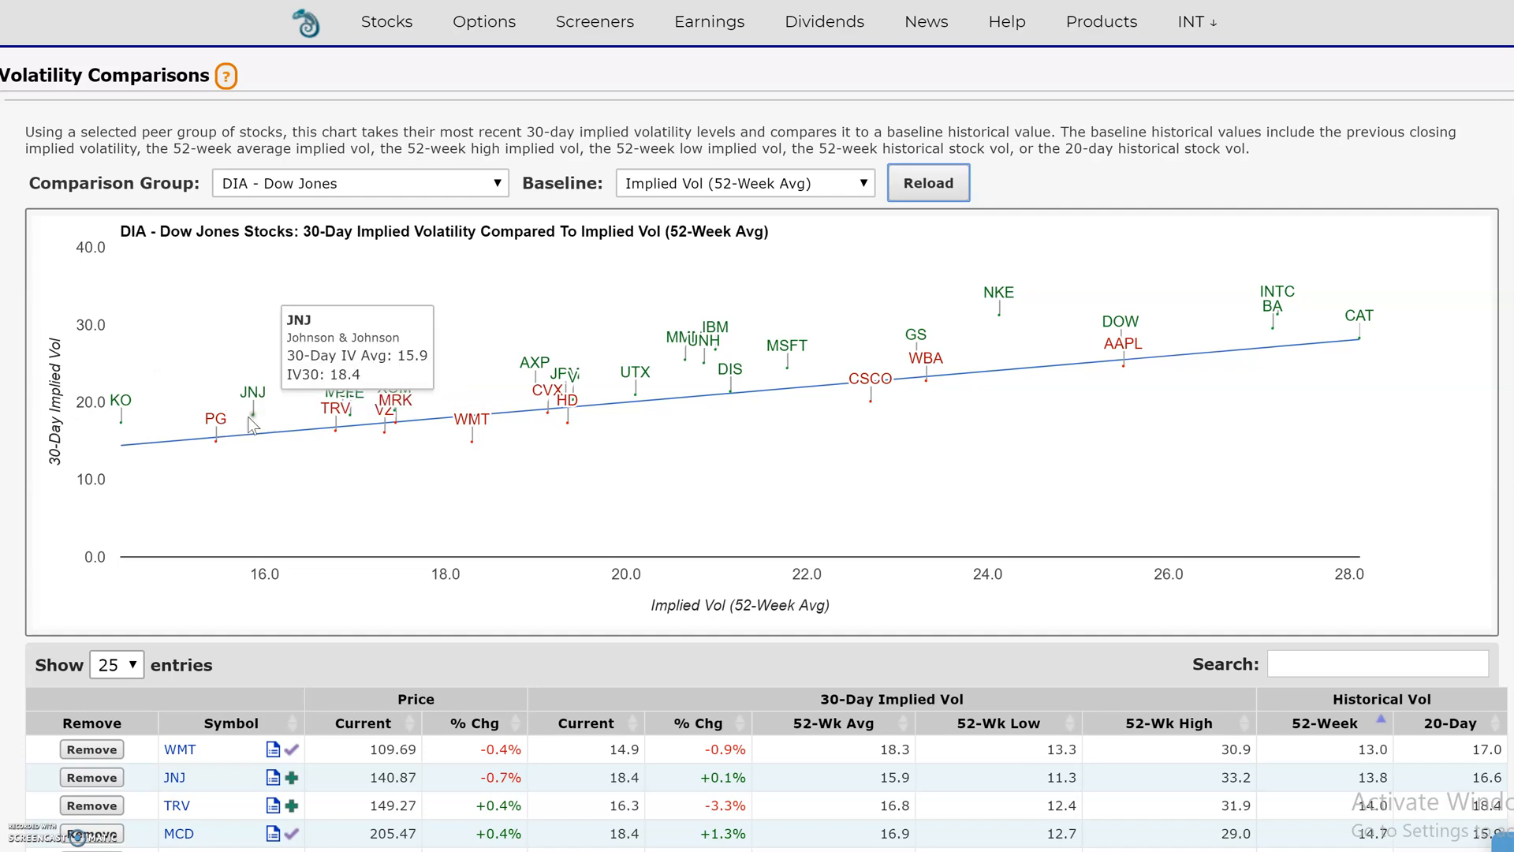
mouse_move(943, 322)
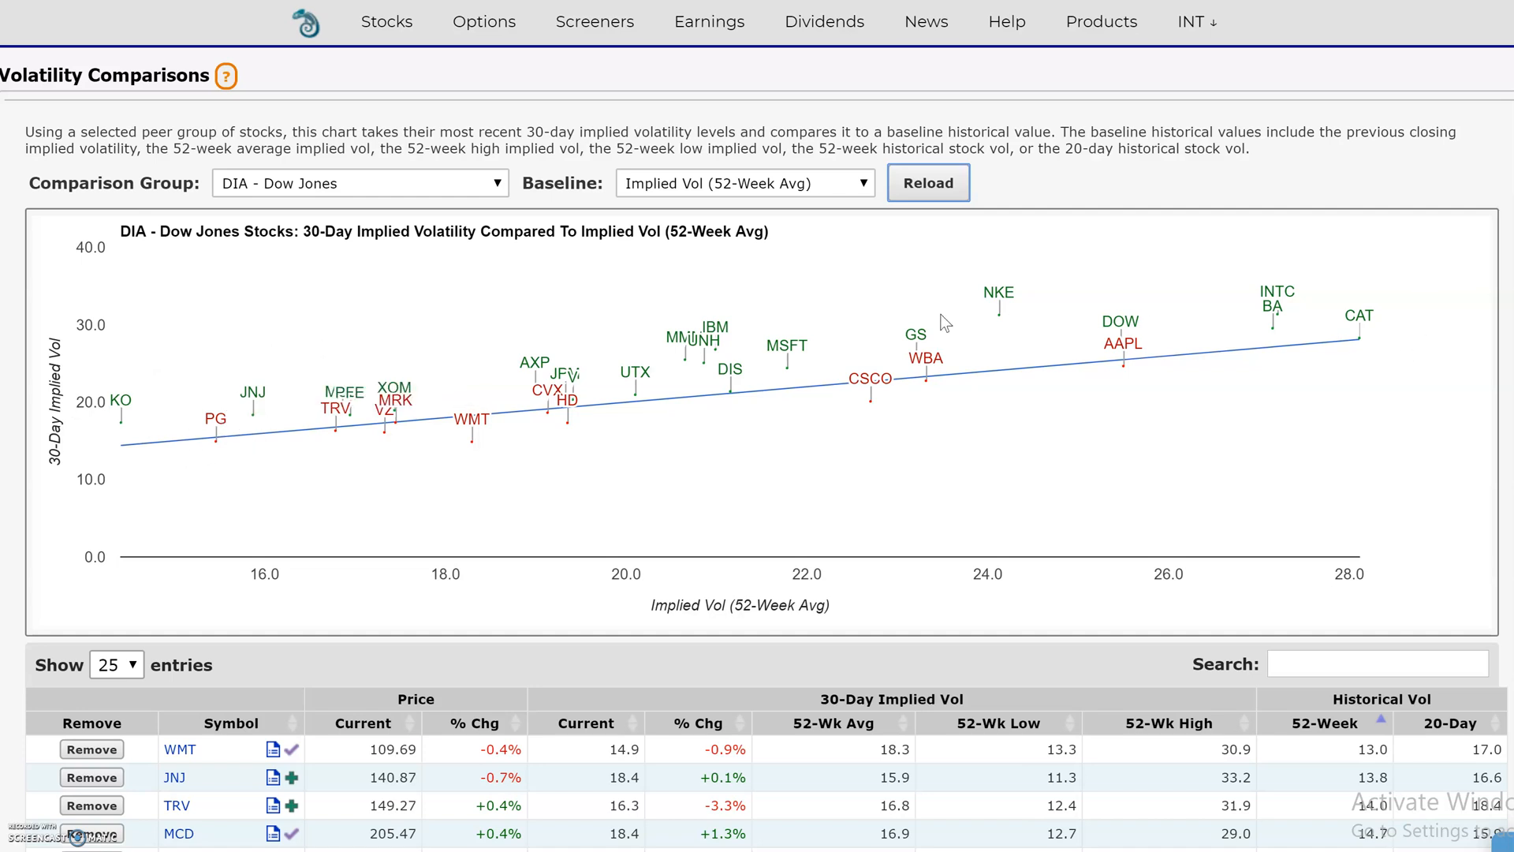
mouse_move(1001, 314)
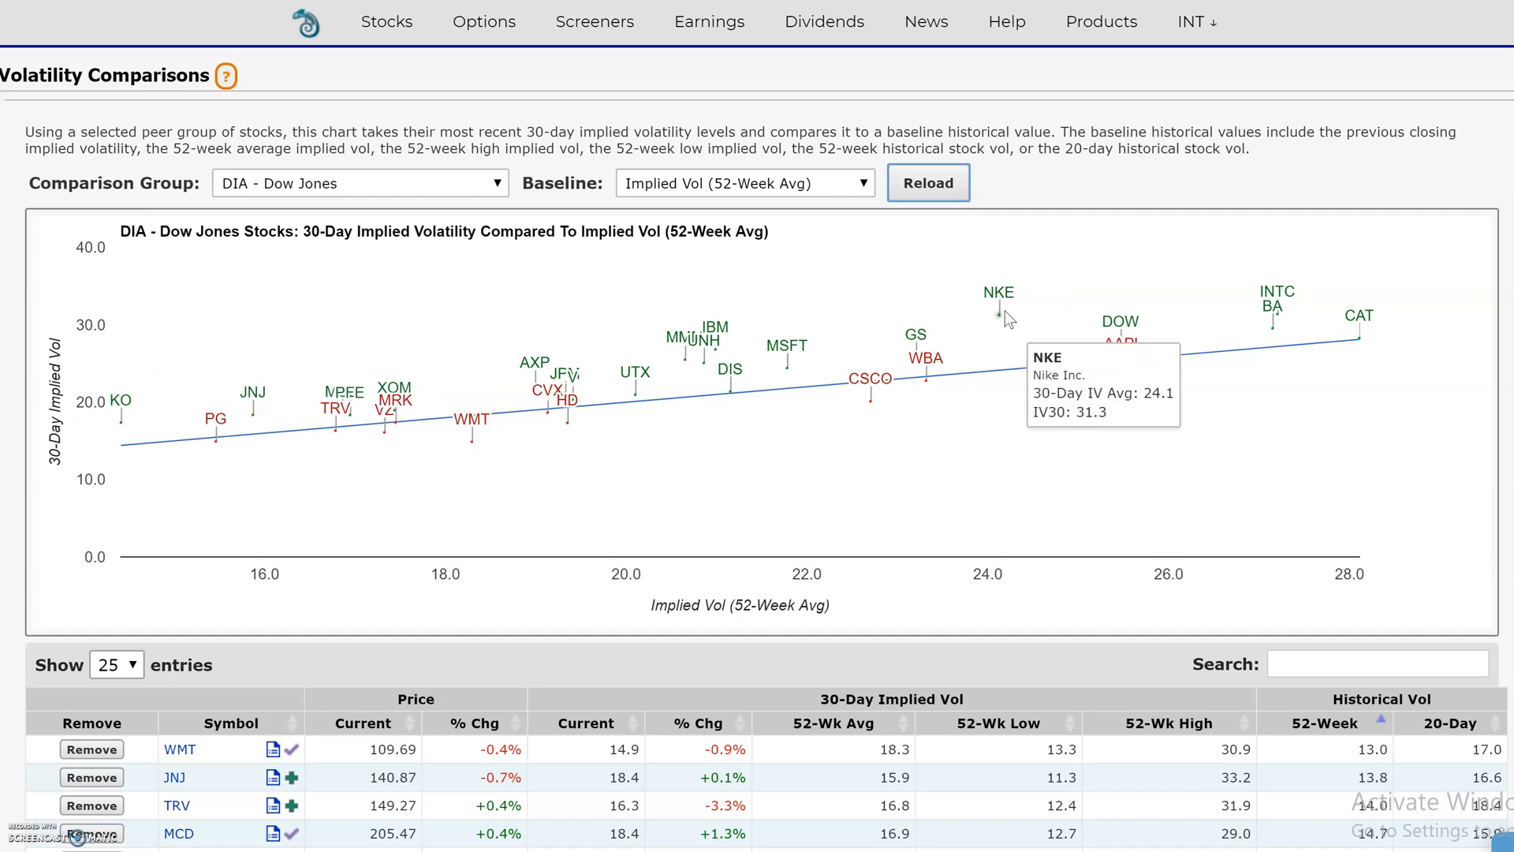
mouse_move(1004, 321)
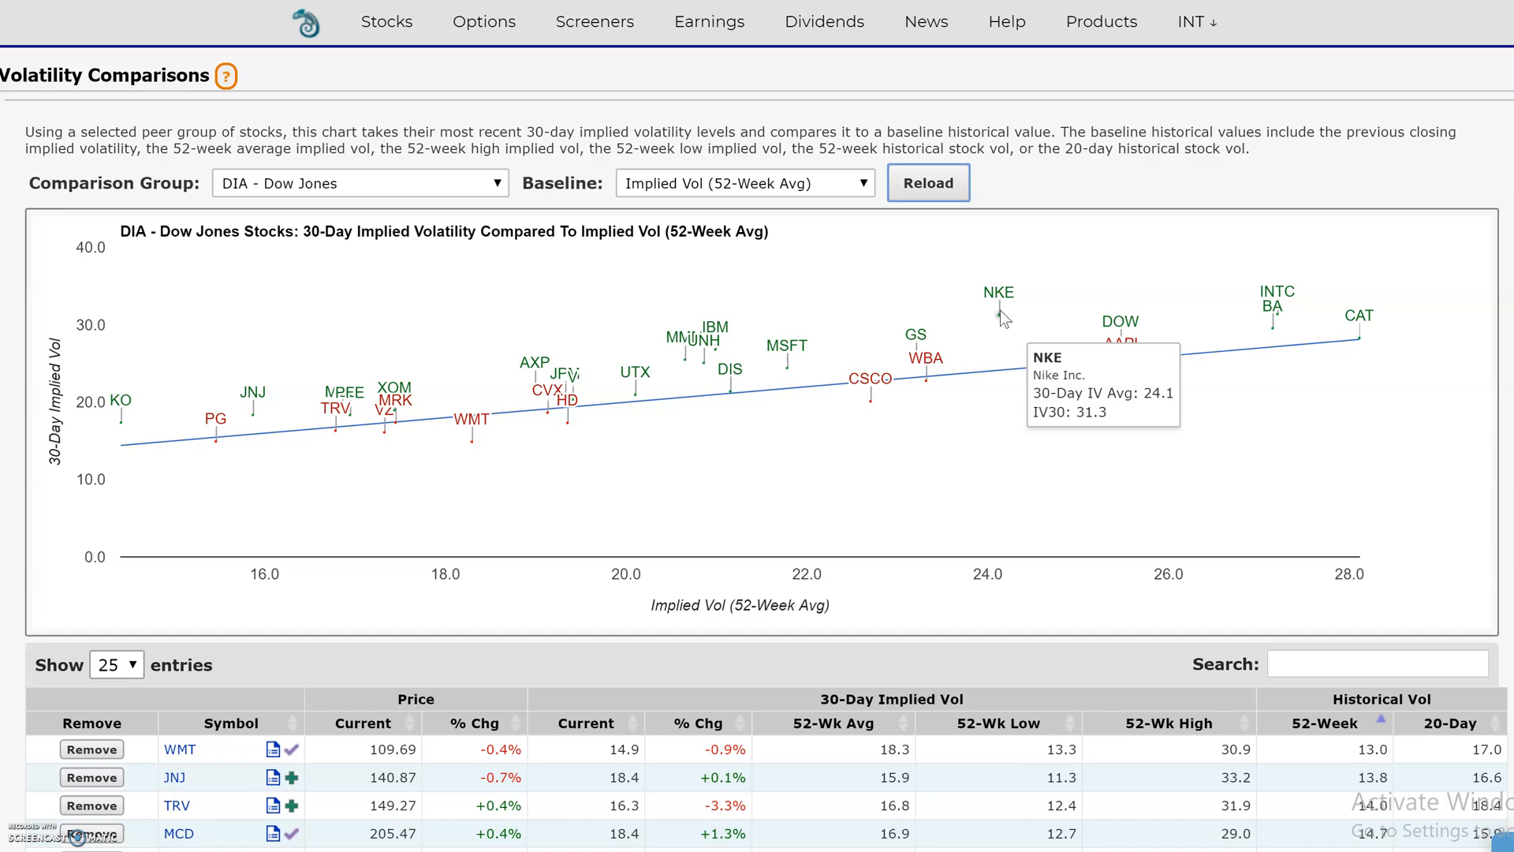
mouse_move(464, 289)
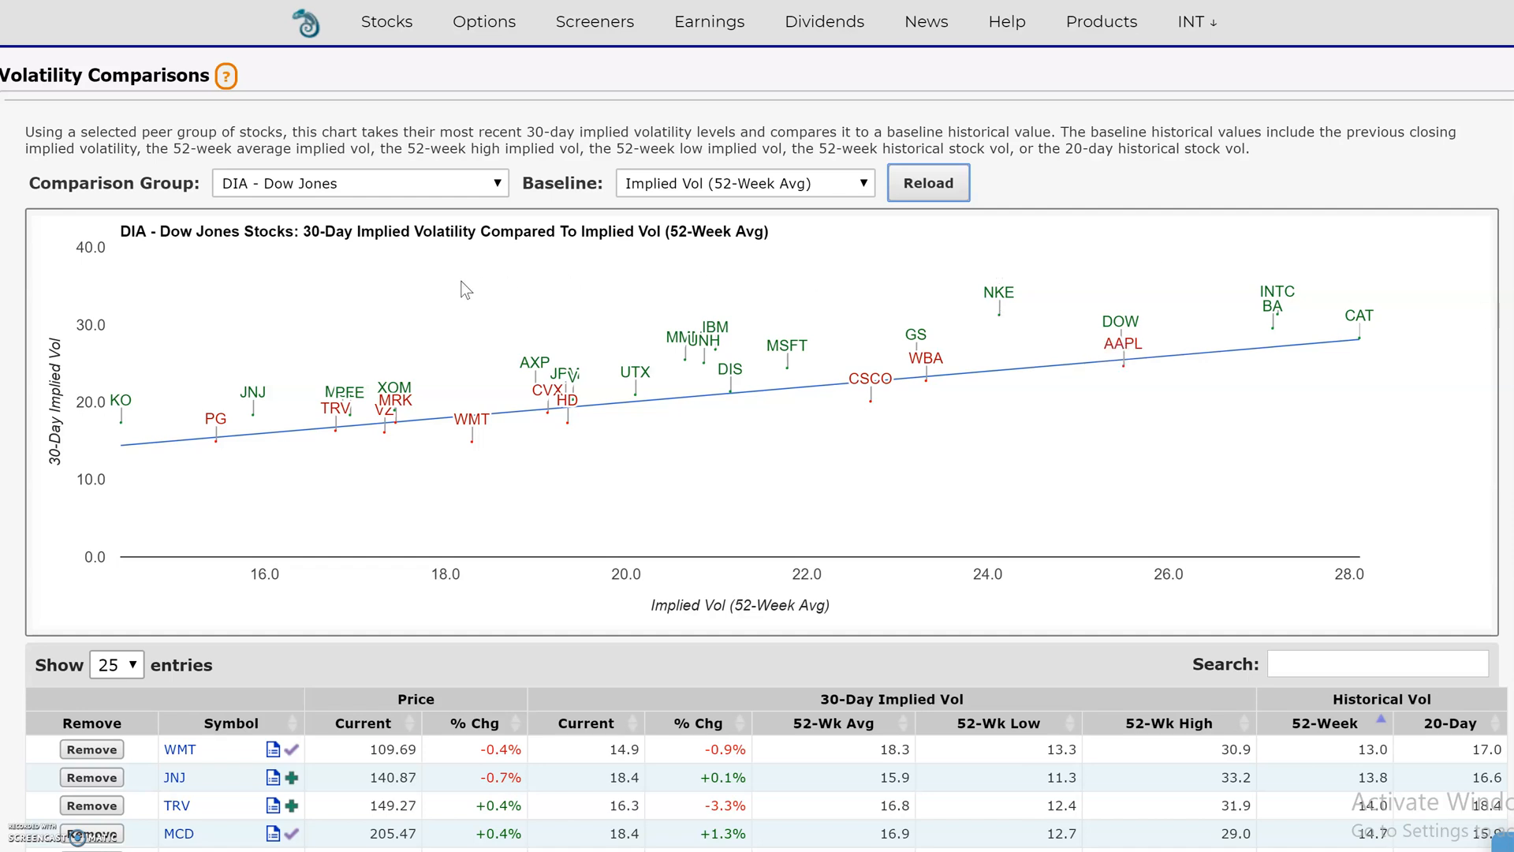
mouse_move(1436, 271)
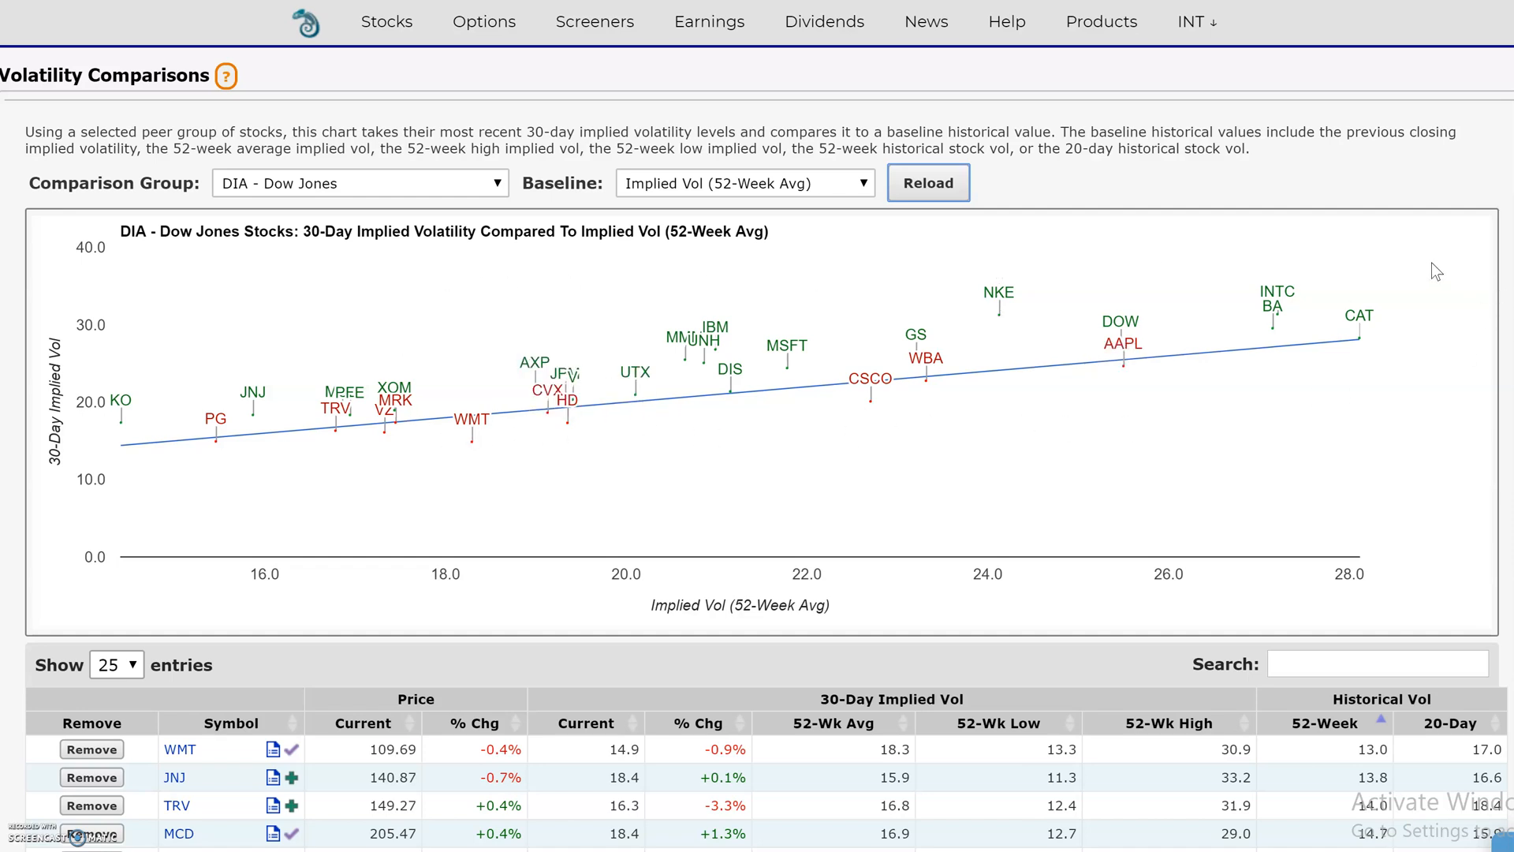
mouse_move(531, 490)
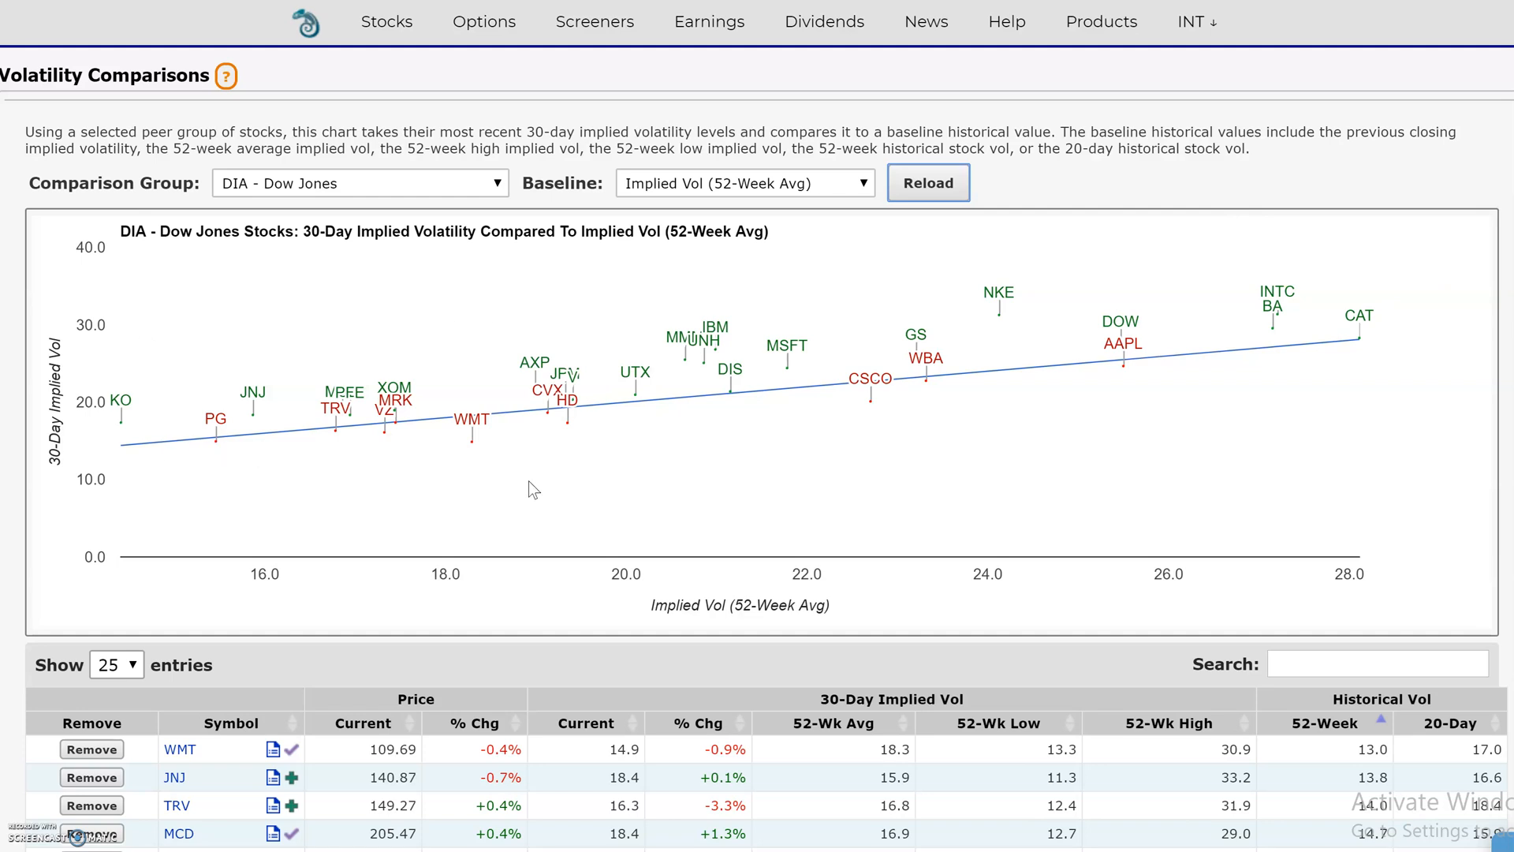
mouse_move(752, 433)
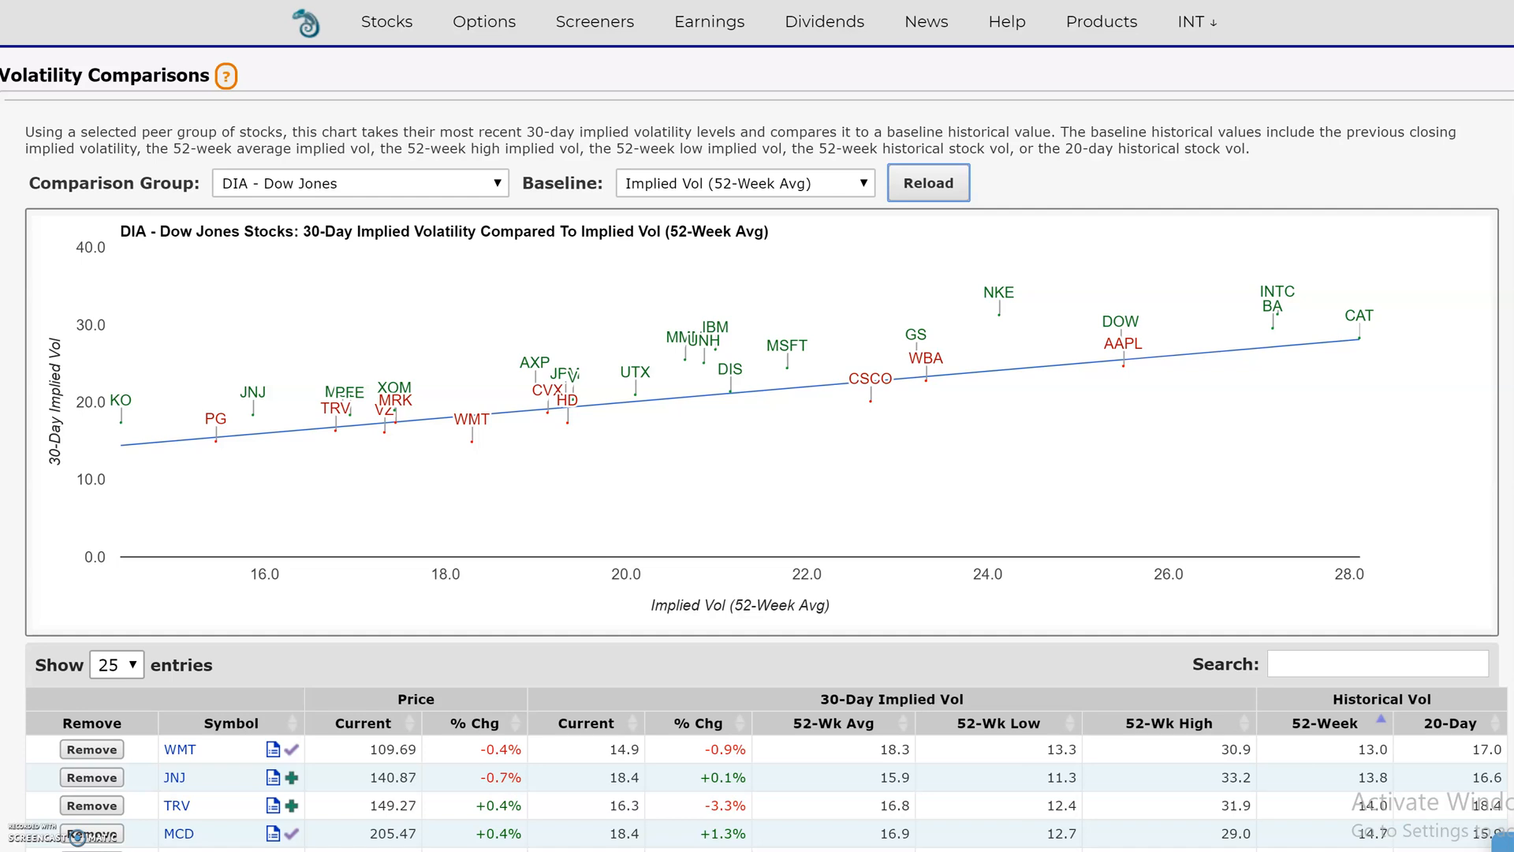
mouse_move(1466, 69)
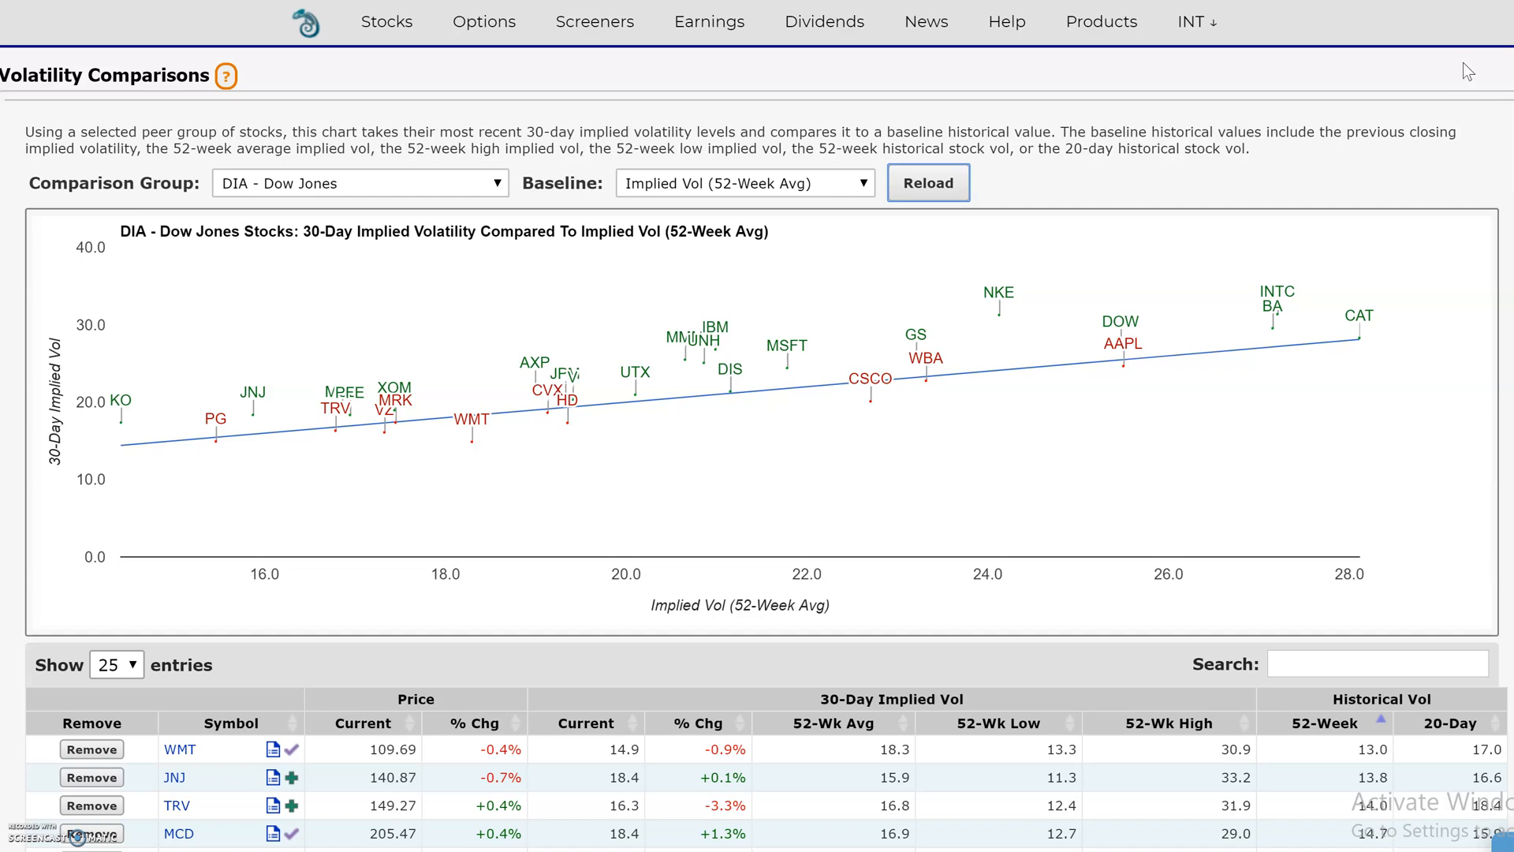